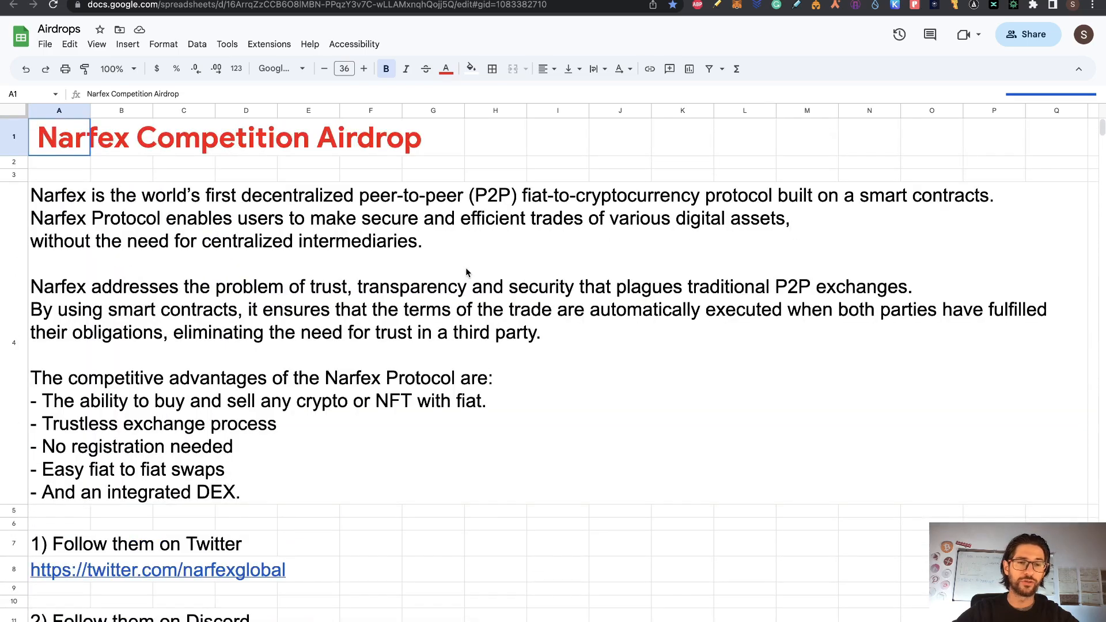
mouse_move(459, 160)
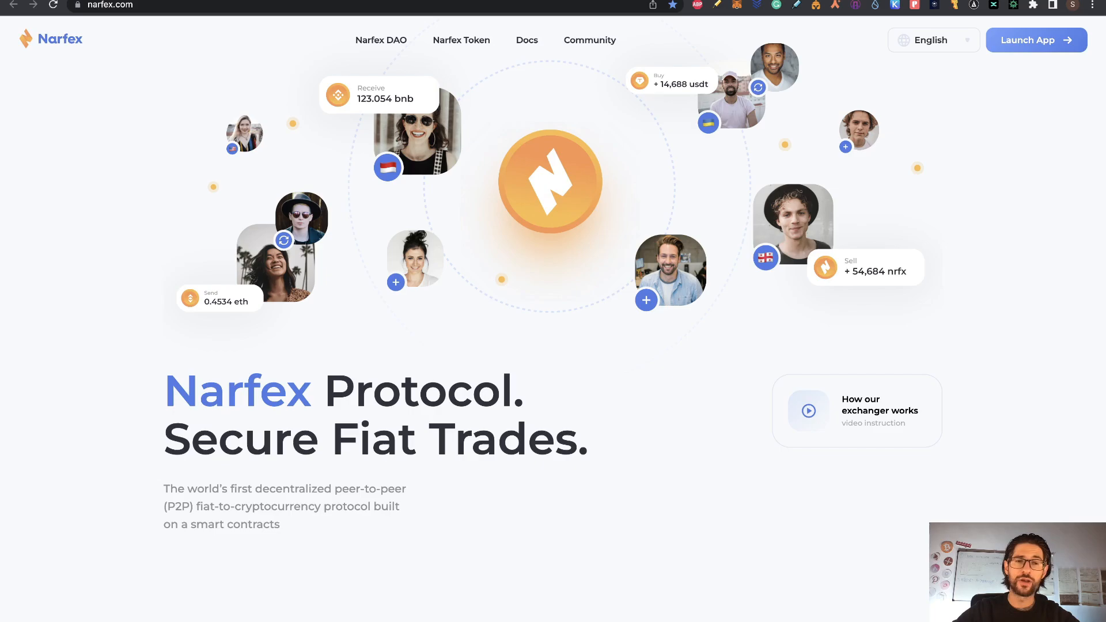
- Switch to the narfex.com tab to show the Narfex homepage
left_click(1035, 40)
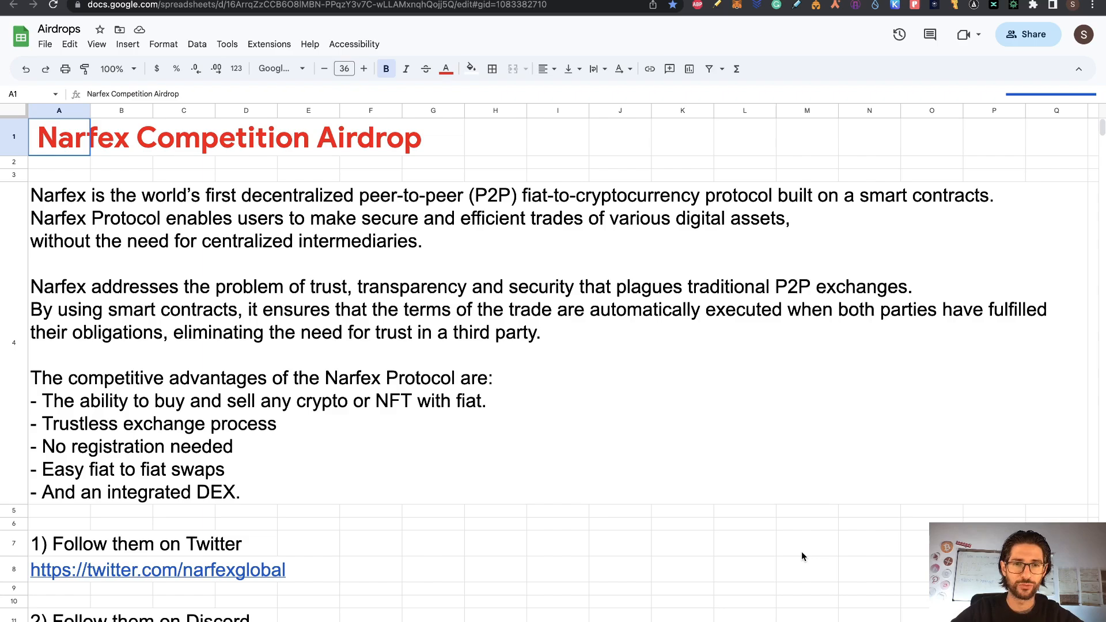
mouse_move(663, 483)
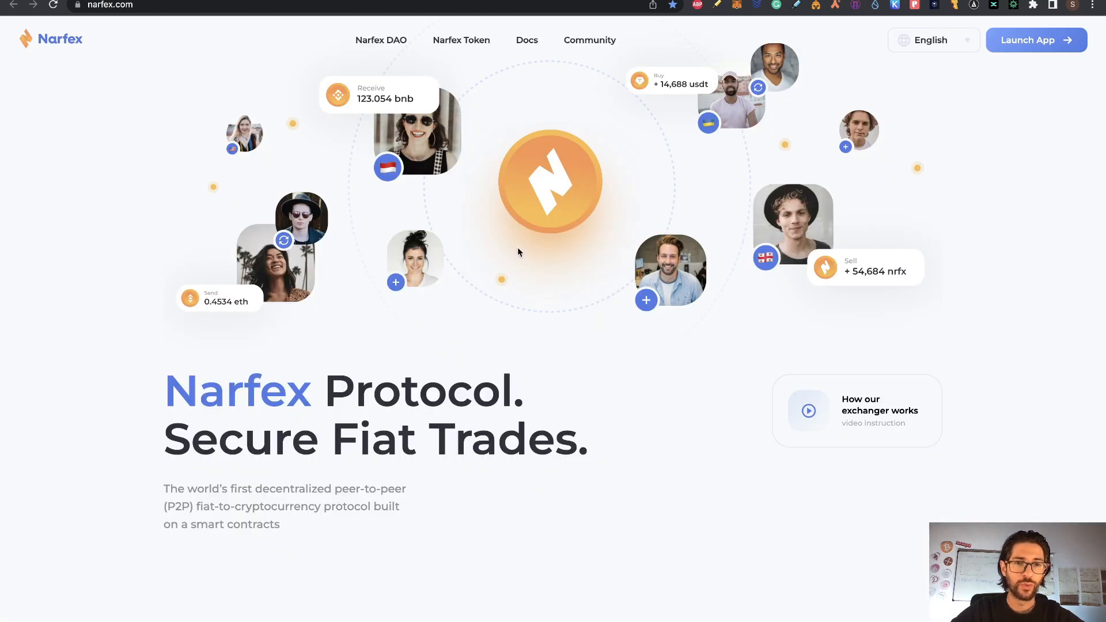
- Scroll the narfex.com homepage past the Exchanger banner to the Other products cards
scroll("down", 3)
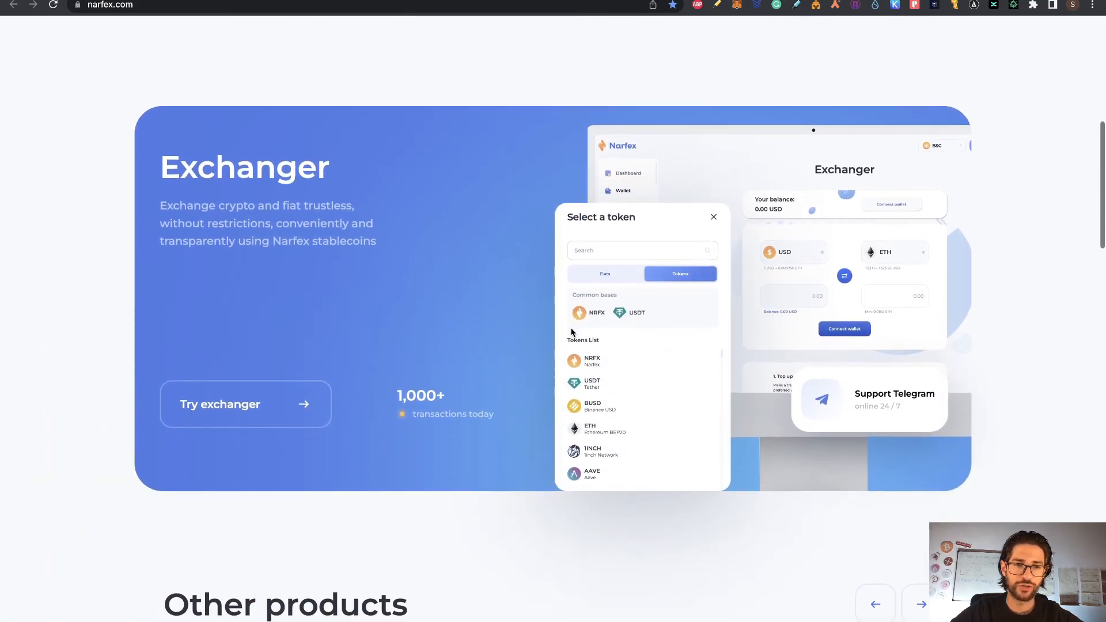
scroll("down", 3)
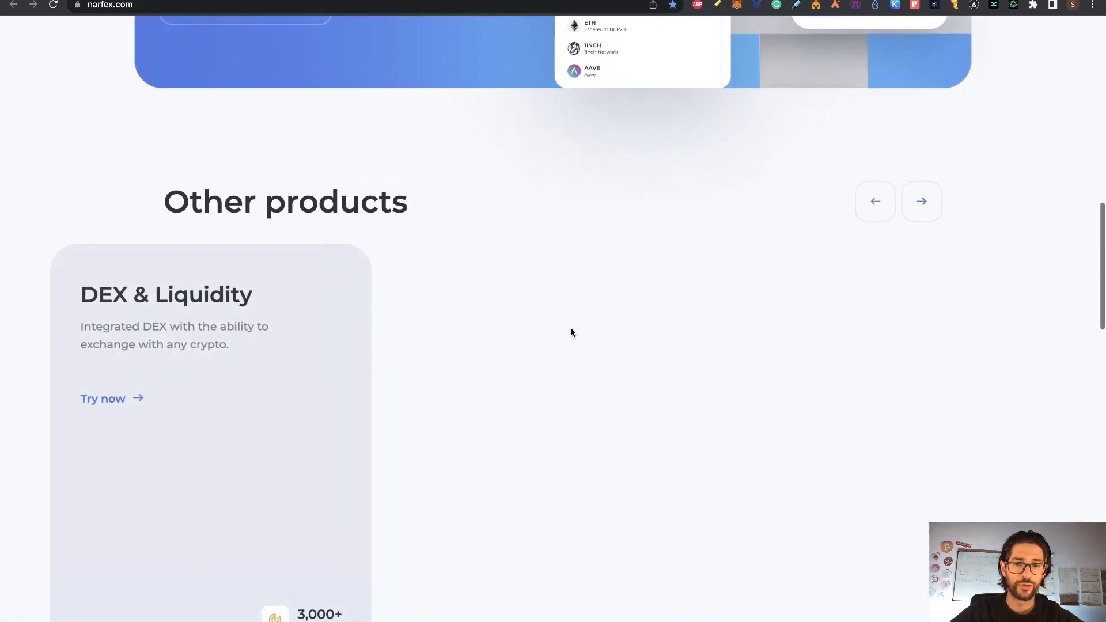
scroll("down", 3)
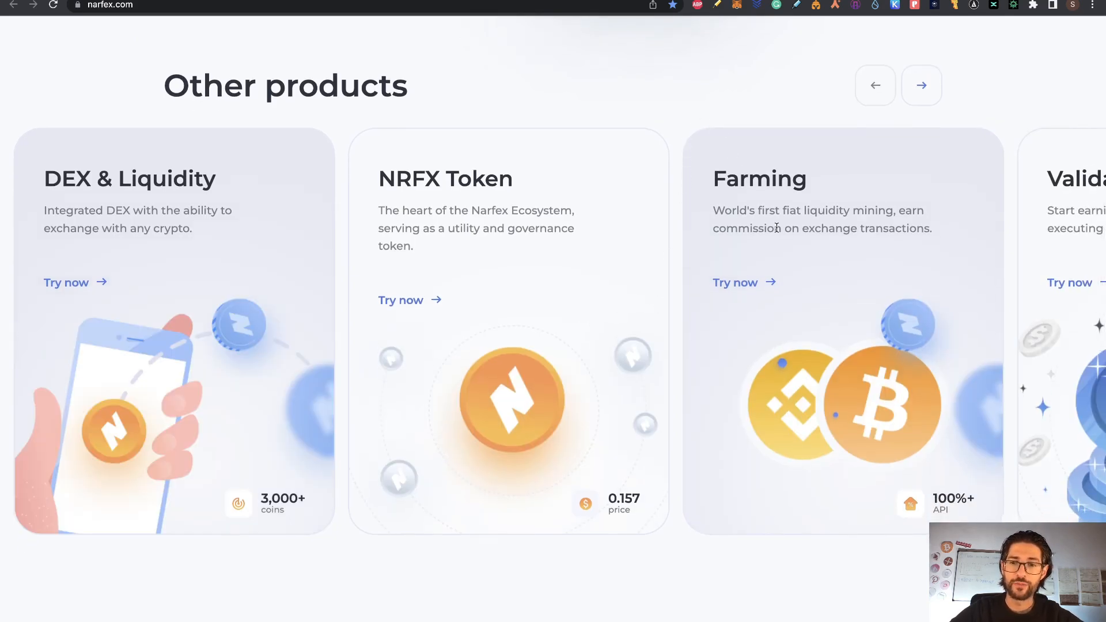
mouse_move(864, 254)
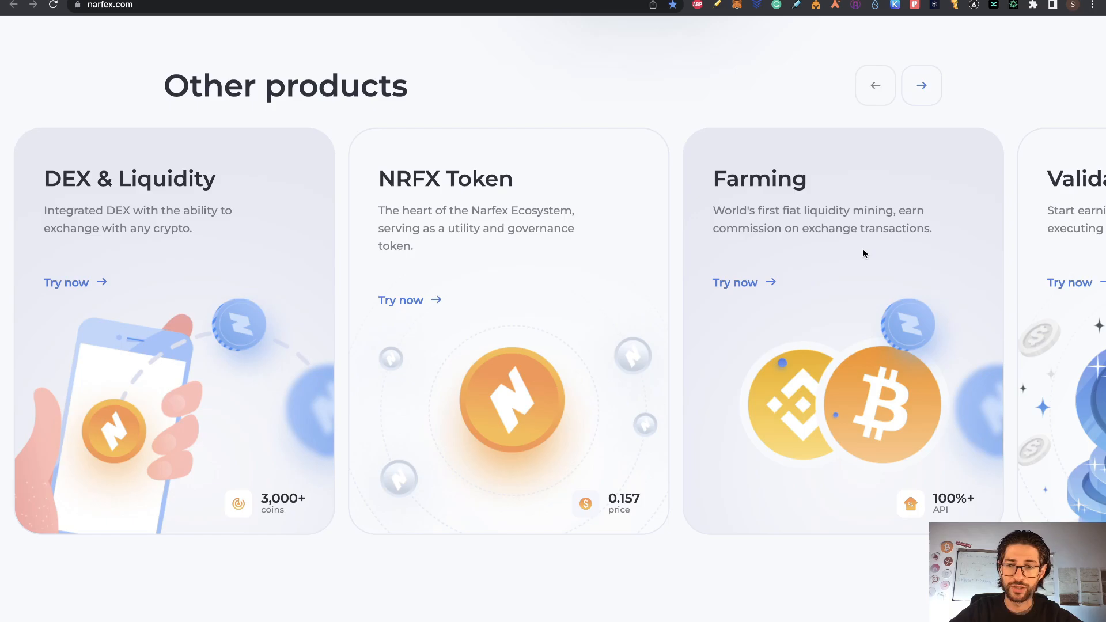
scroll("down", 3)
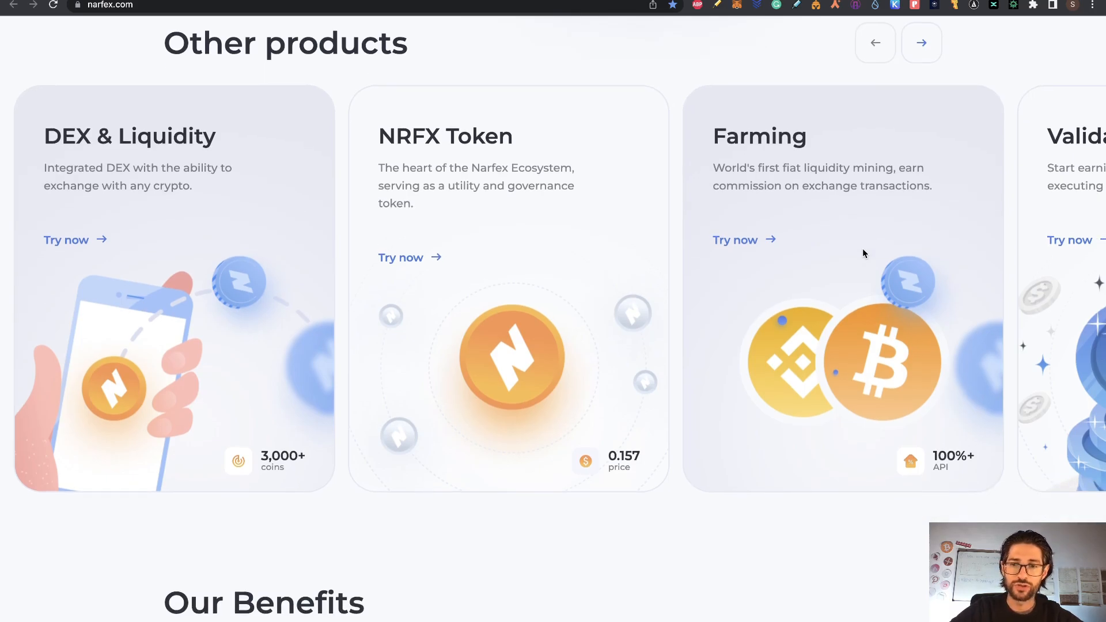
scroll("down", 3)
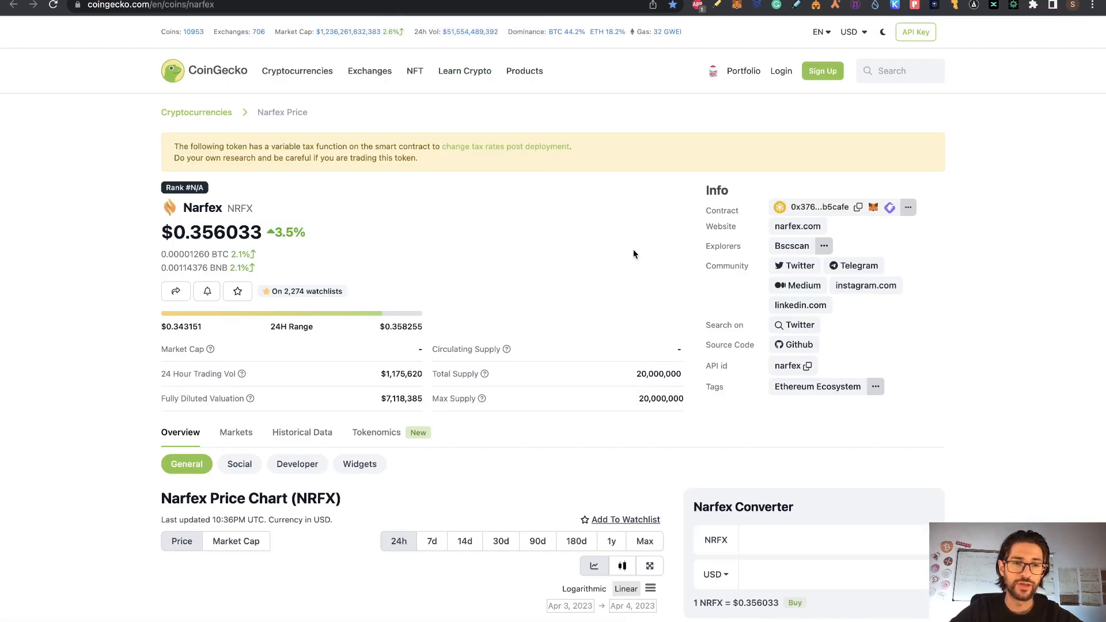
mouse_move(656, 251)
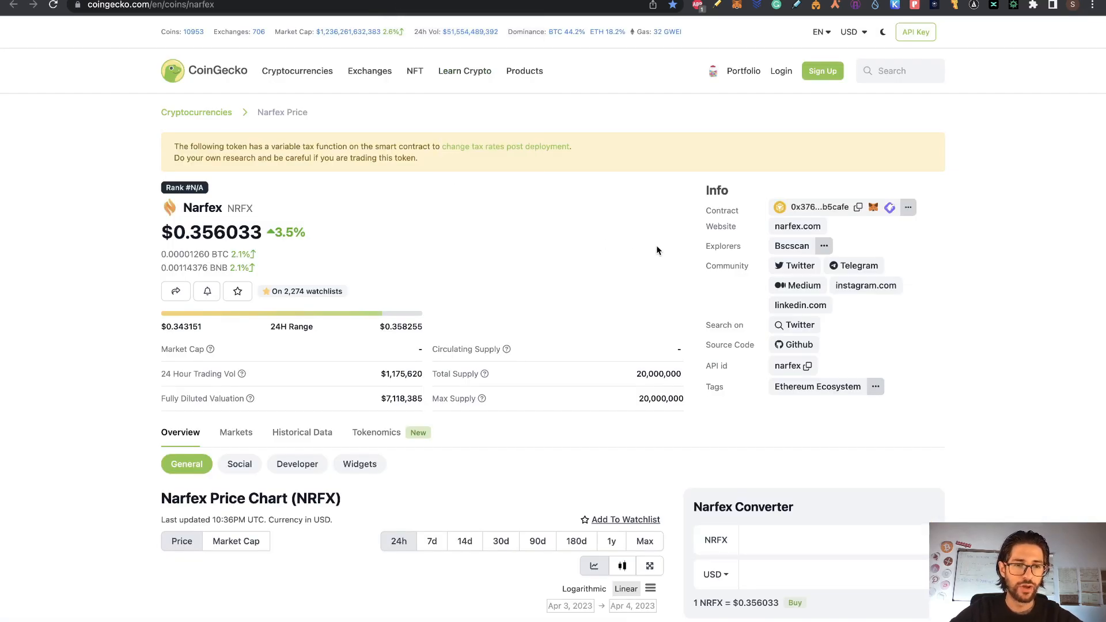
mouse_move(535, 369)
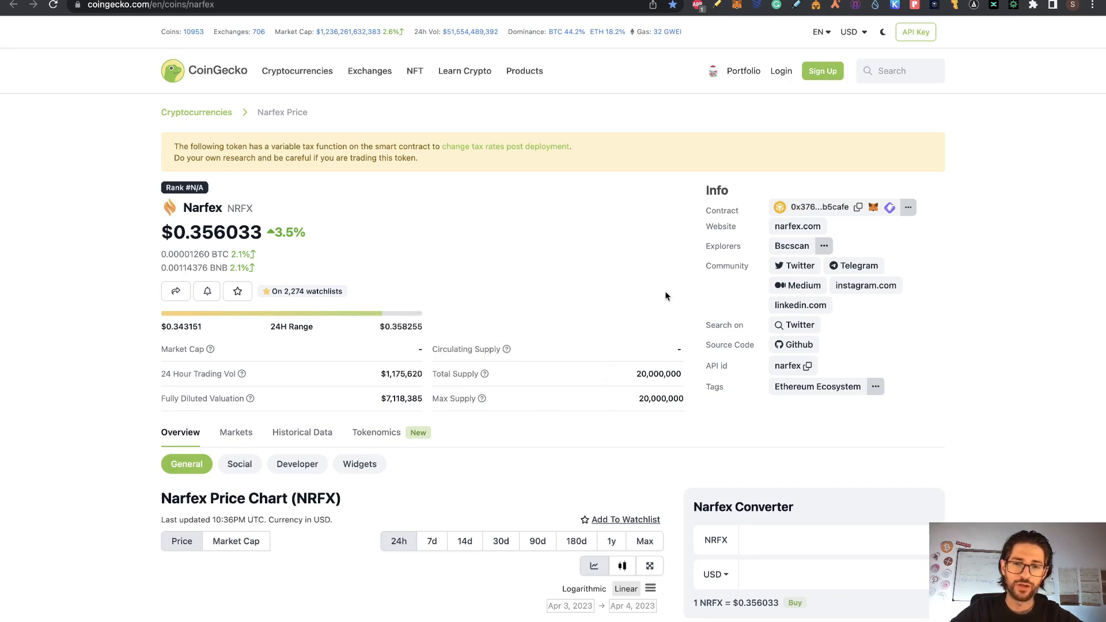
mouse_move(647, 302)
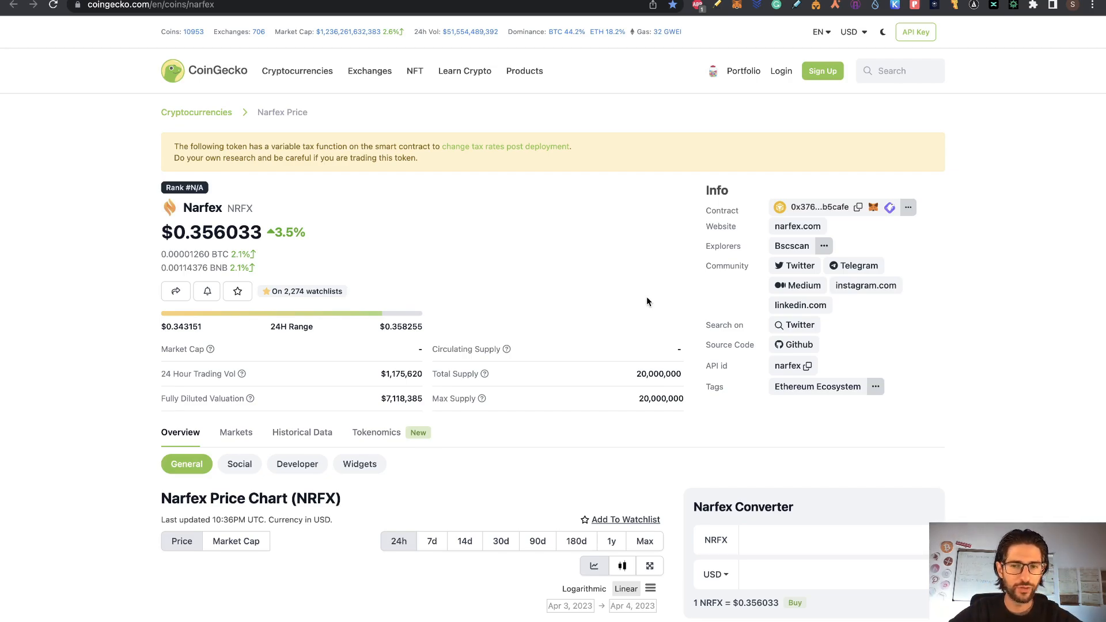
- Set the CoinGecko NRFX price chart to Max range, then return to the Narfex website
scroll("down", 3)
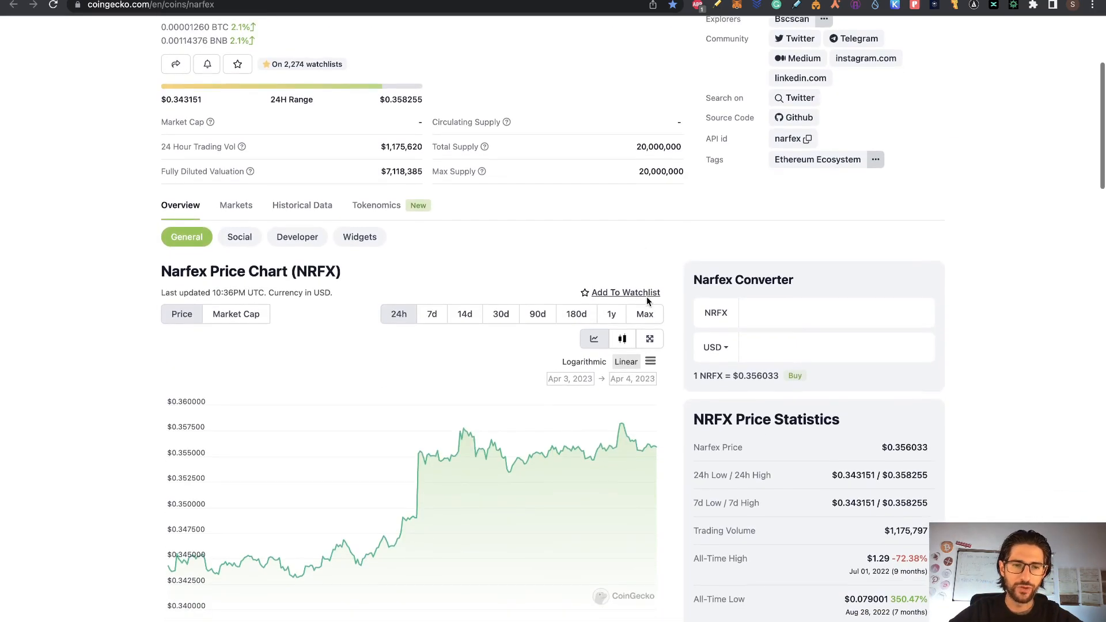
left_click(643, 314)
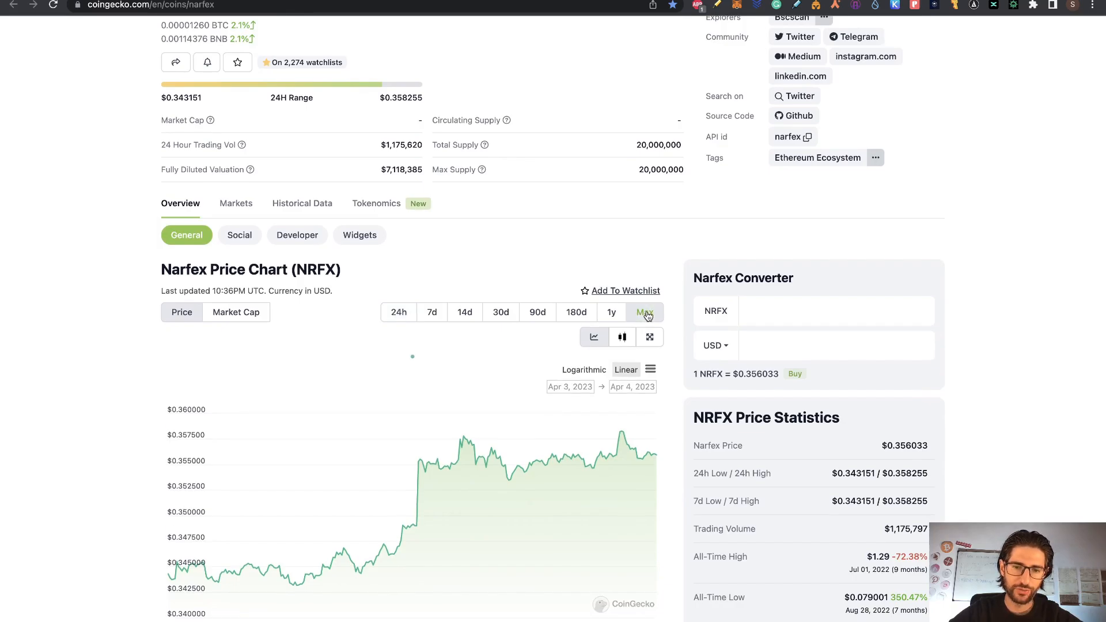
left_click(642, 311)
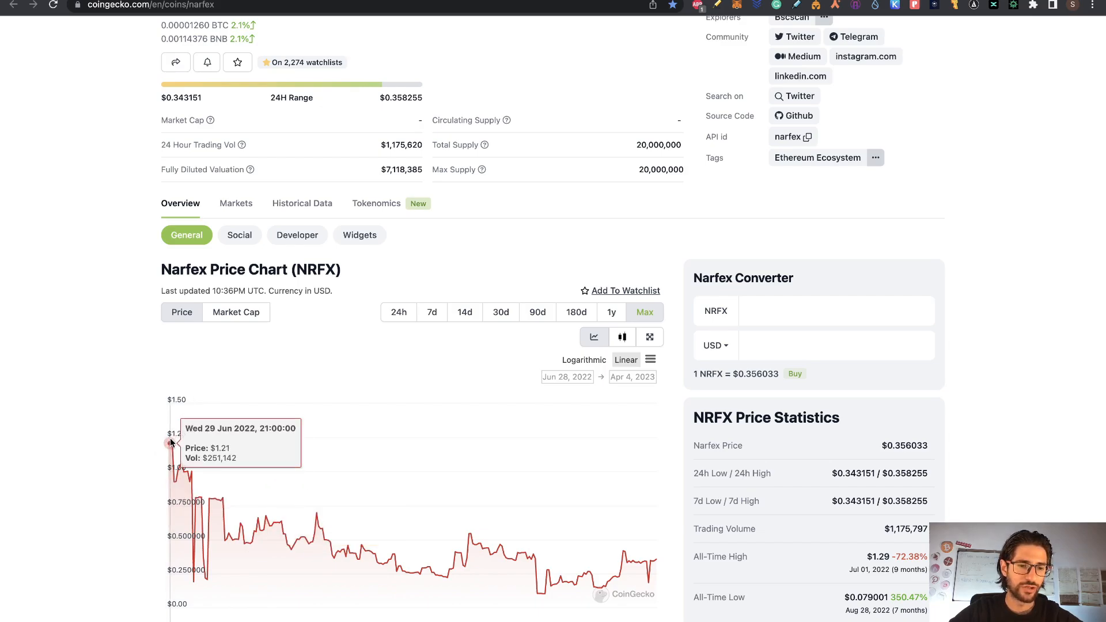
mouse_move(530, 234)
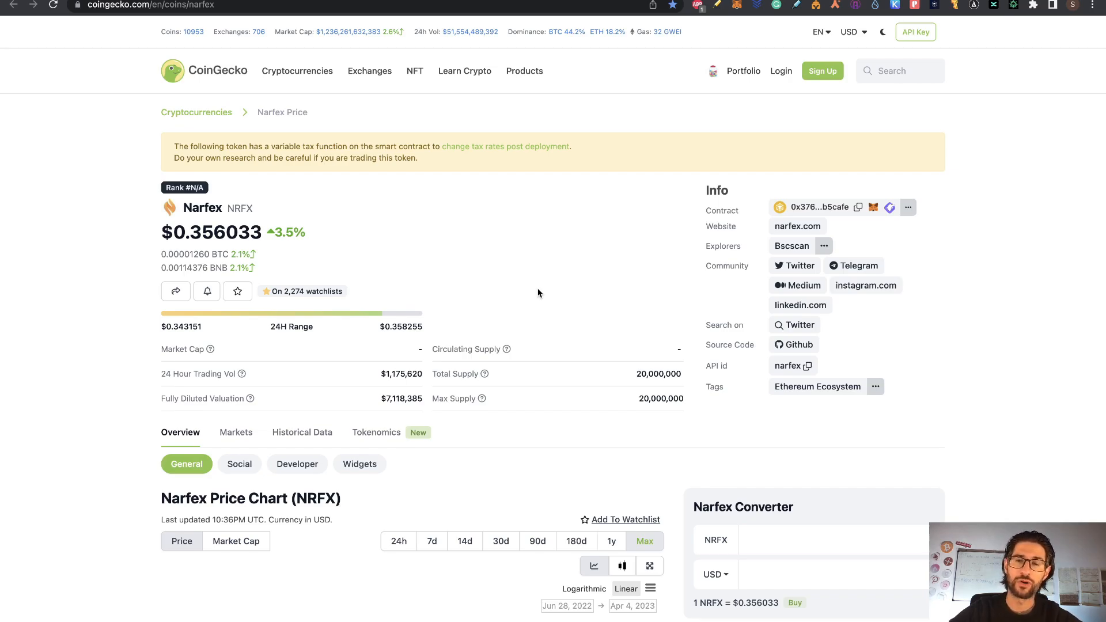
scroll("down", 3)
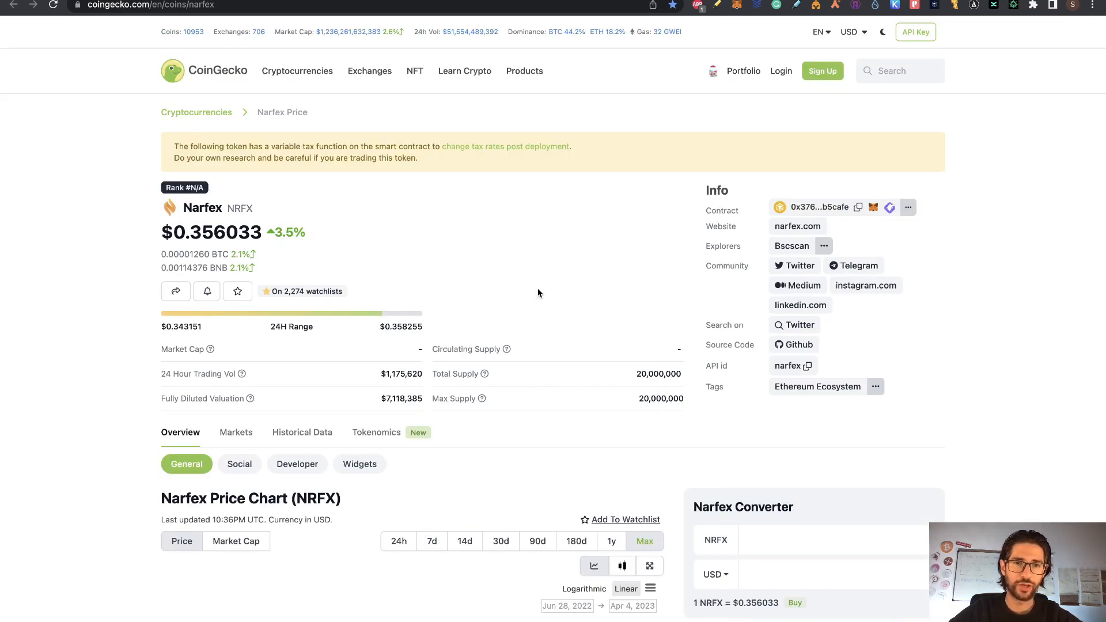
left_click(798, 226)
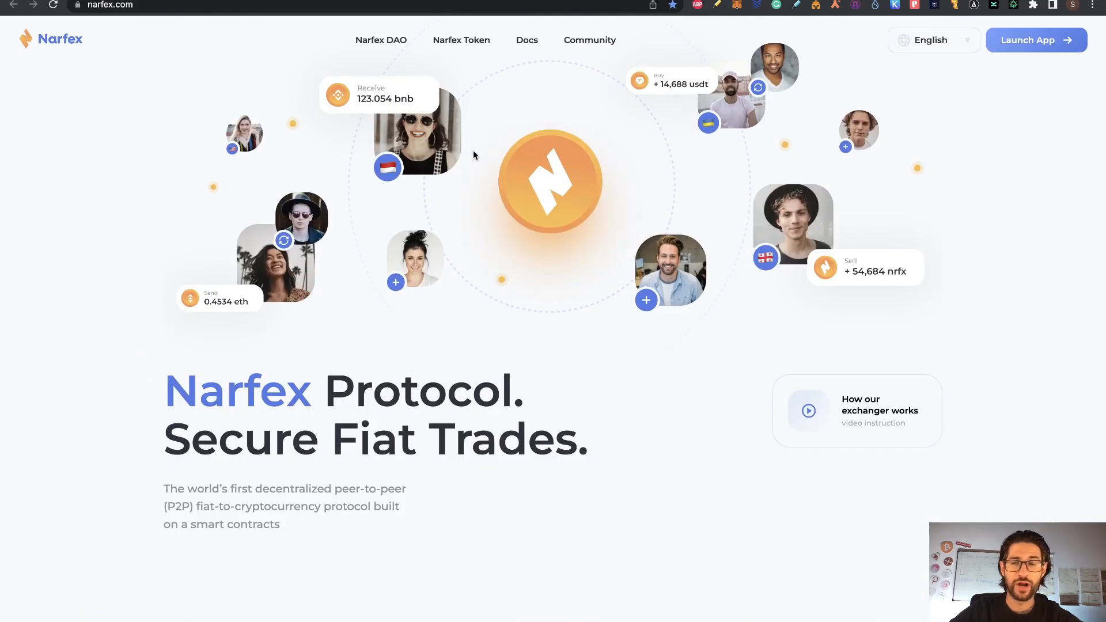
left_click(462, 40)
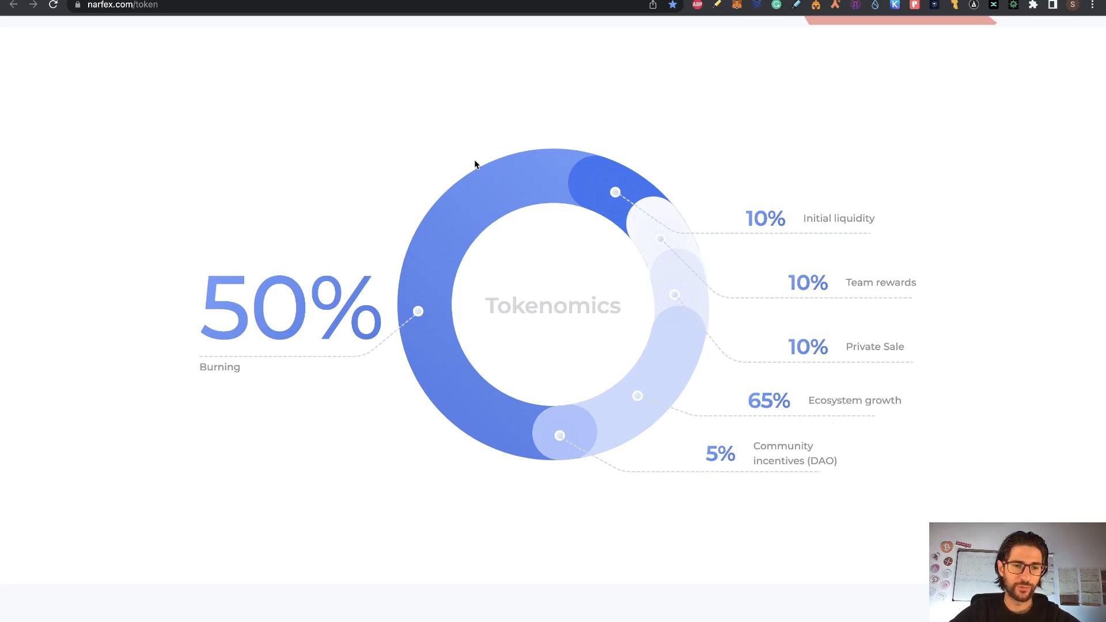
mouse_move(651, 154)
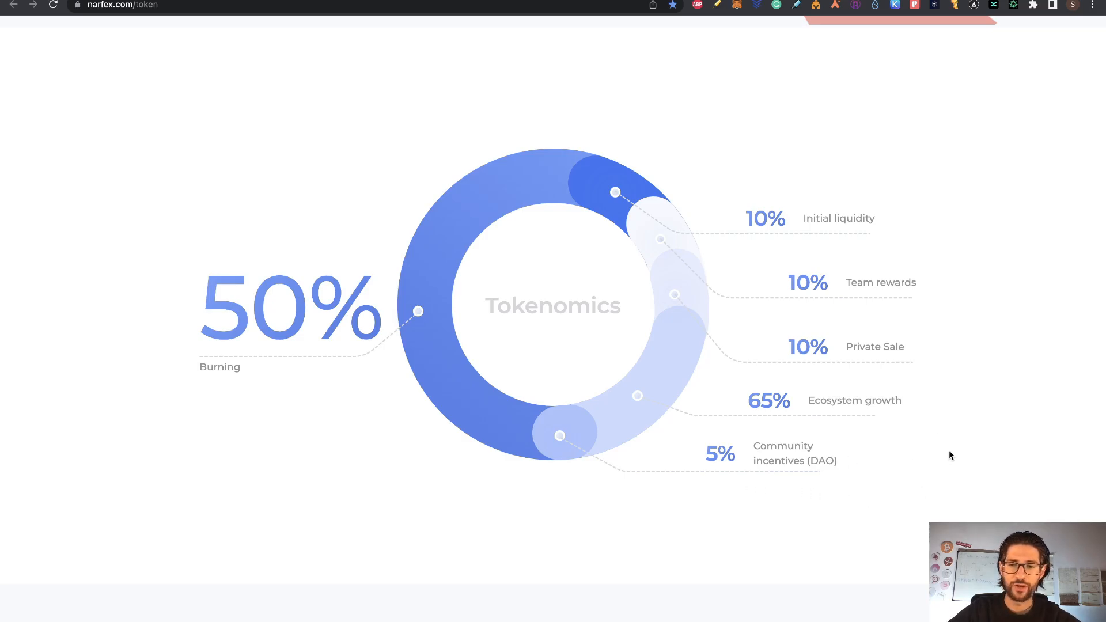
scroll("up", 3)
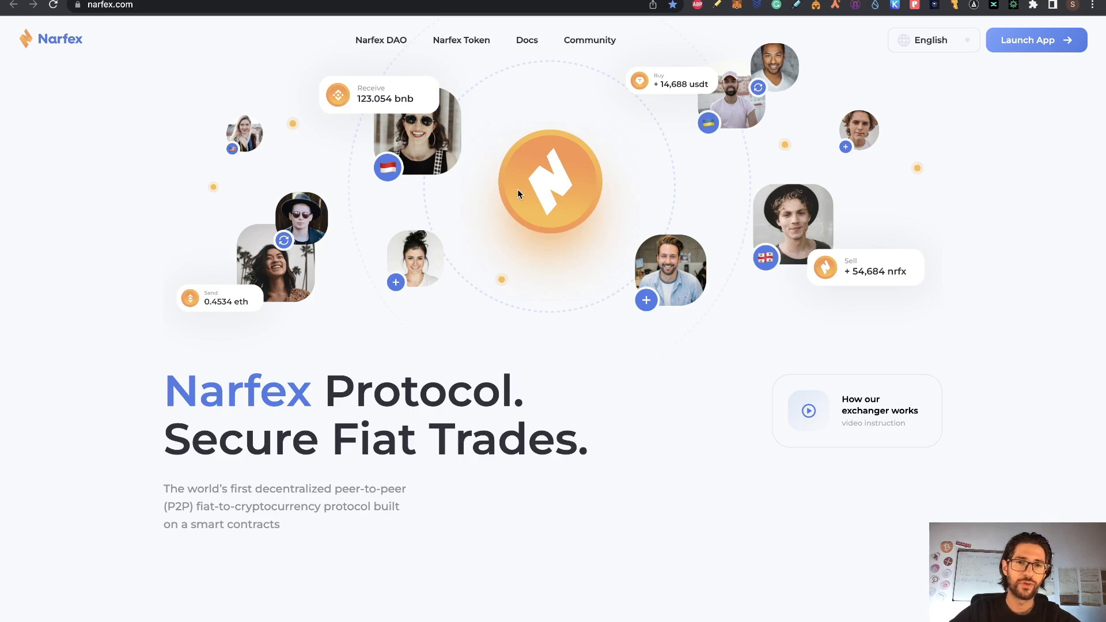
mouse_move(194, 54)
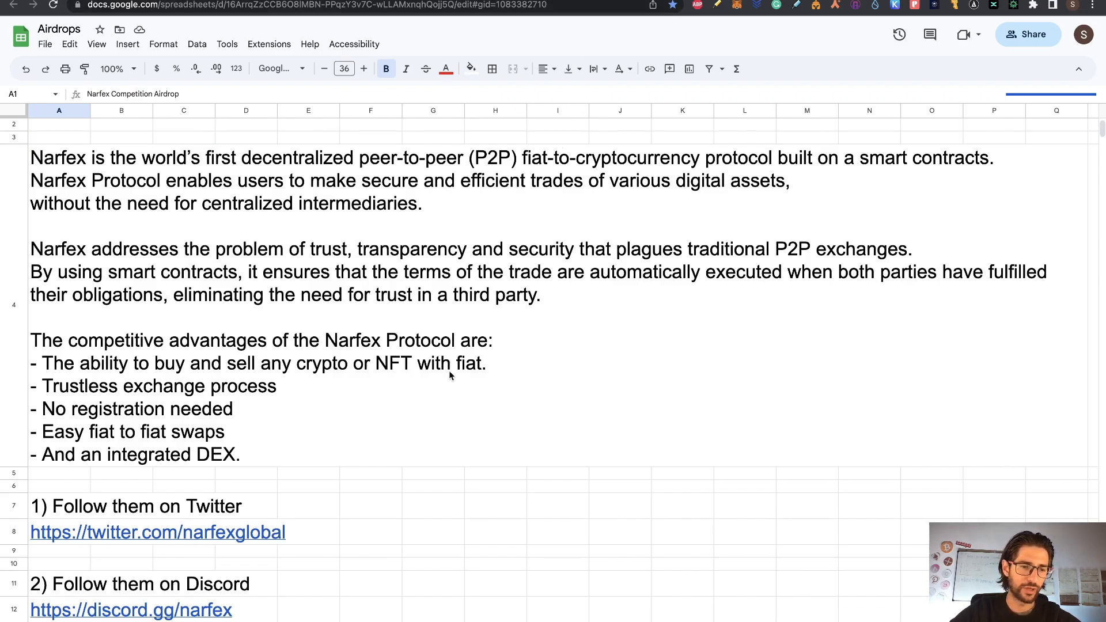
- Scroll the Airdrops sheet to guide steps 1–6, then switch back to the Narfex website
scroll("down", 3)
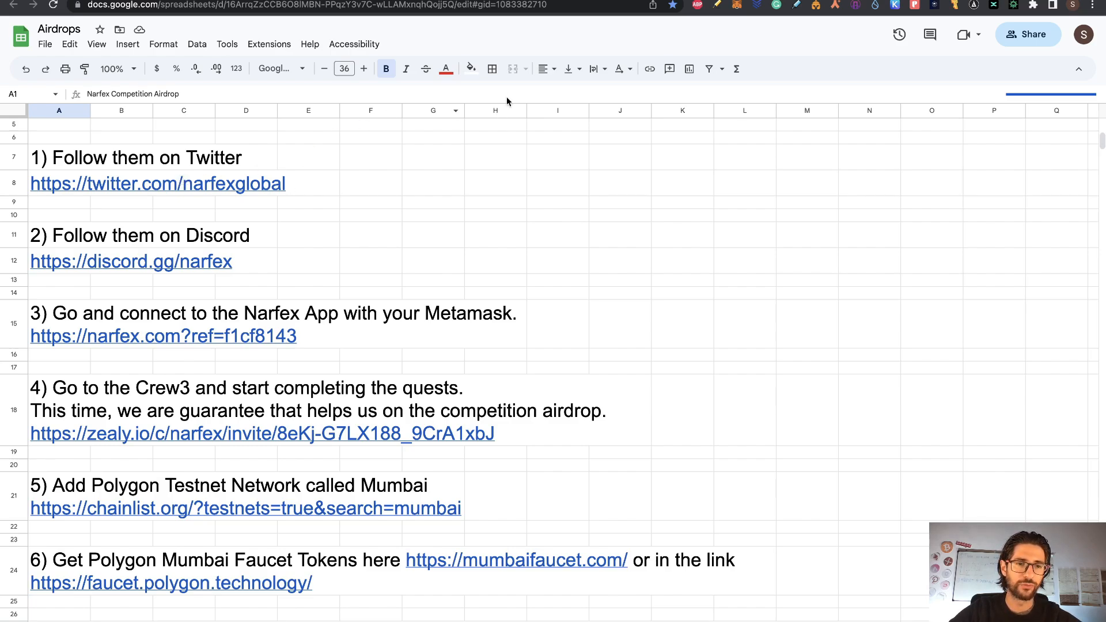
left_click(157, 183)
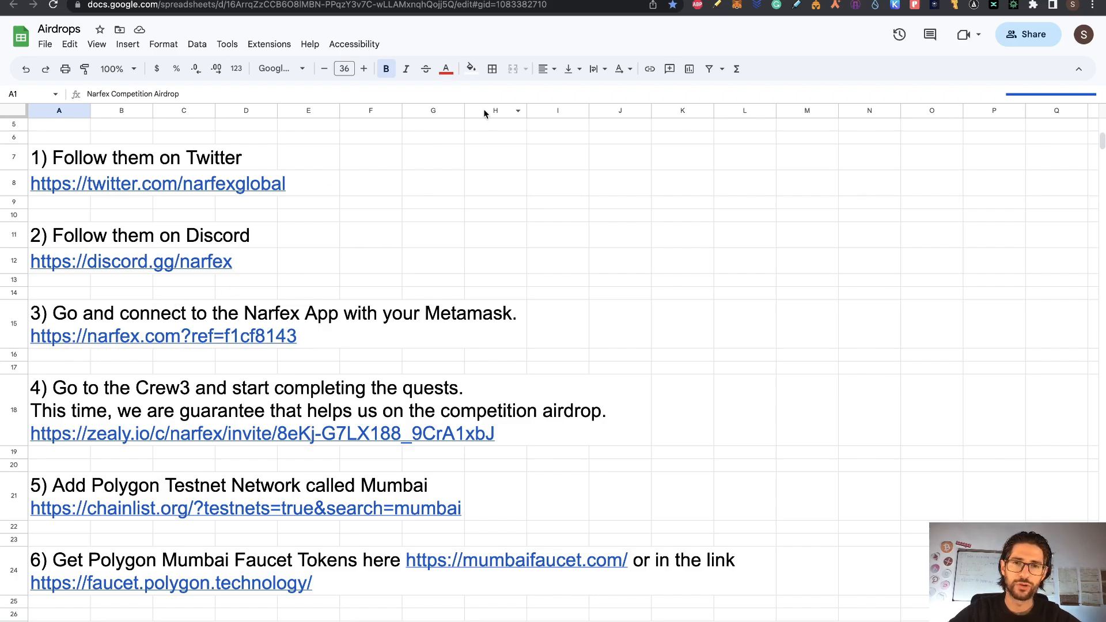
left_click(163, 335)
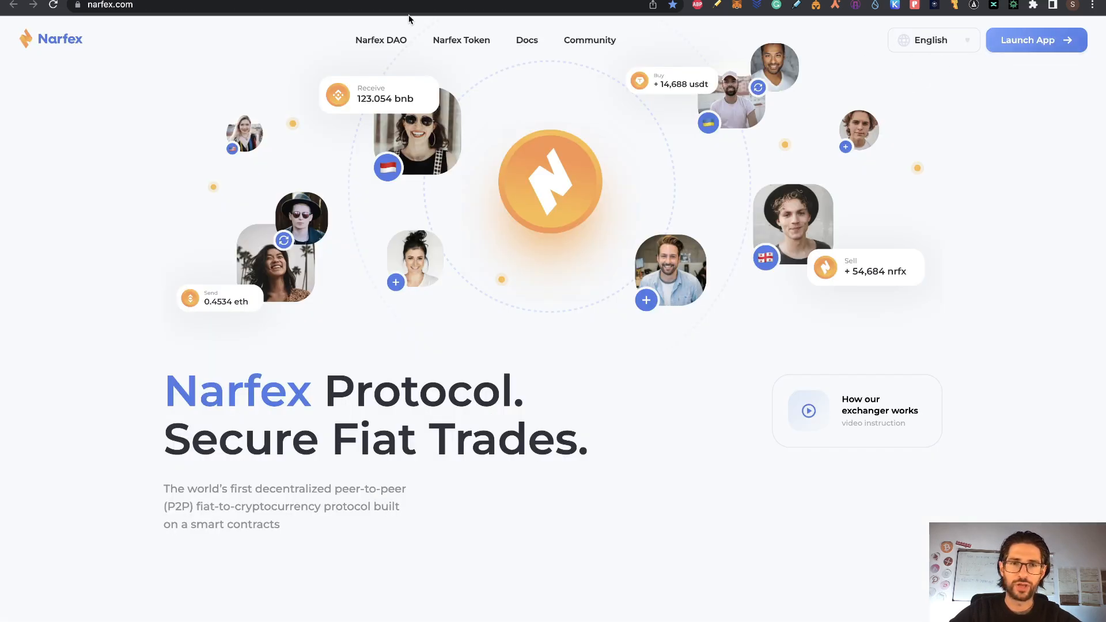
- Launch the Narfex app to open the Exchanger on the testnet
left_click(1036, 40)
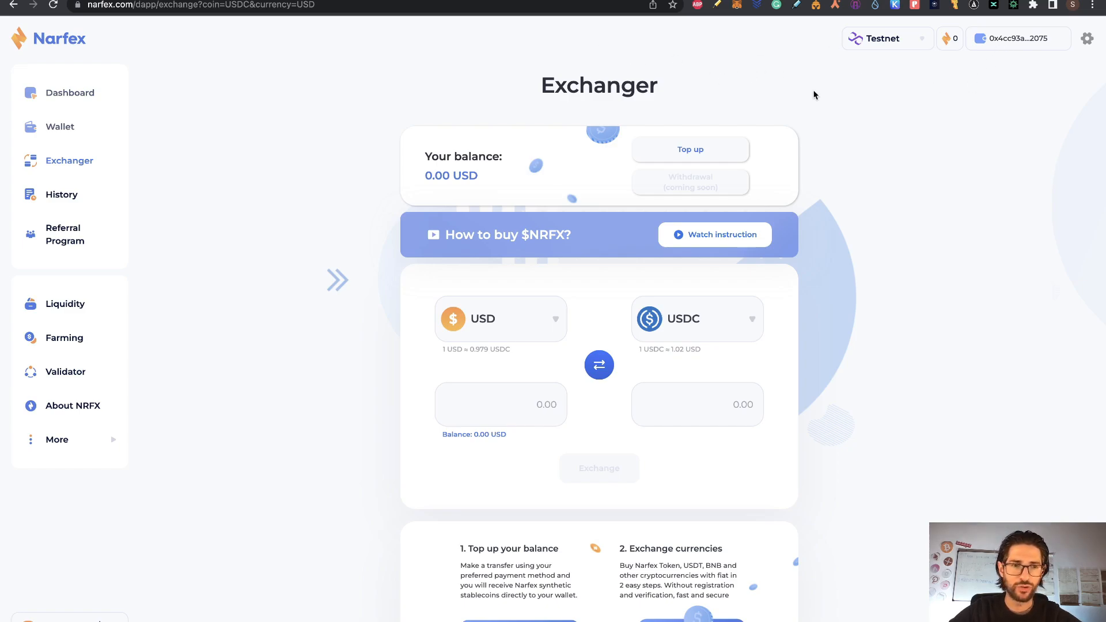
mouse_move(267, 192)
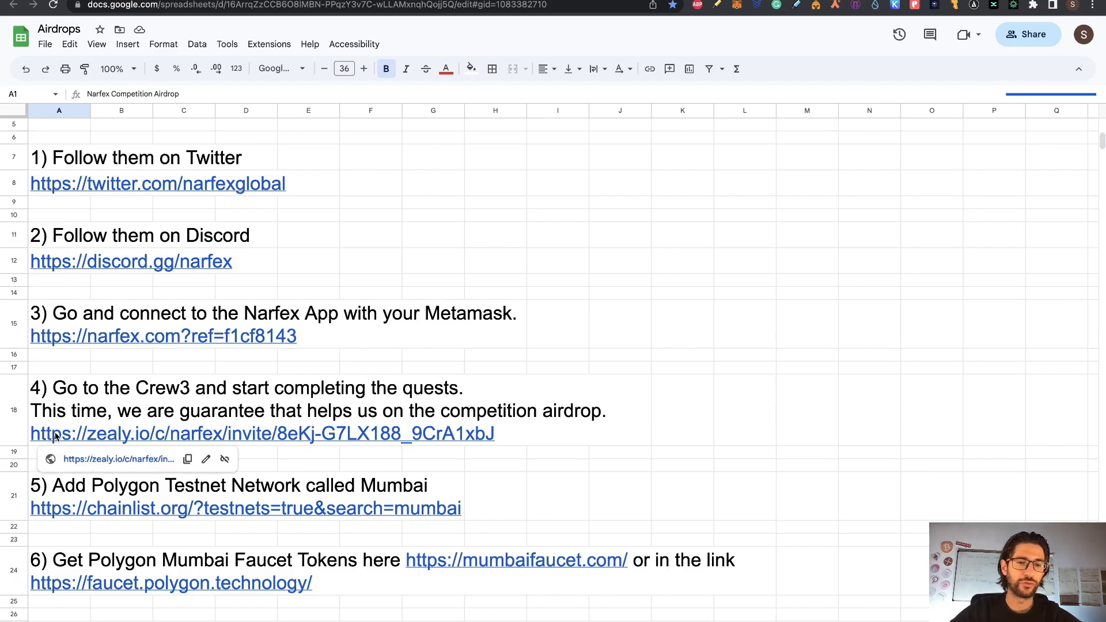
mouse_move(524, 228)
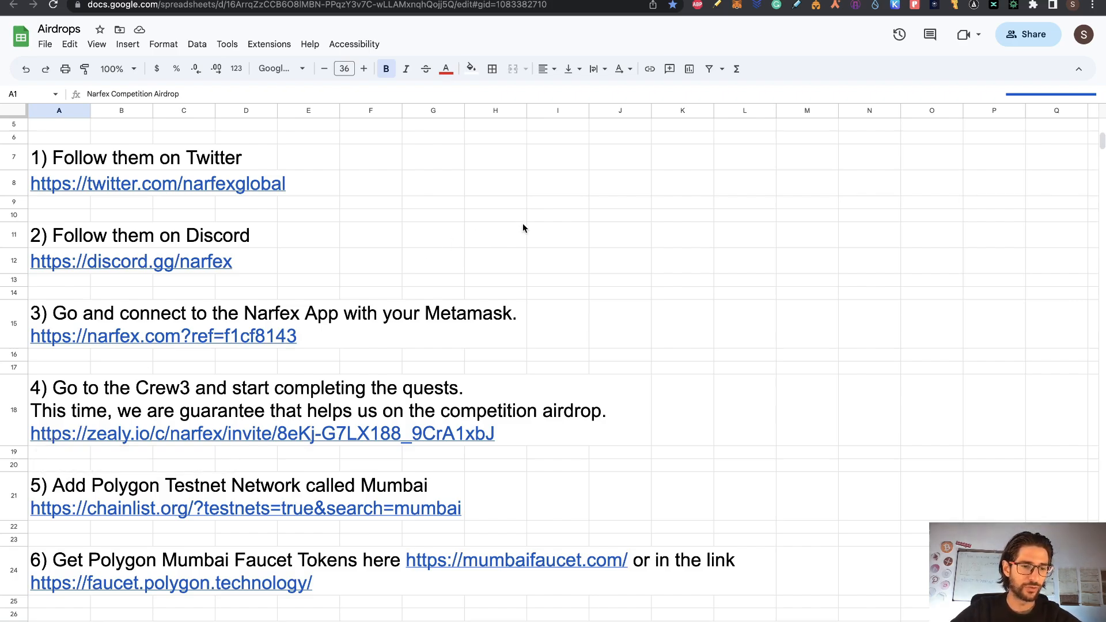
mouse_move(90, 440)
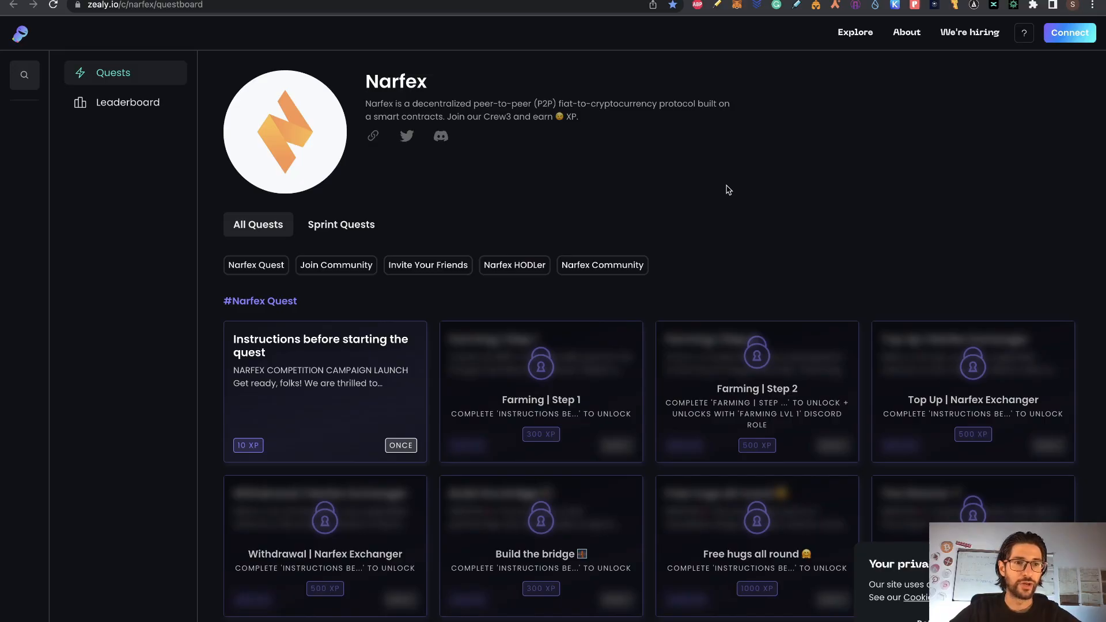
- Open and read the 'Instructions before starting the quest' quest
scroll("down", 3)
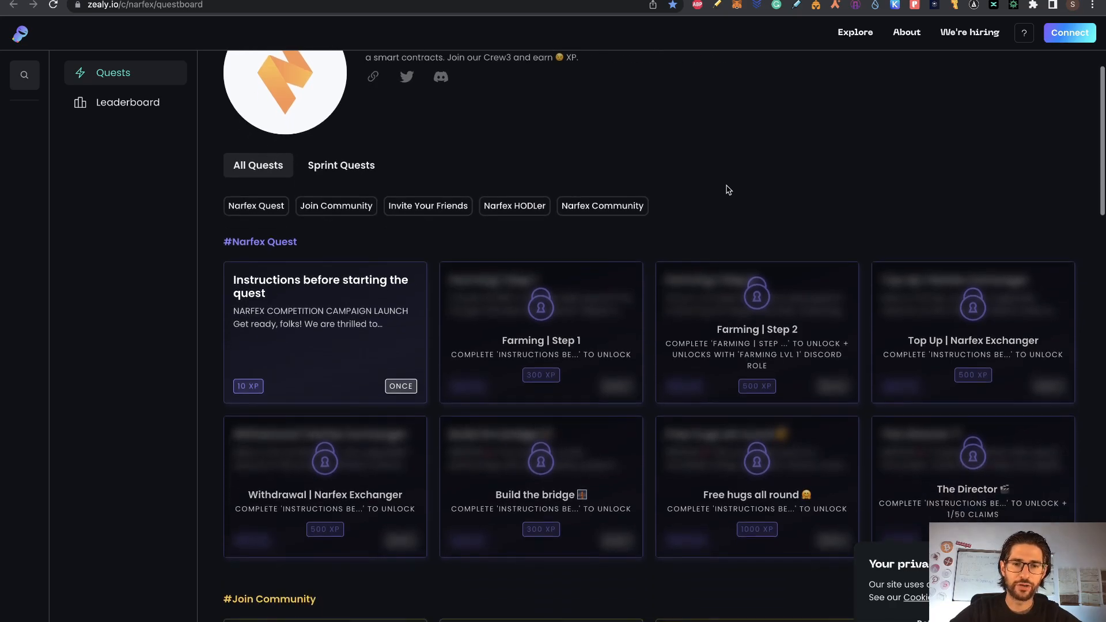
left_click(324, 317)
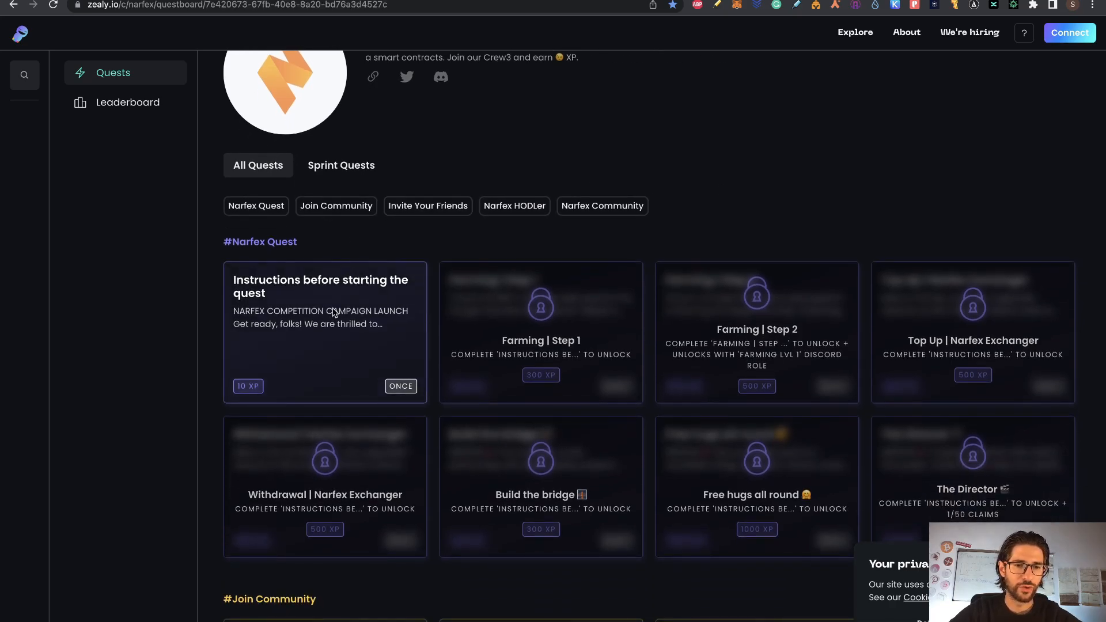
left_click(320, 332)
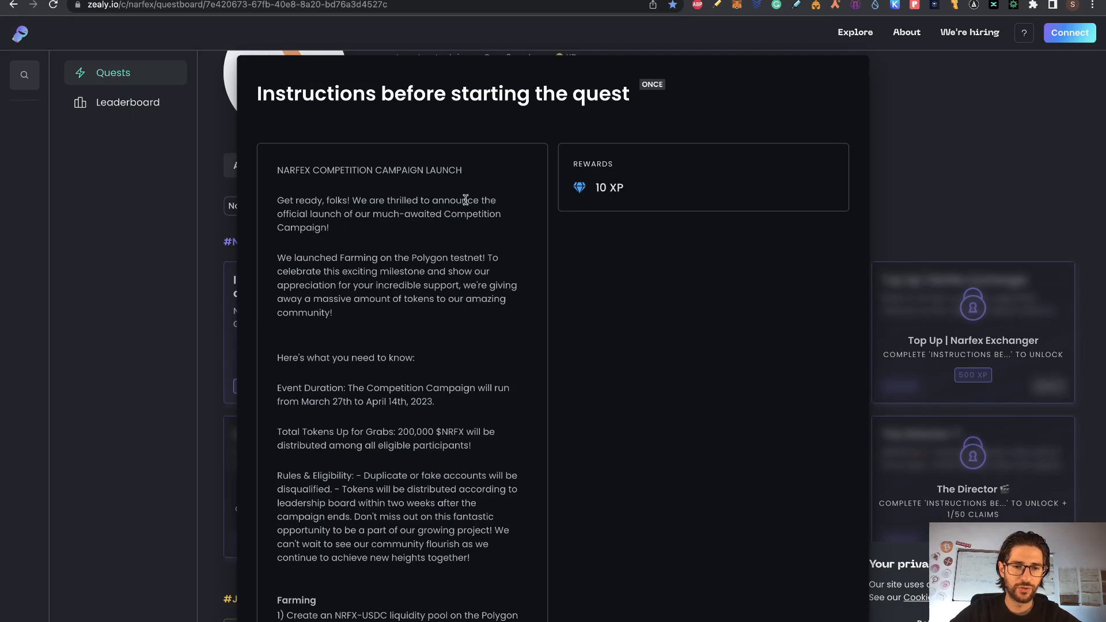
mouse_move(512, 311)
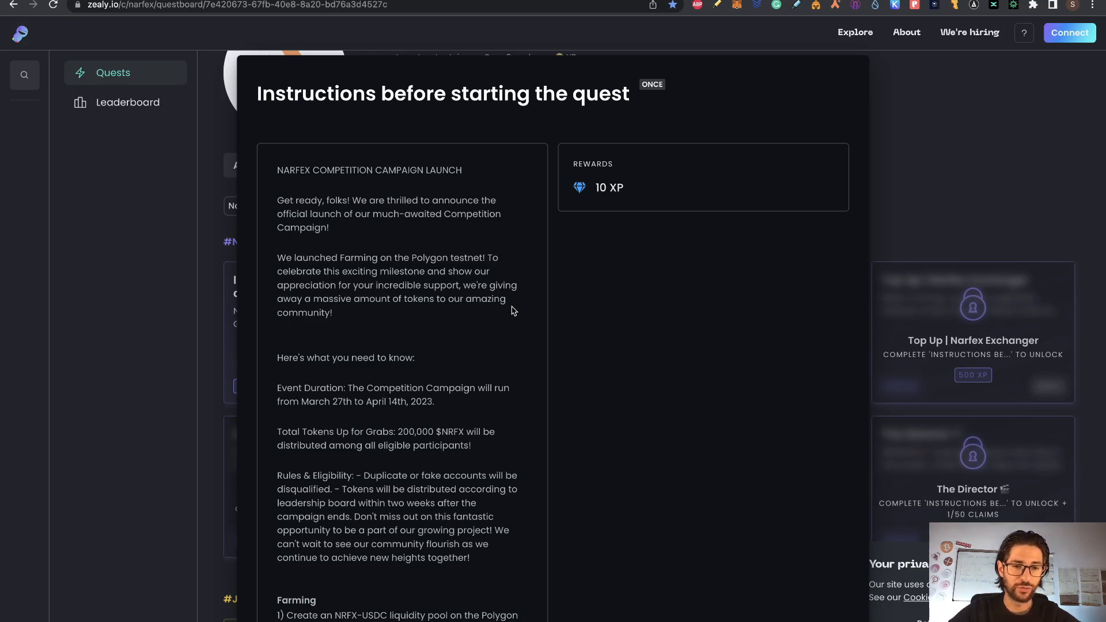
scroll("down", 3)
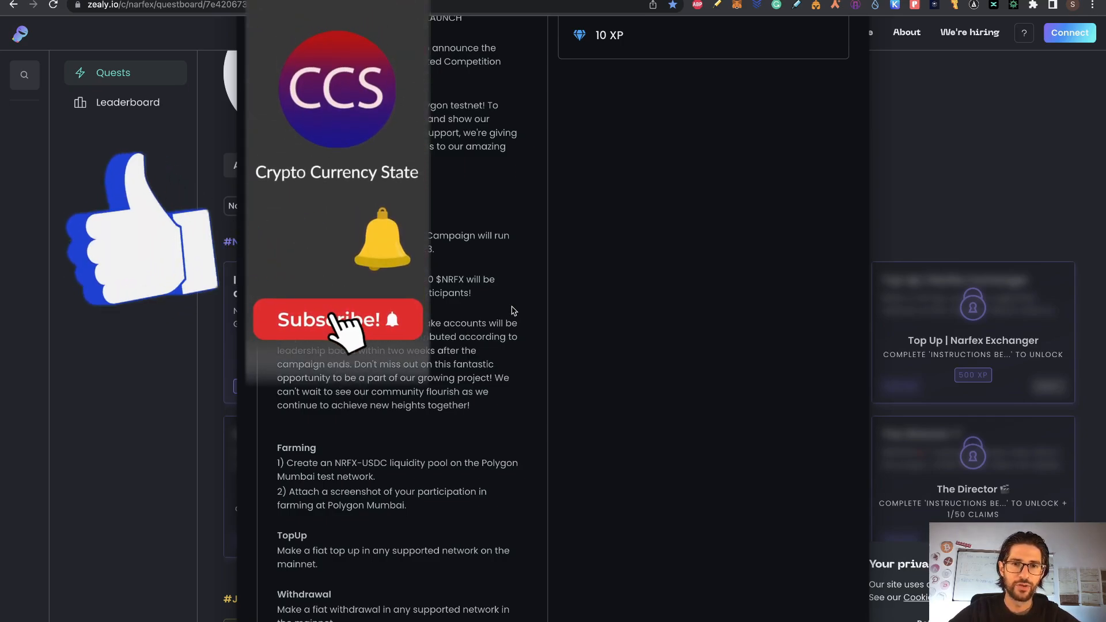
left_click(336, 319)
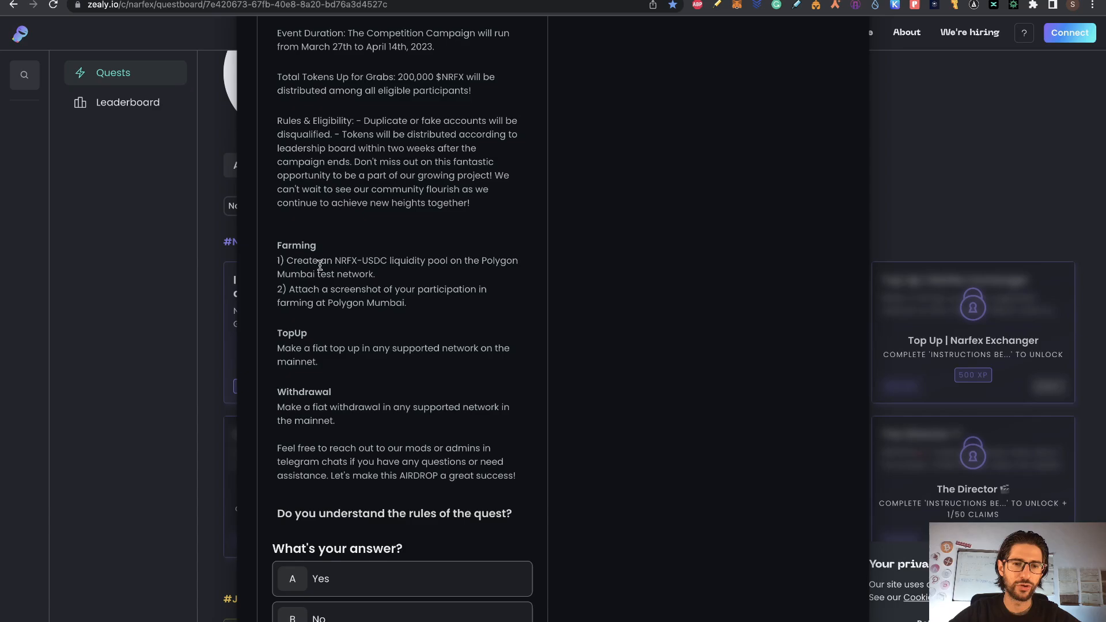
mouse_move(559, 212)
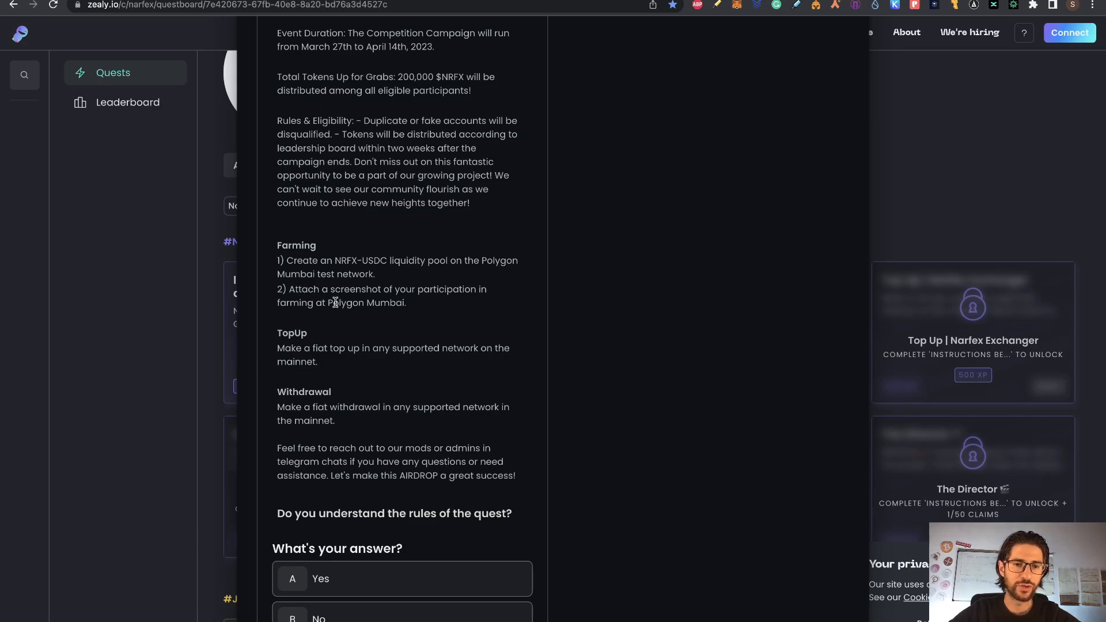
mouse_move(543, 288)
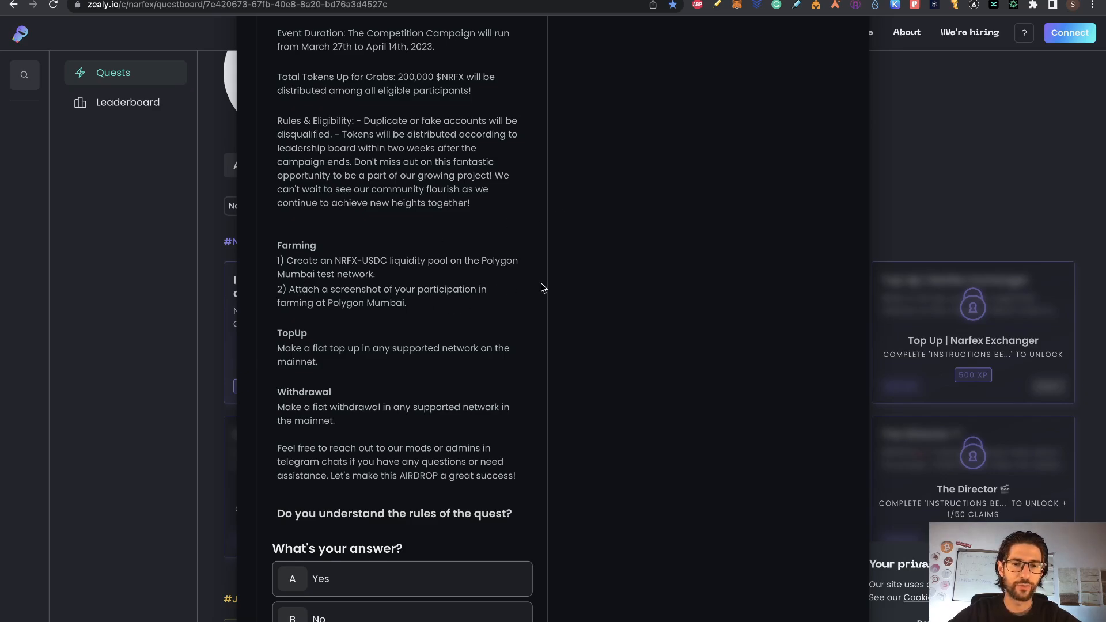
mouse_move(393, 320)
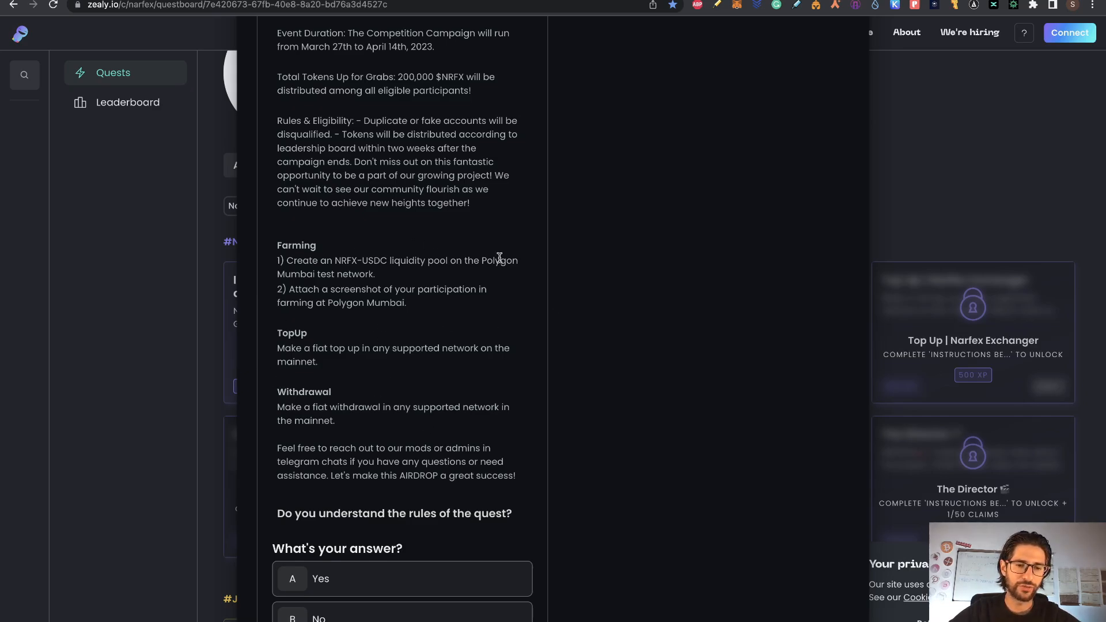
- Answer Yes to the rules question and sign in with the MetaMask wallet
scroll("down", 3)
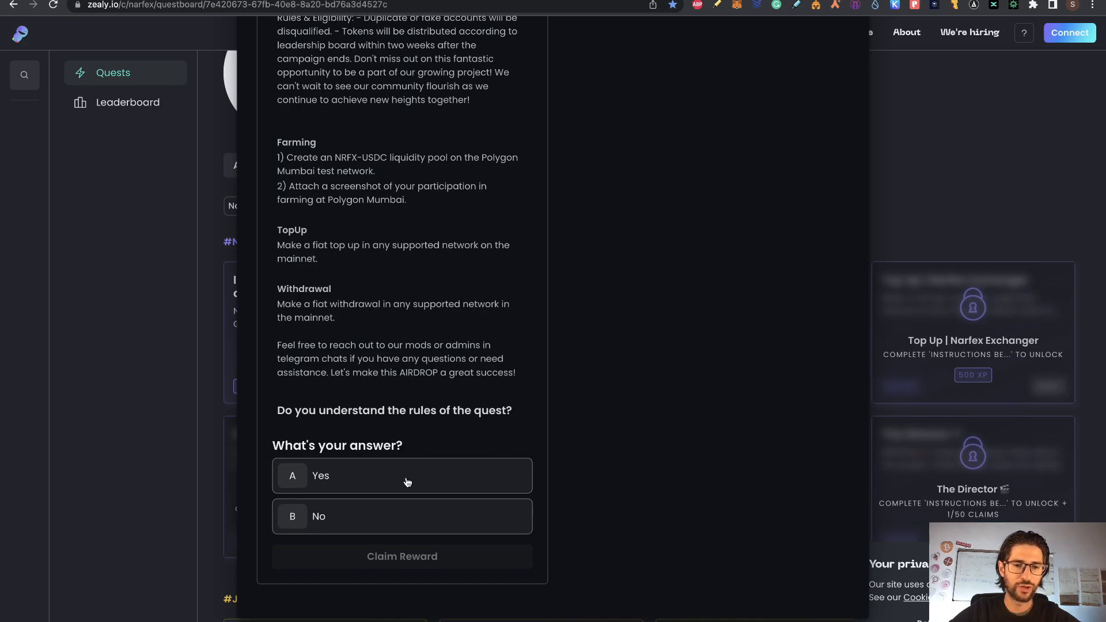
left_click(401, 474)
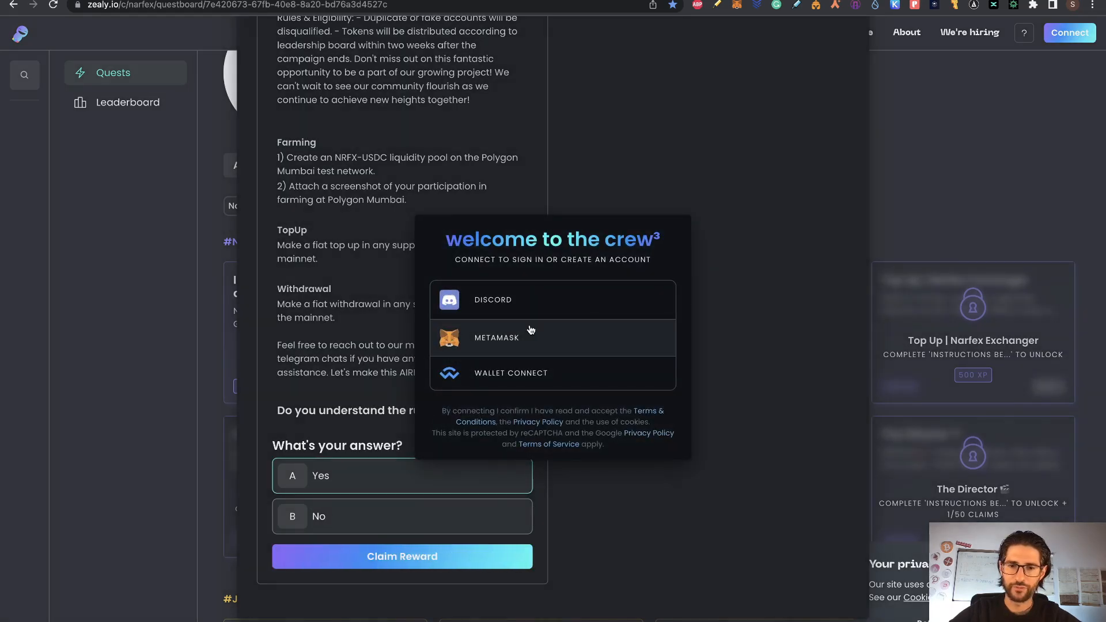
left_click(496, 337)
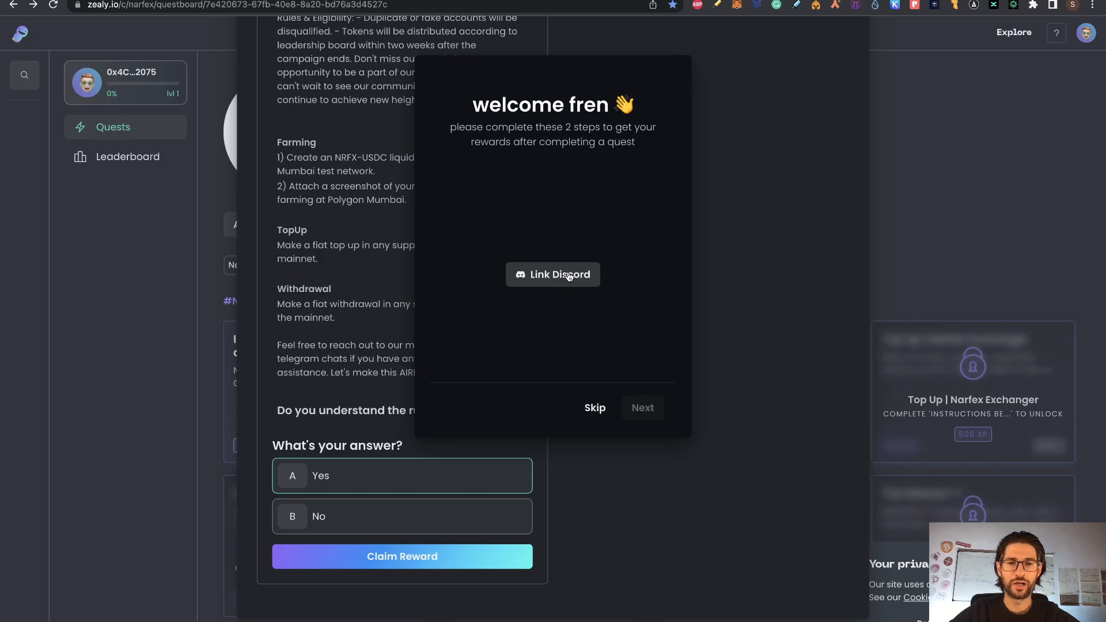
mouse_move(840, 228)
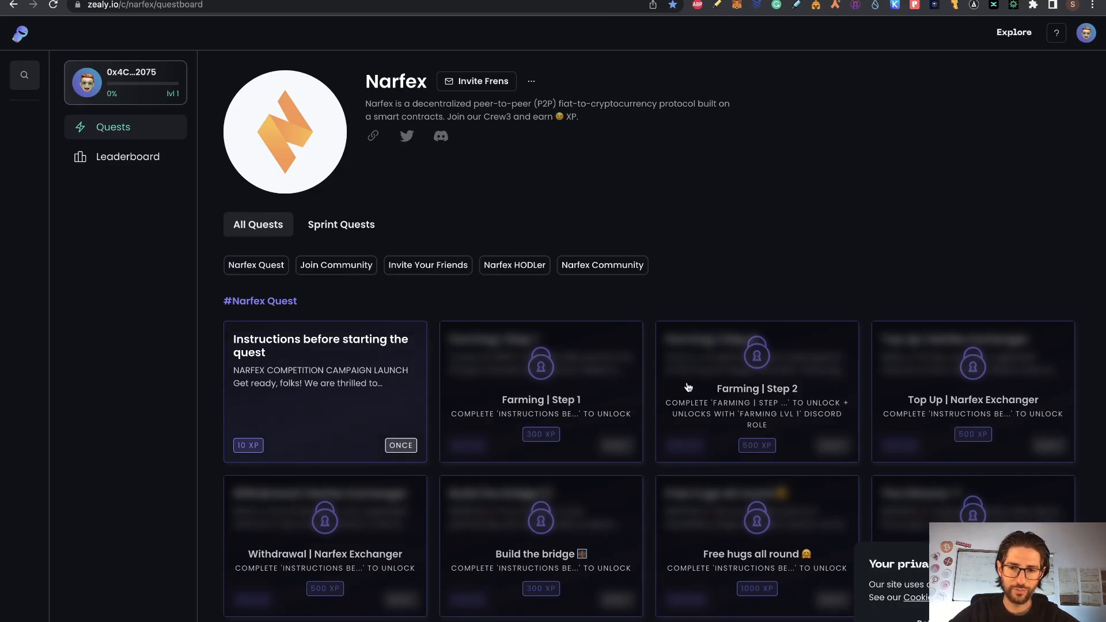
mouse_move(706, 486)
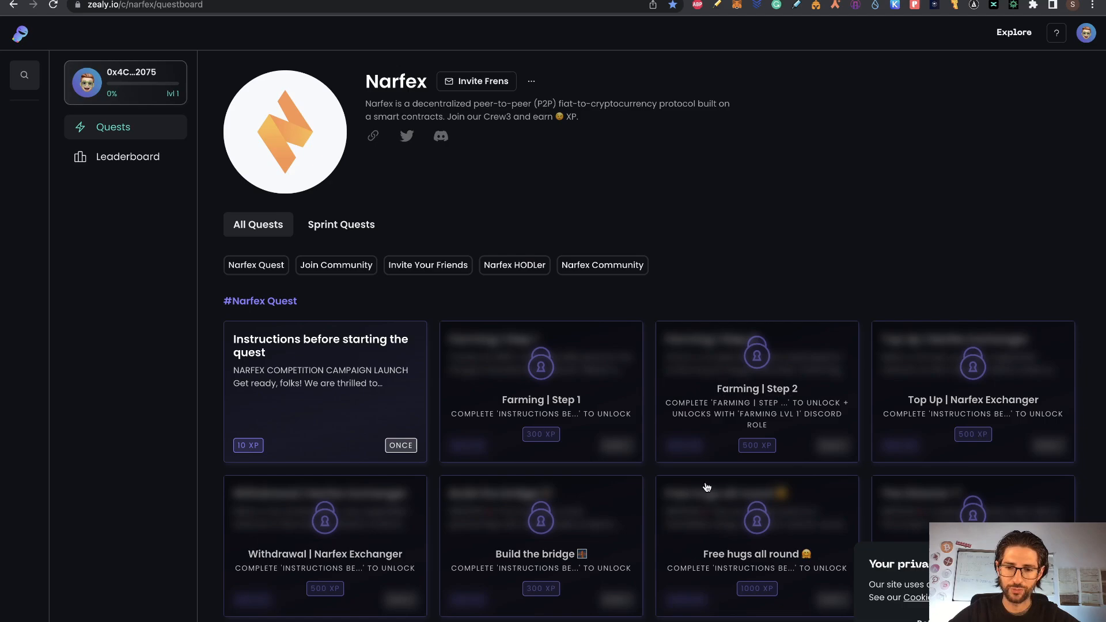
mouse_move(845, 273)
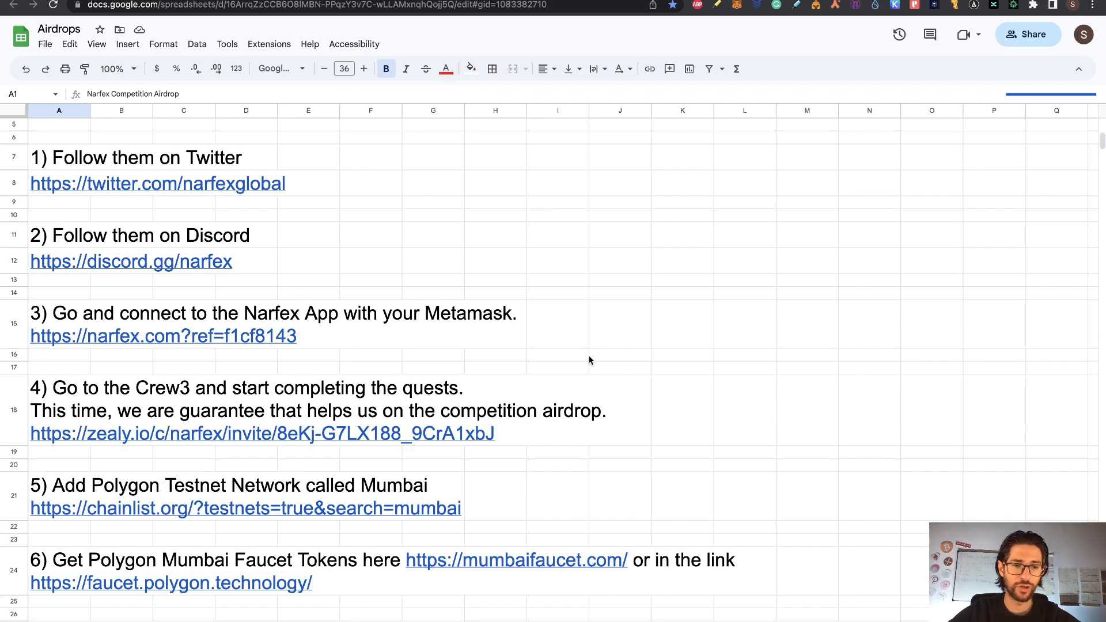
mouse_move(575, 534)
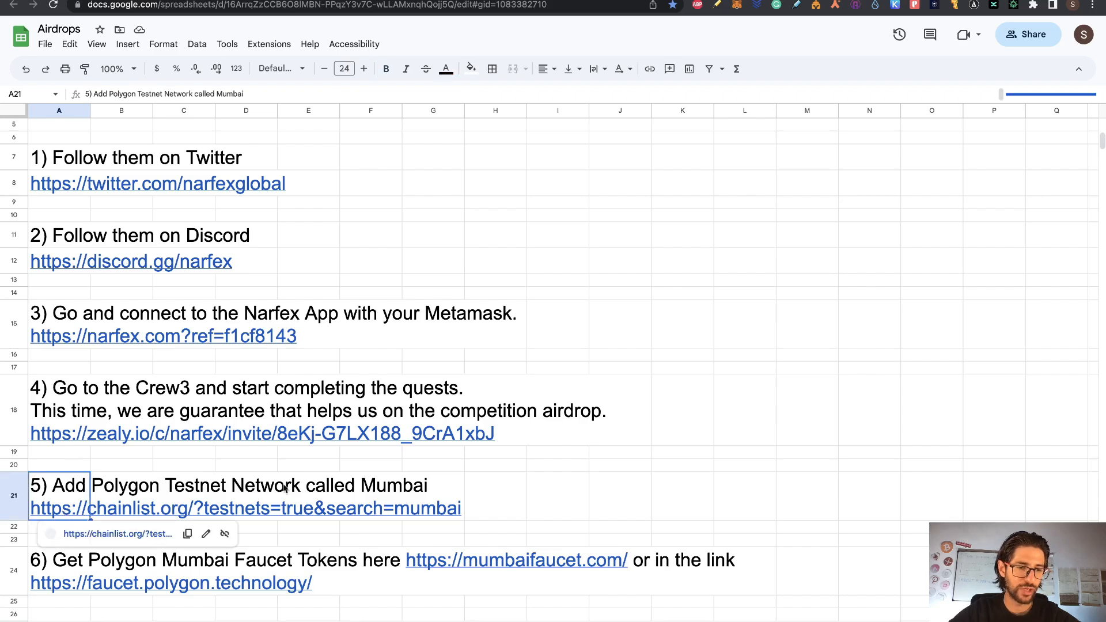
left_click(244, 508)
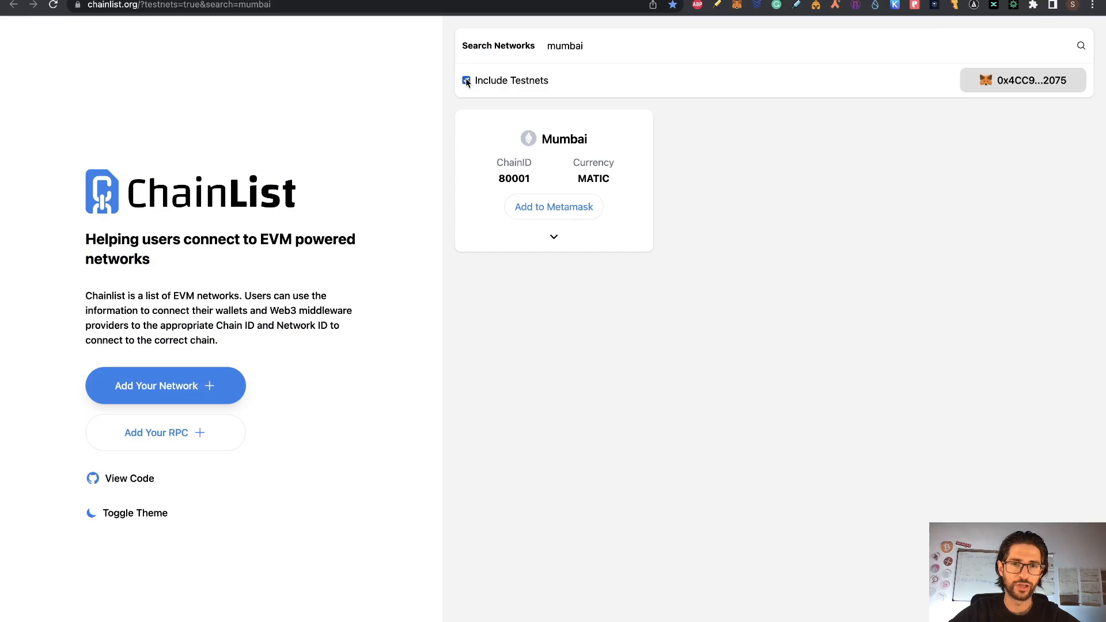
left_click(466, 80)
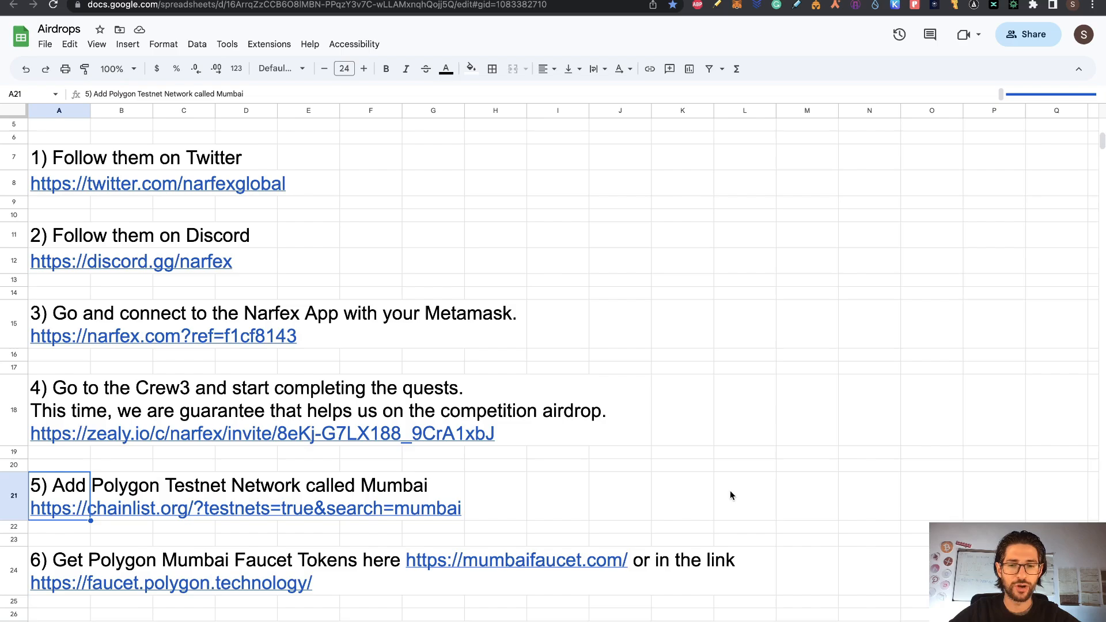
mouse_move(489, 531)
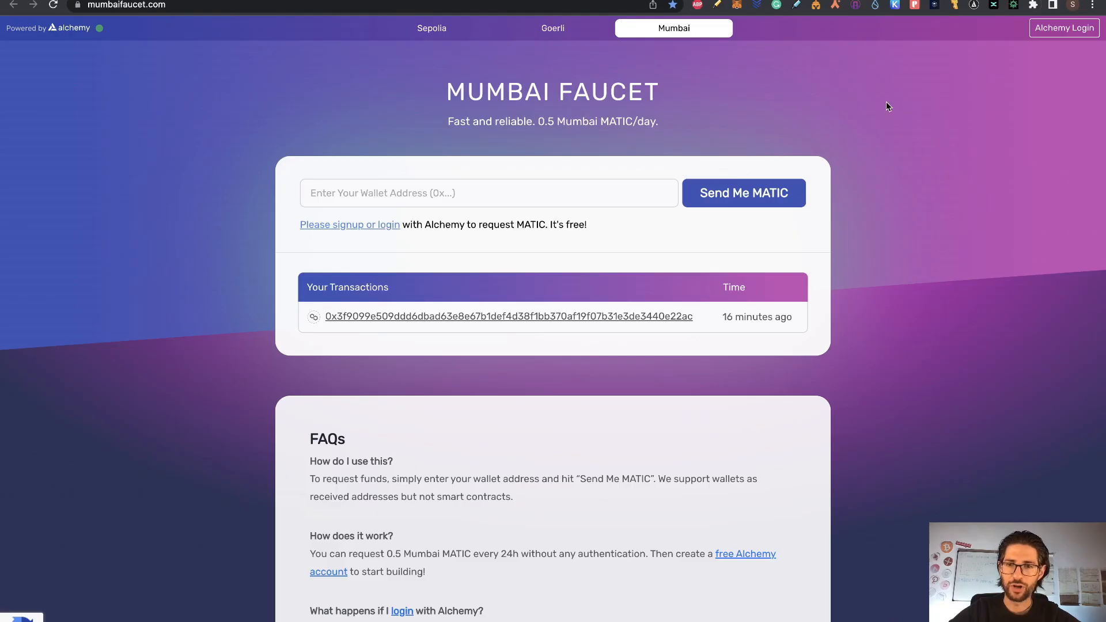
mouse_move(591, 167)
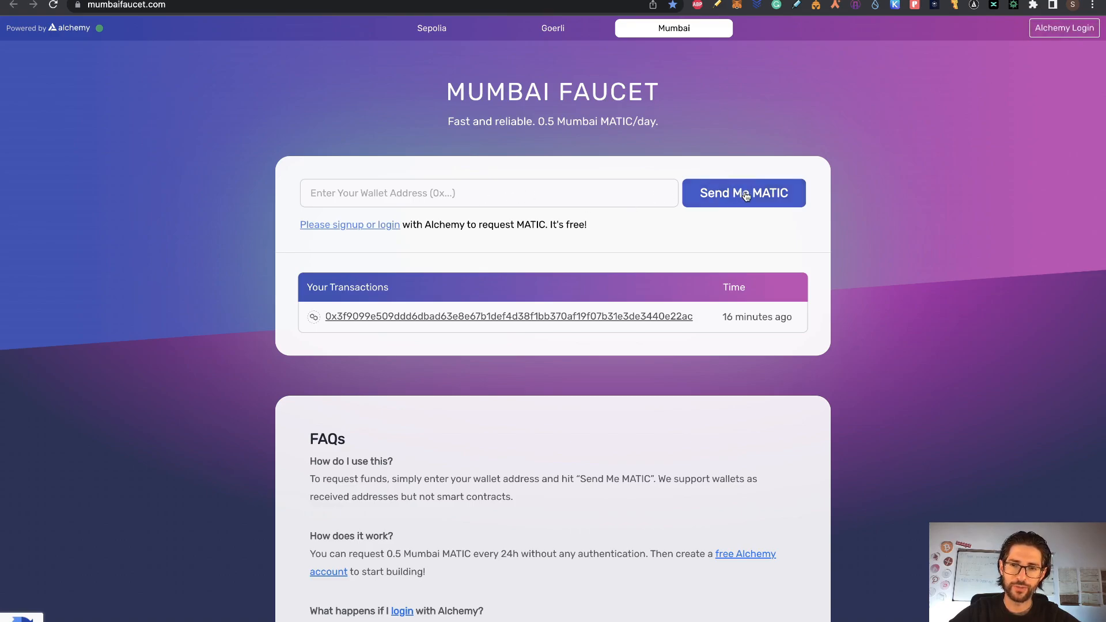
mouse_move(684, 126)
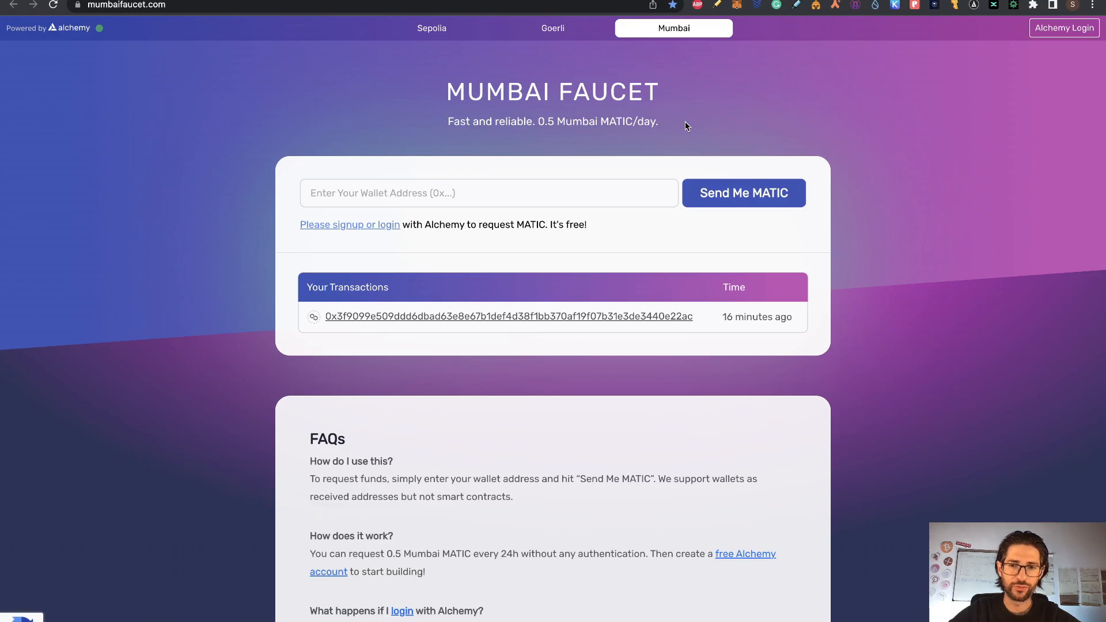
mouse_move(663, 330)
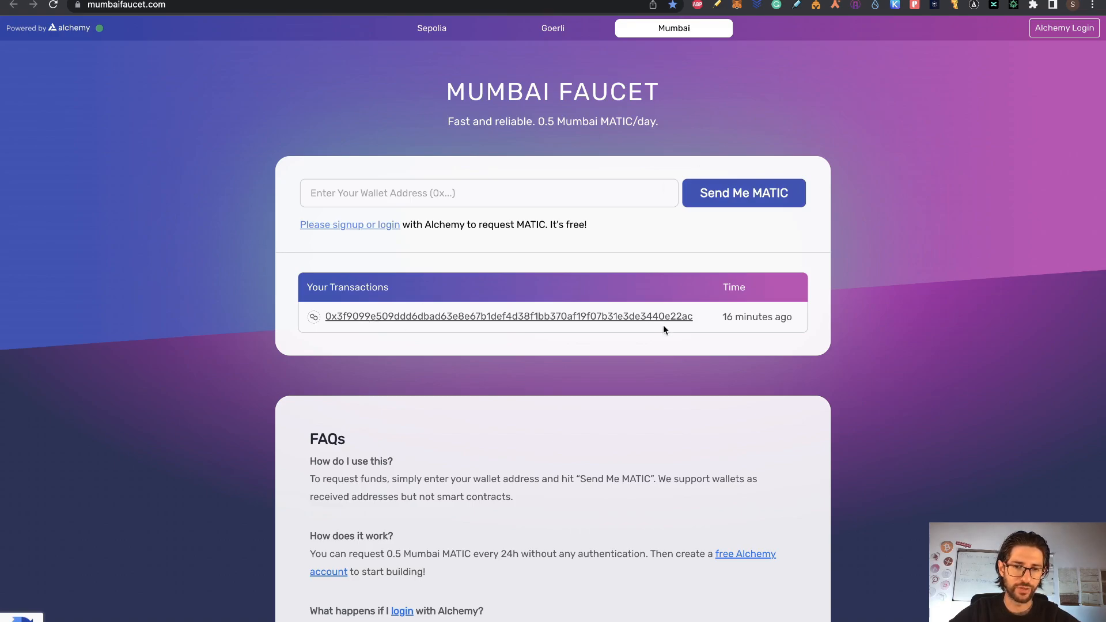
mouse_move(790, 107)
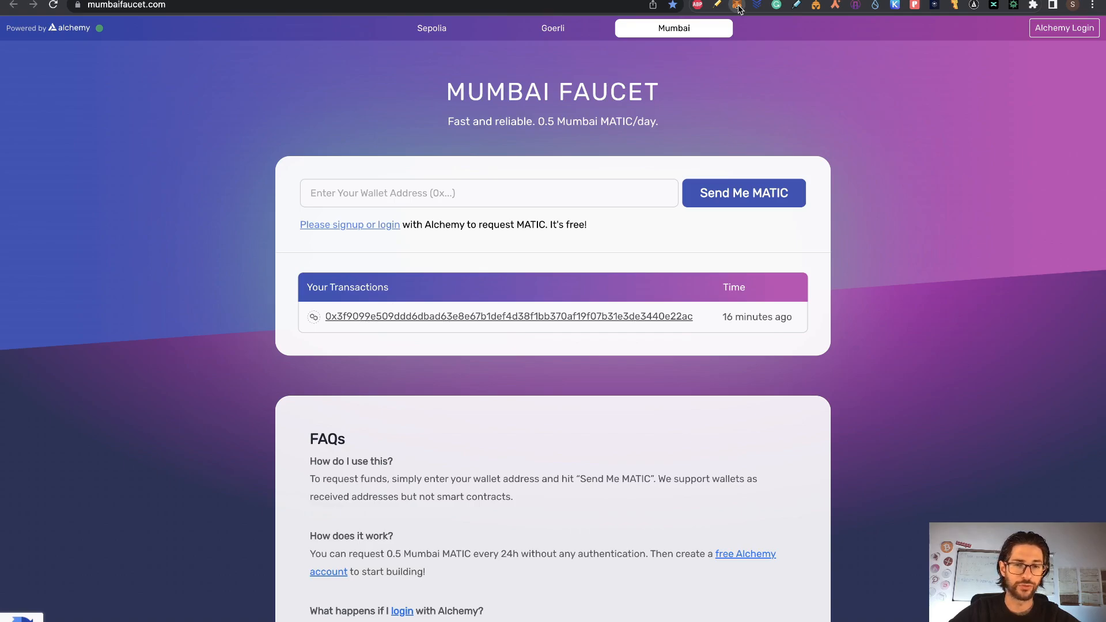
- Open MetaMask and highlight the 1.0032 MATIC Mumbai balance
left_click(736, 6)
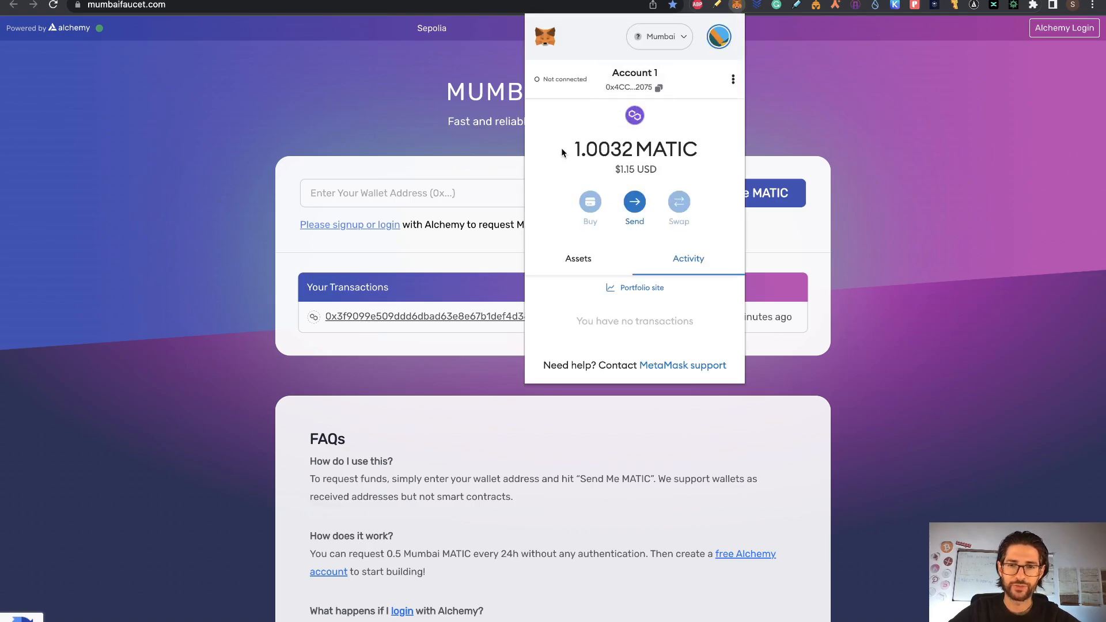
left_click_drag(575, 148, 695, 148)
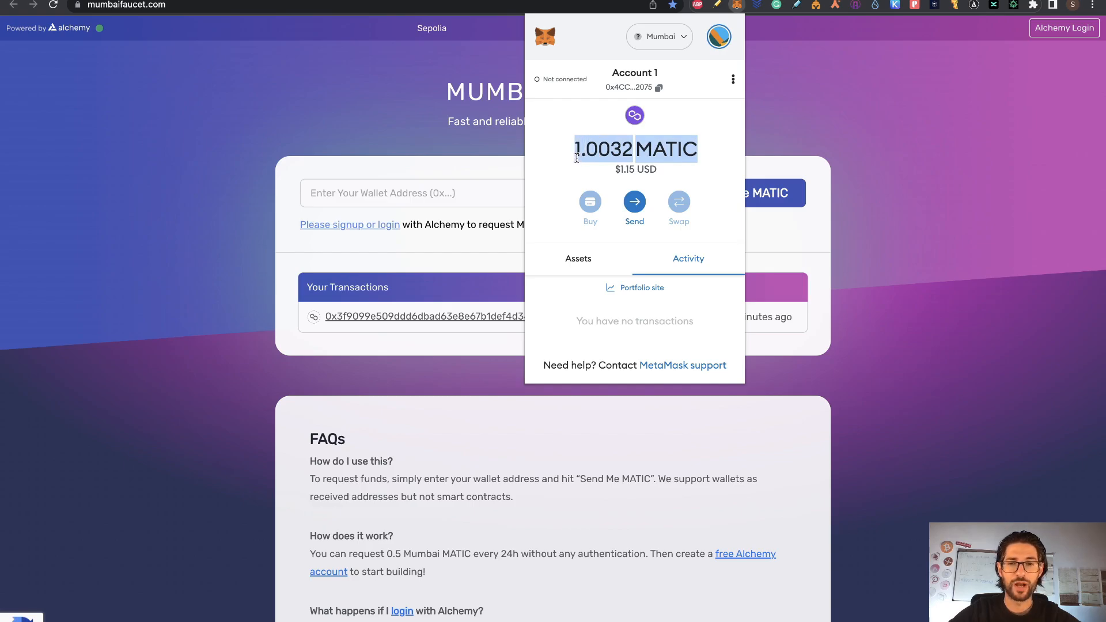
mouse_move(693, 64)
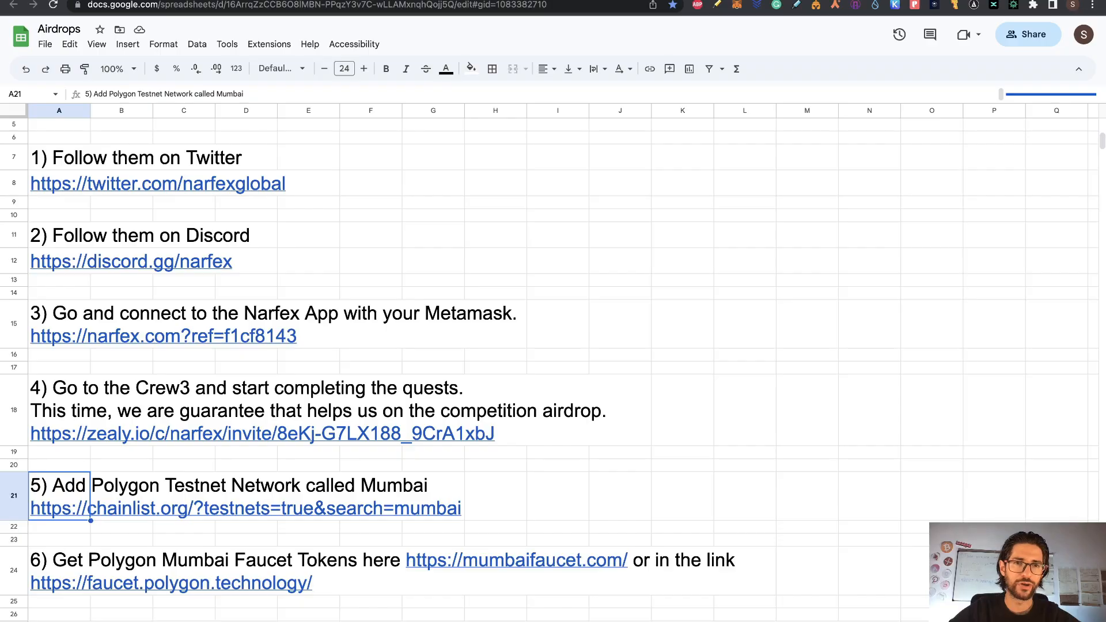
- Return to the Narfex Exchanger and open the Testnet network dropdown
left_click(262, 433)
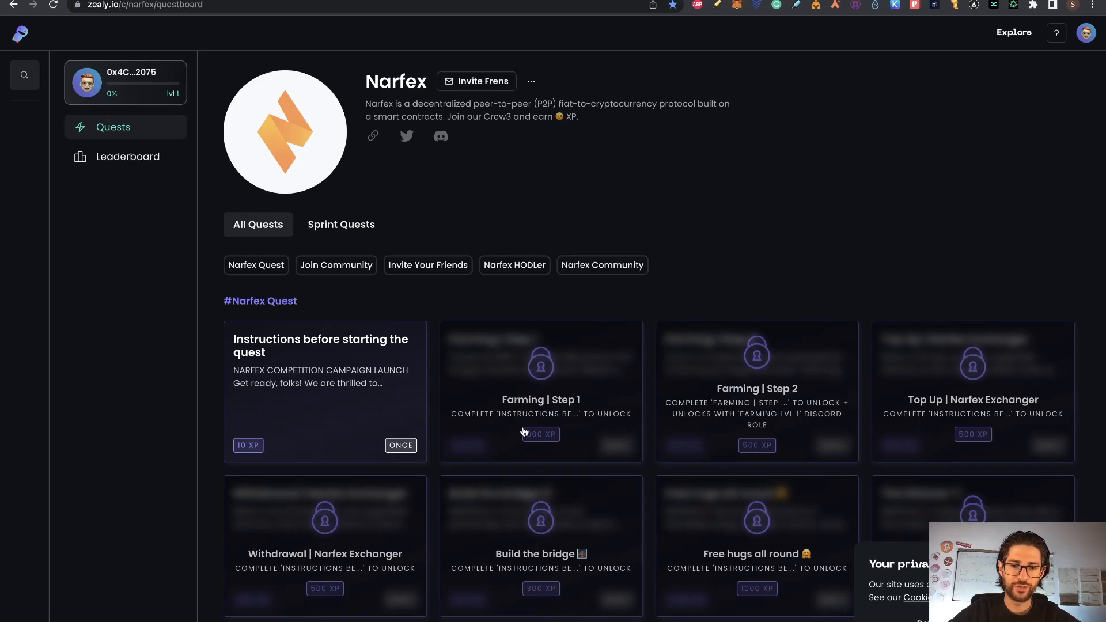
mouse_move(638, 408)
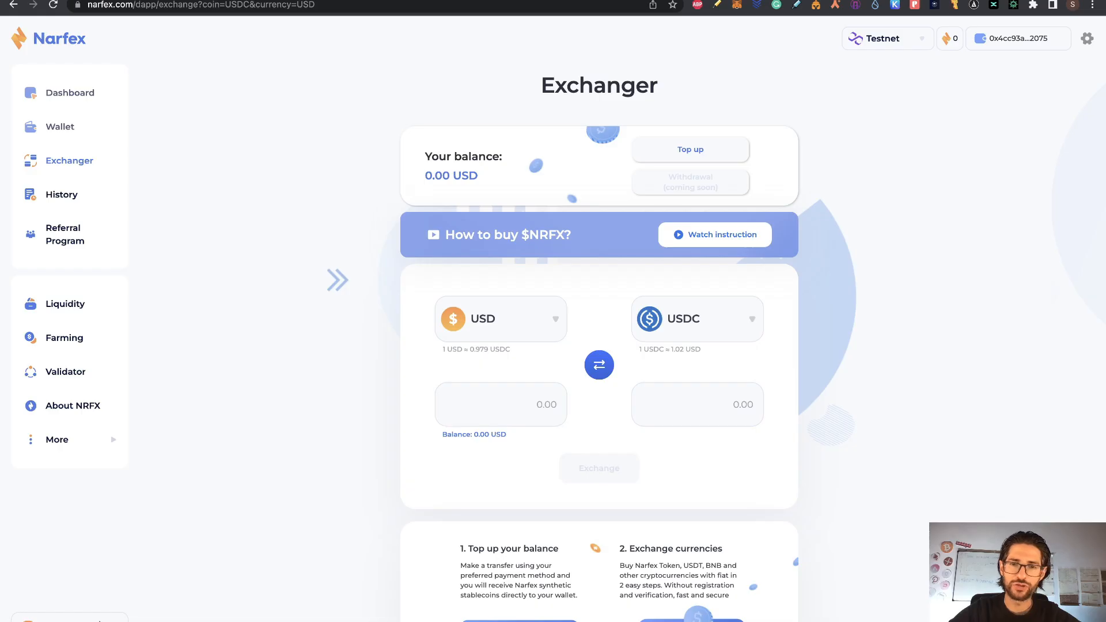
left_click(882, 38)
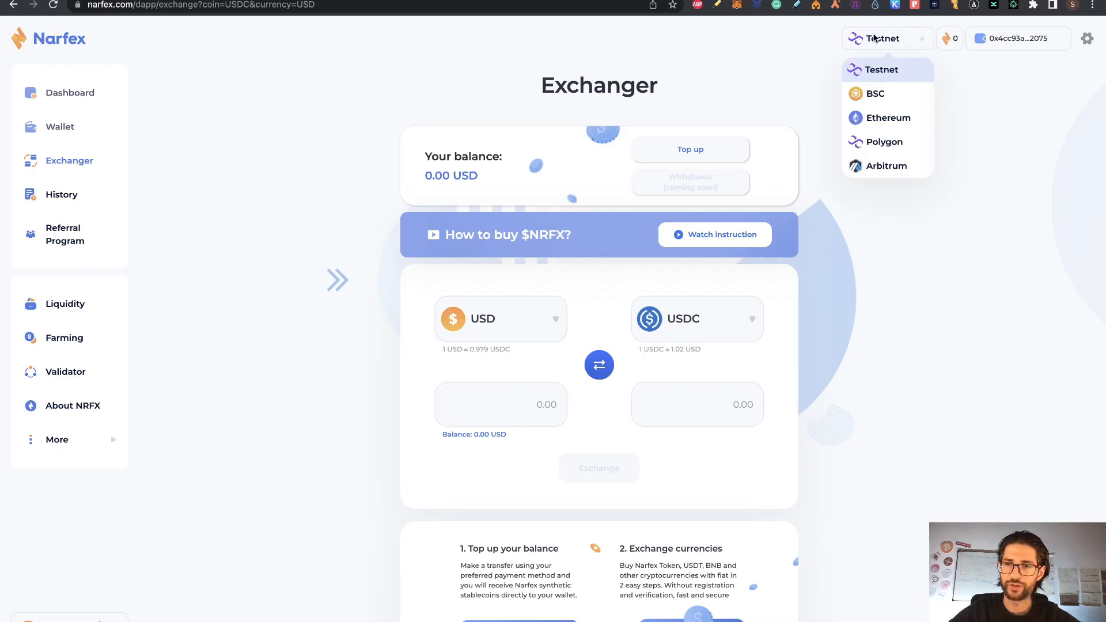
mouse_move(874, 94)
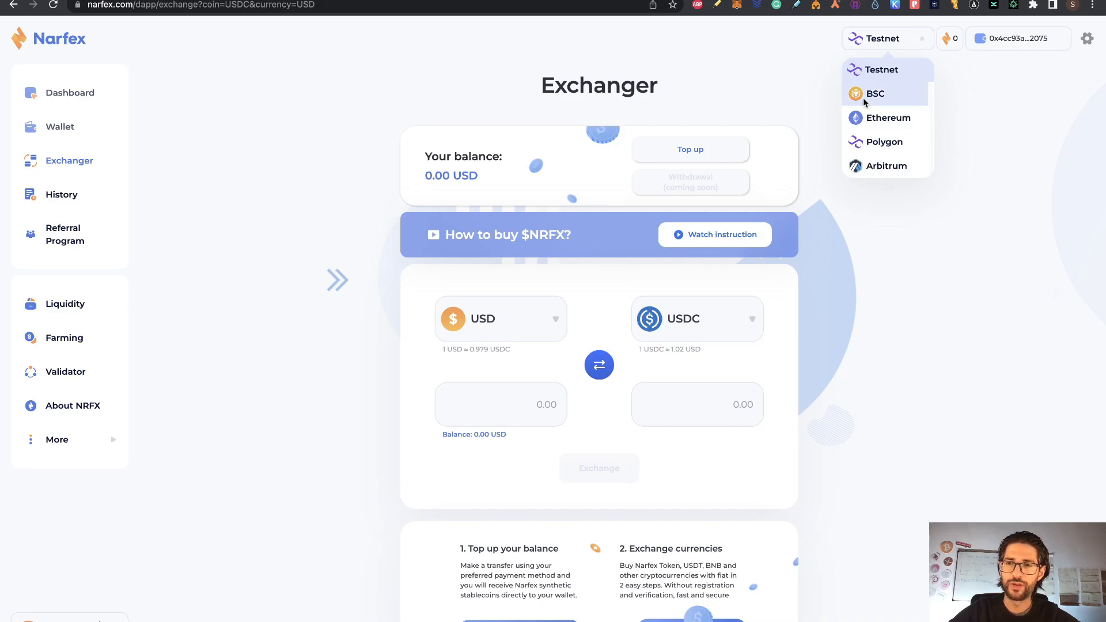
mouse_move(880, 98)
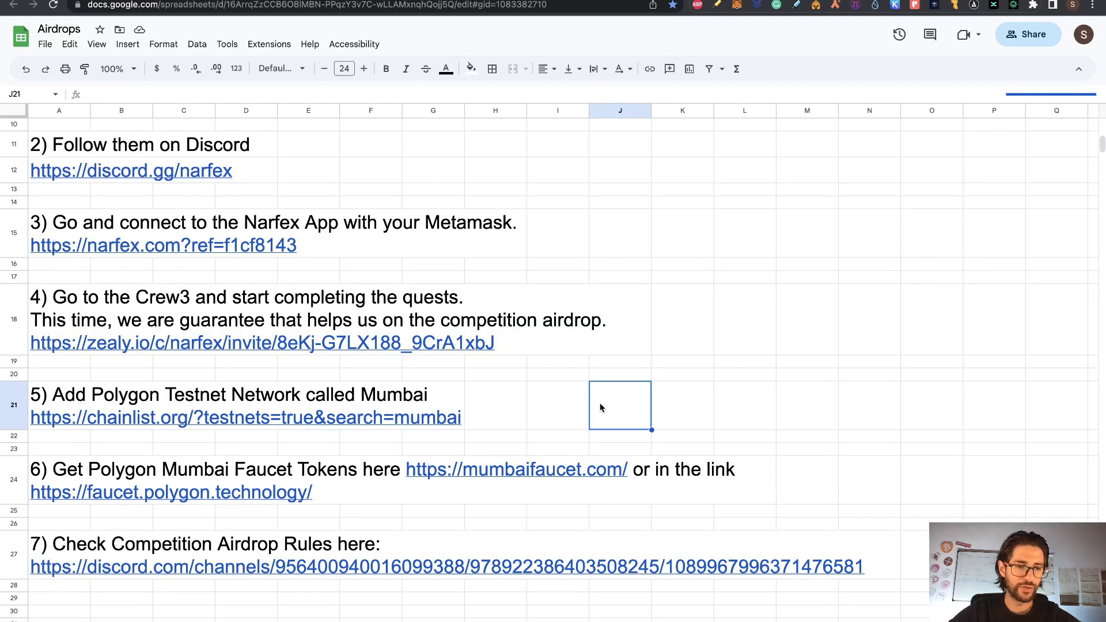
mouse_move(134, 528)
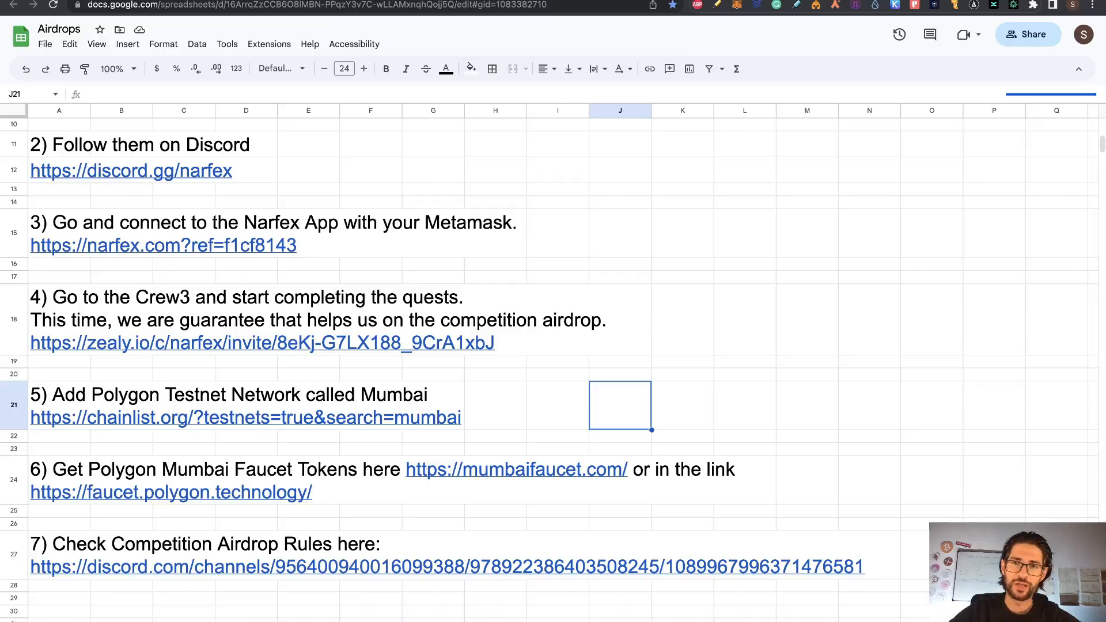
- Open the Discord competition announcement and follow its crew3 link to the Narfex quest board
left_click(452, 567)
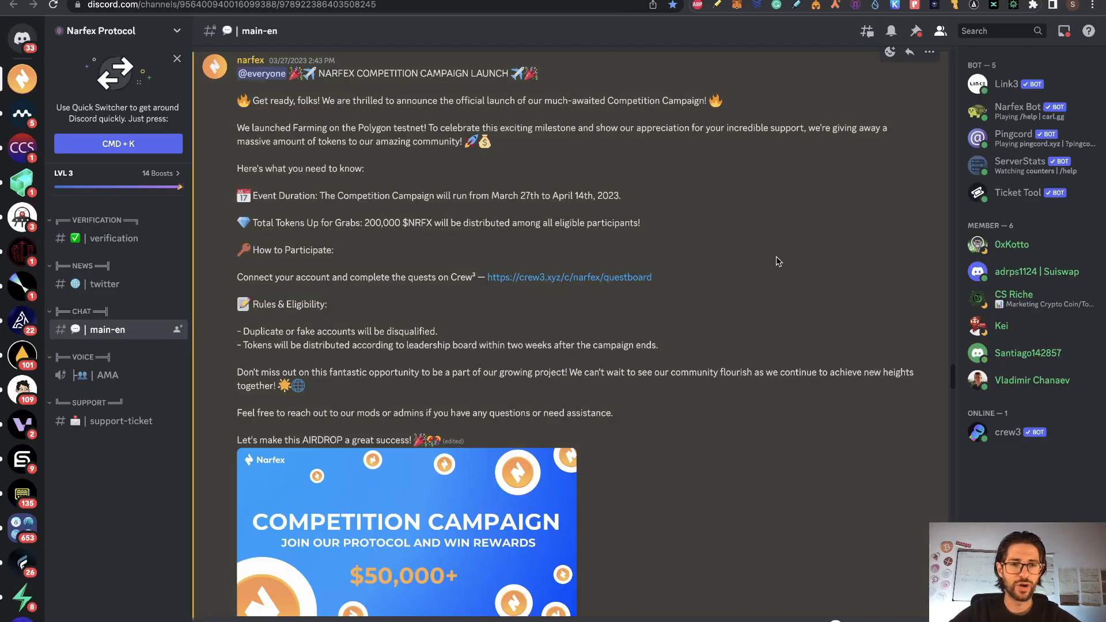
mouse_move(691, 315)
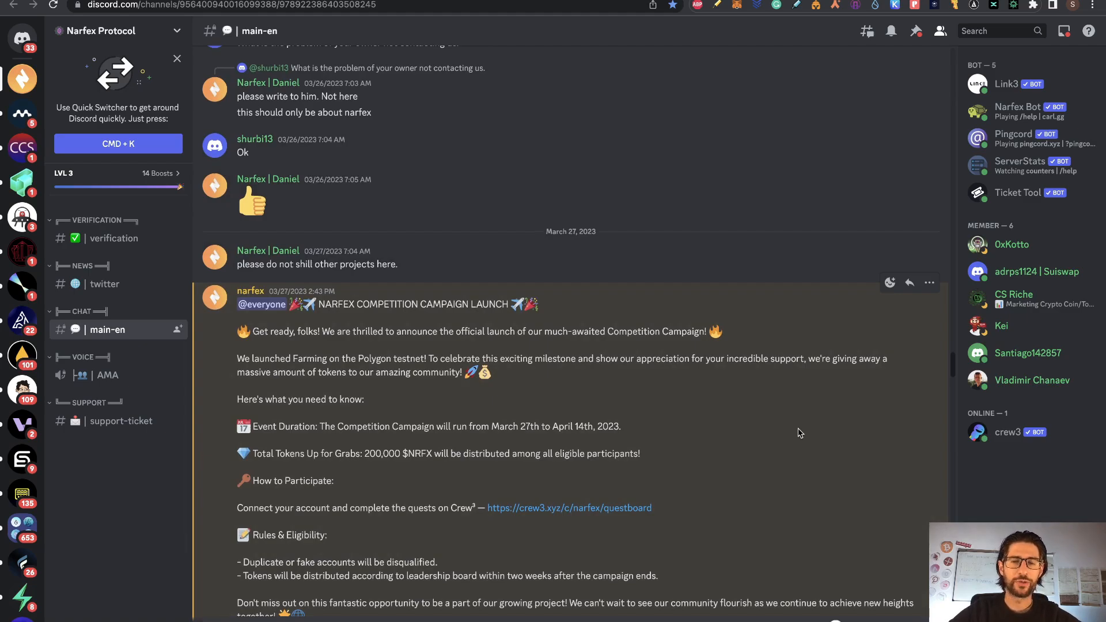
scroll("down", 3)
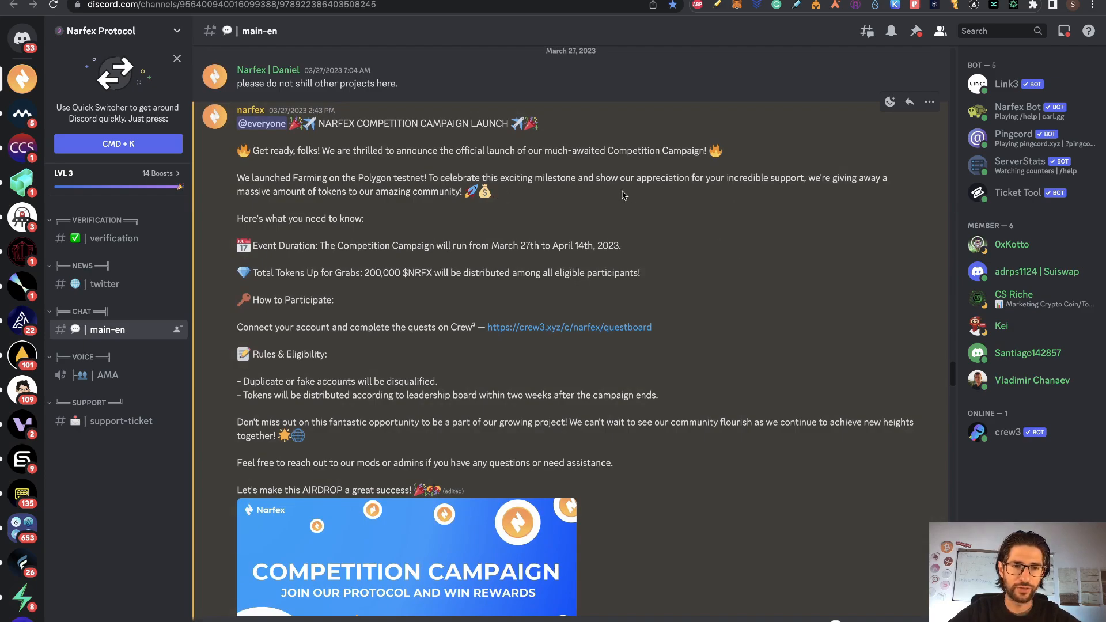
mouse_move(767, 276)
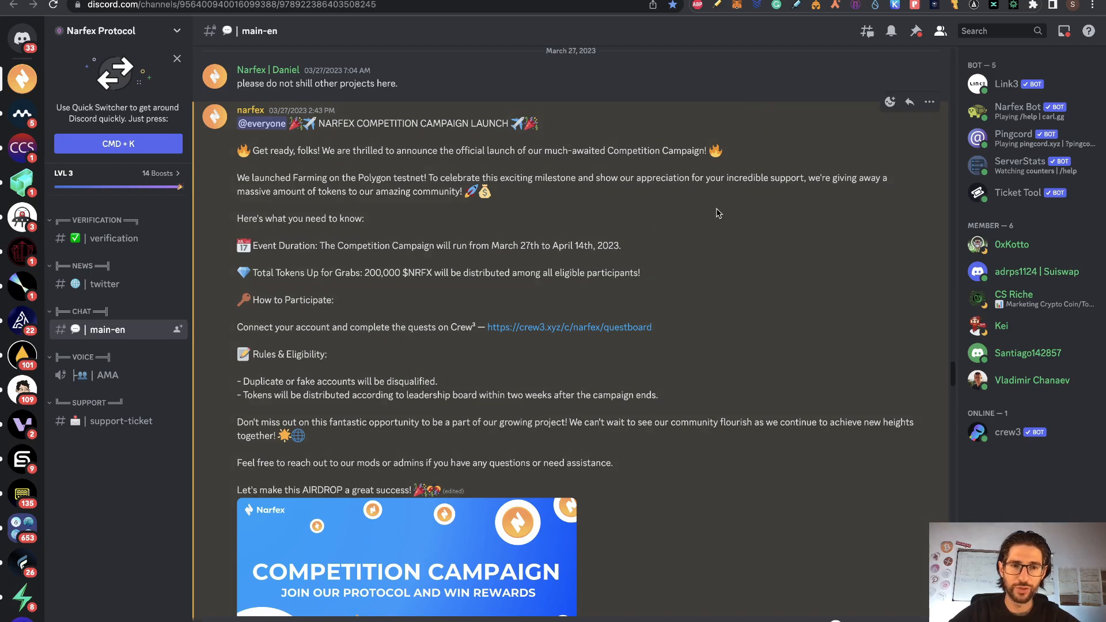
mouse_move(775, 264)
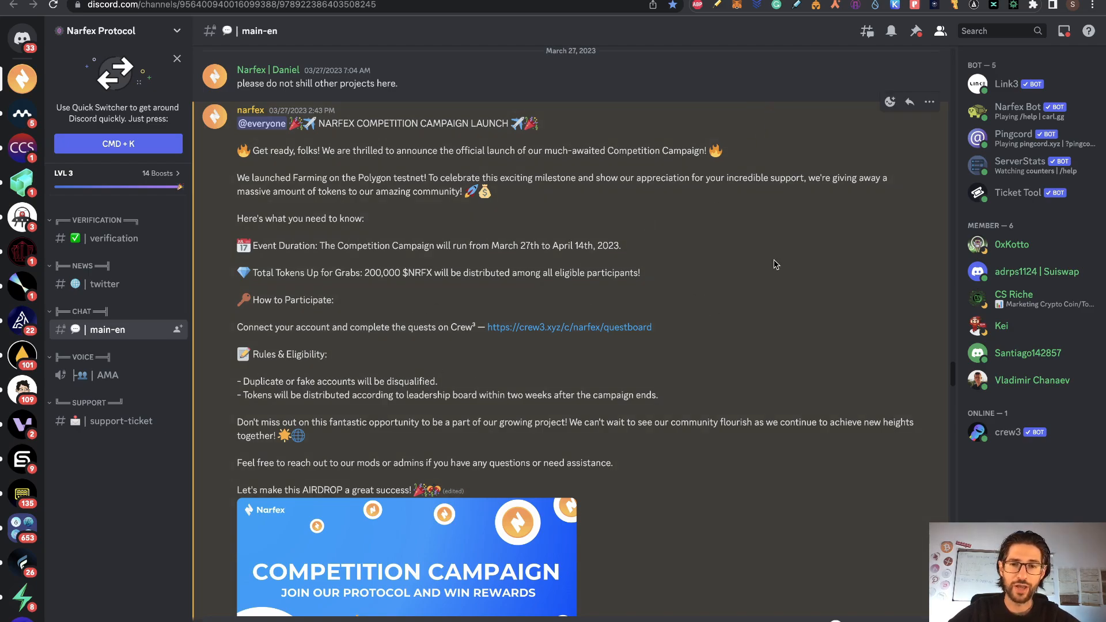
mouse_move(691, 282)
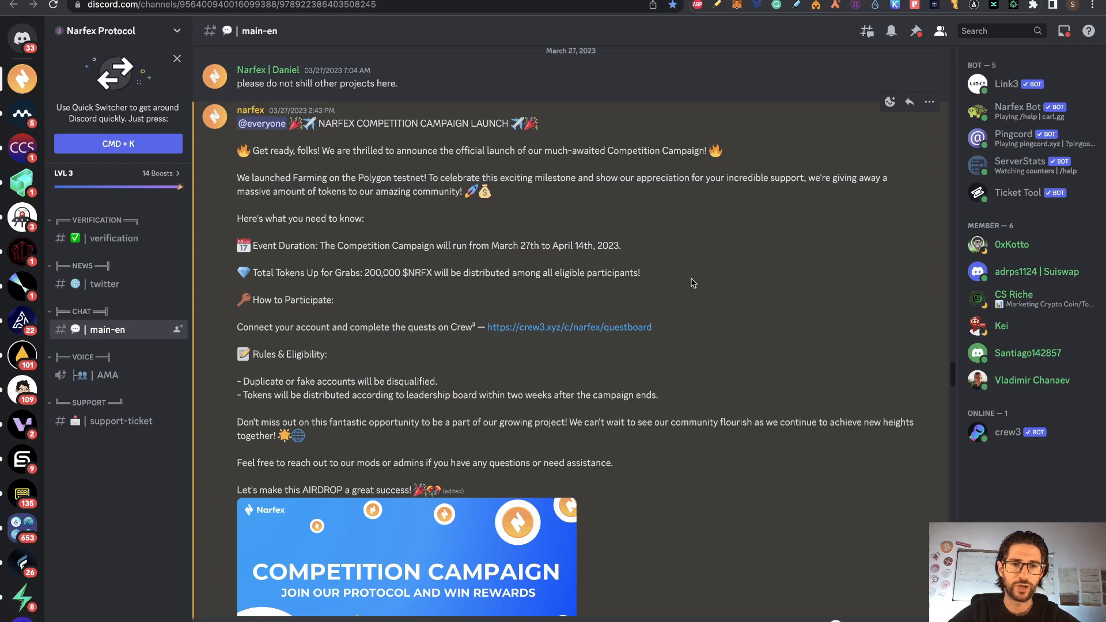
left_click(569, 327)
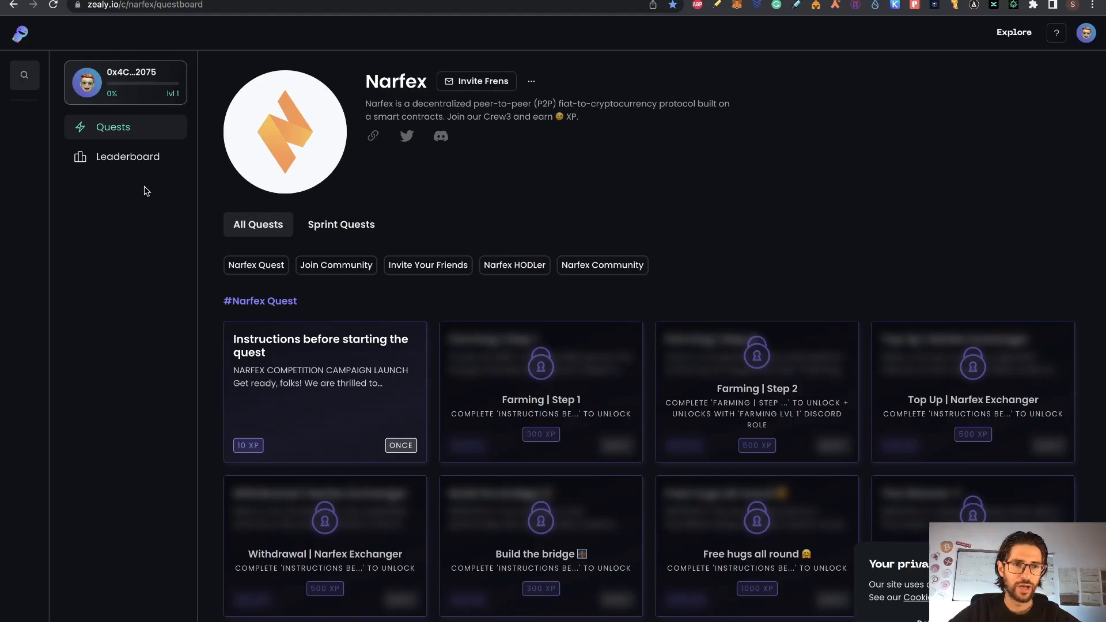
- Open the Narfex Leaderboard and scroll the All time ranking to about 30 participants
left_click(127, 156)
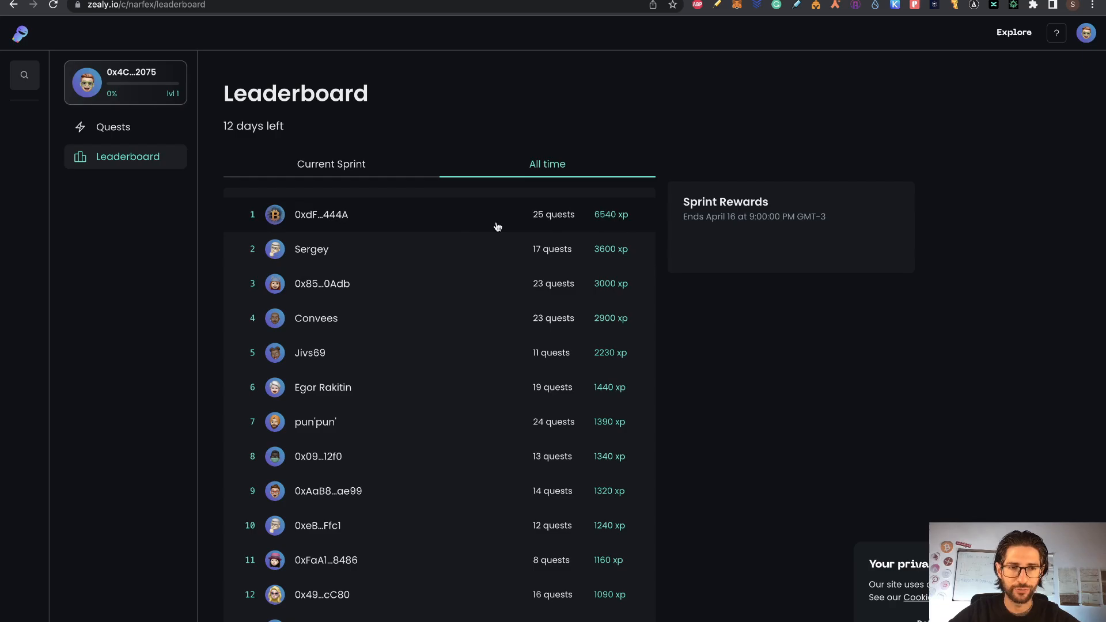
scroll("down", 3)
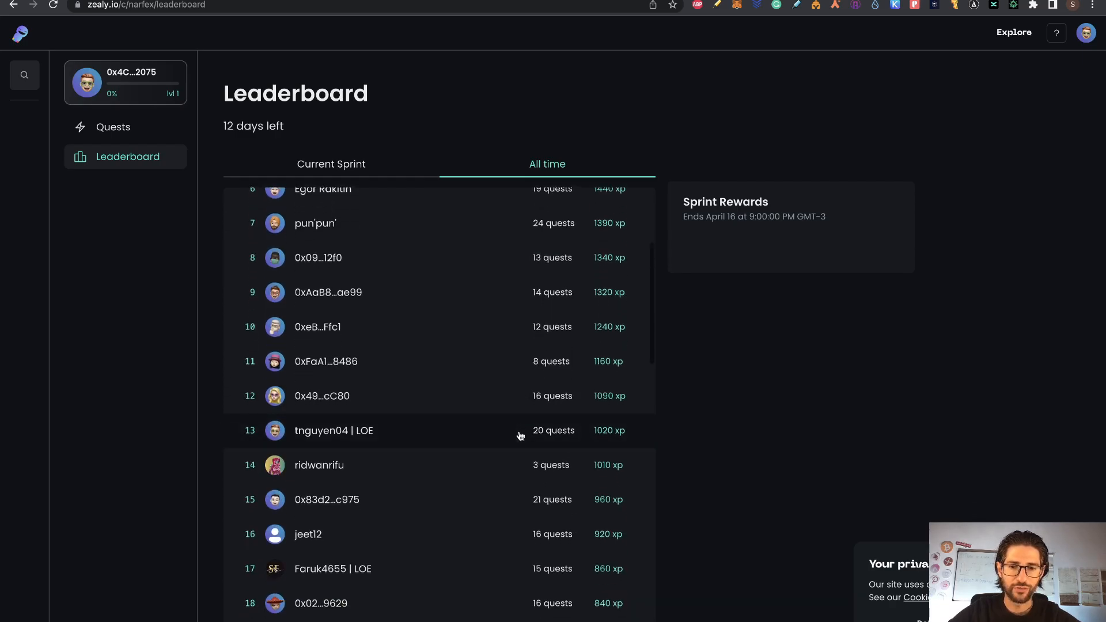
scroll("down", 3)
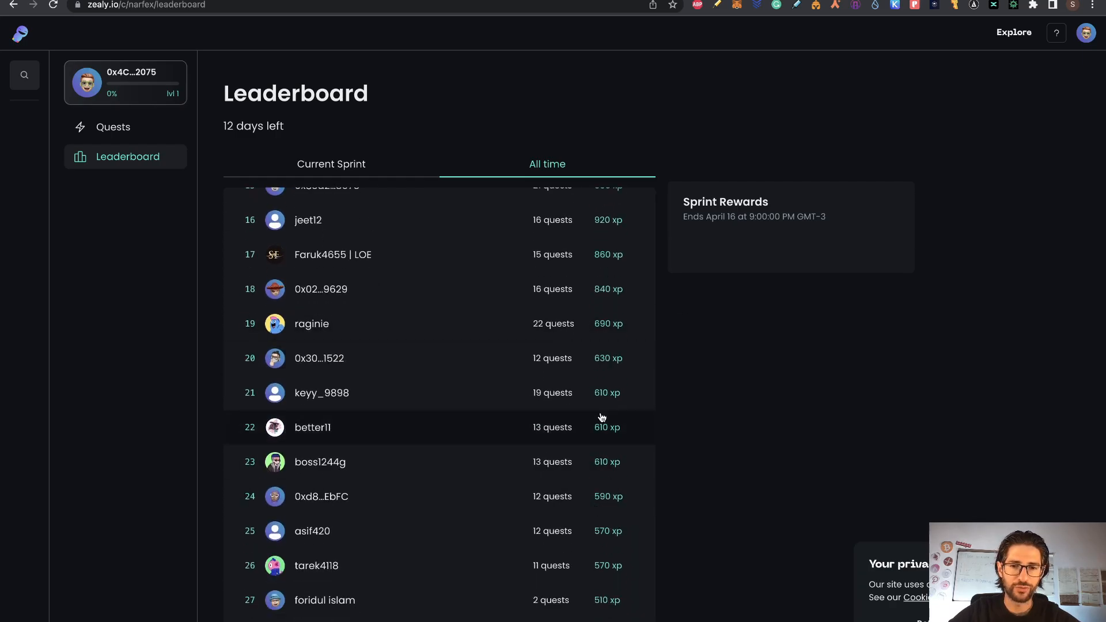
scroll("down", 3)
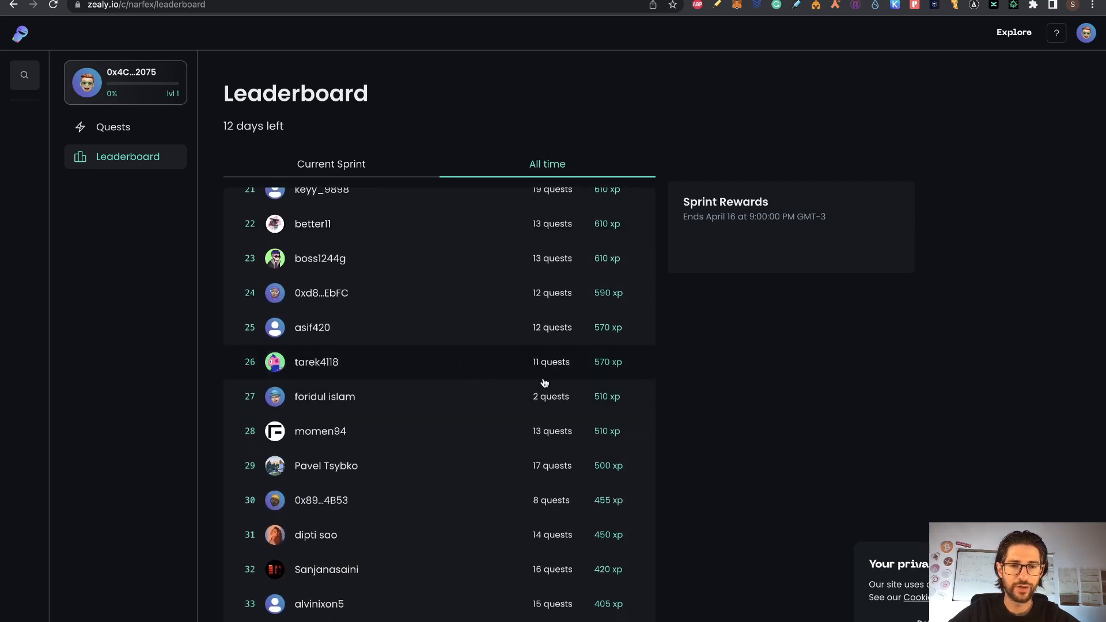
mouse_move(574, 374)
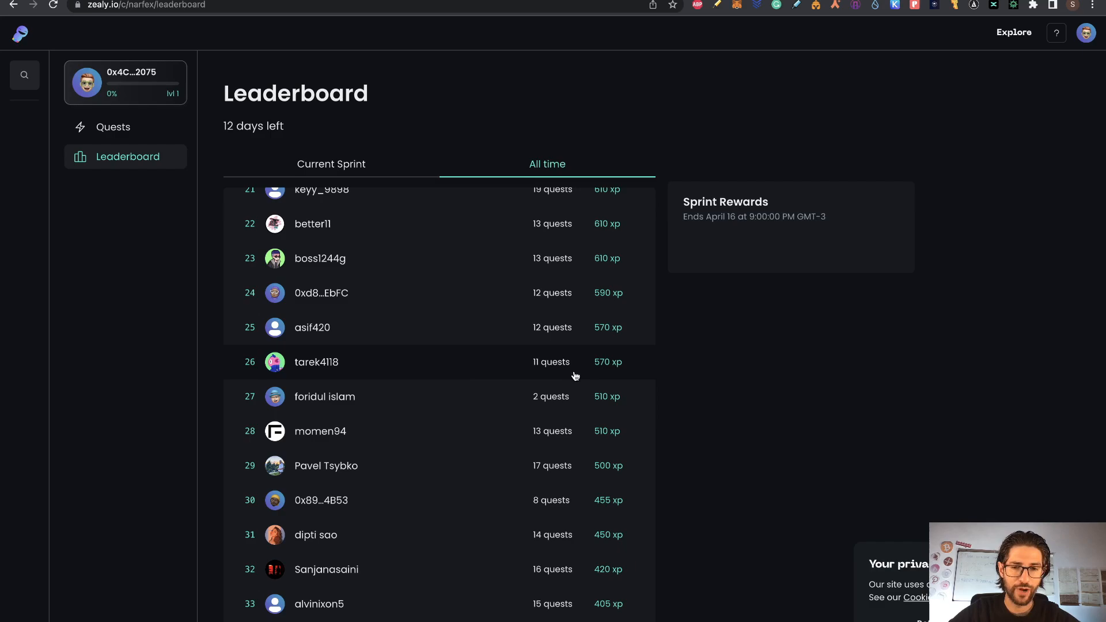
mouse_move(565, 379)
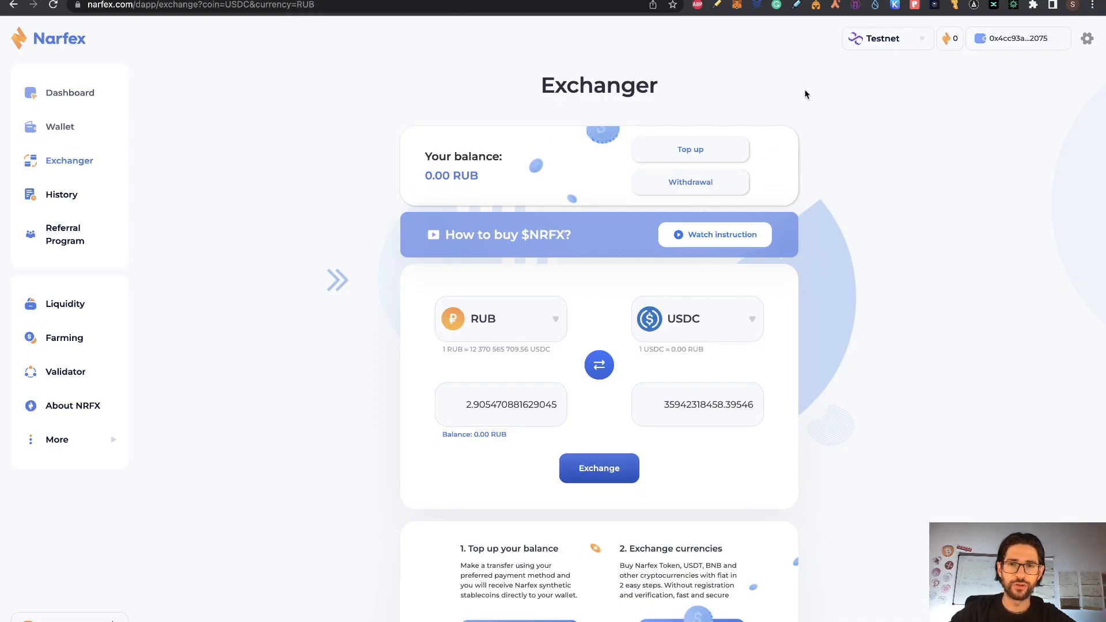
mouse_move(275, 183)
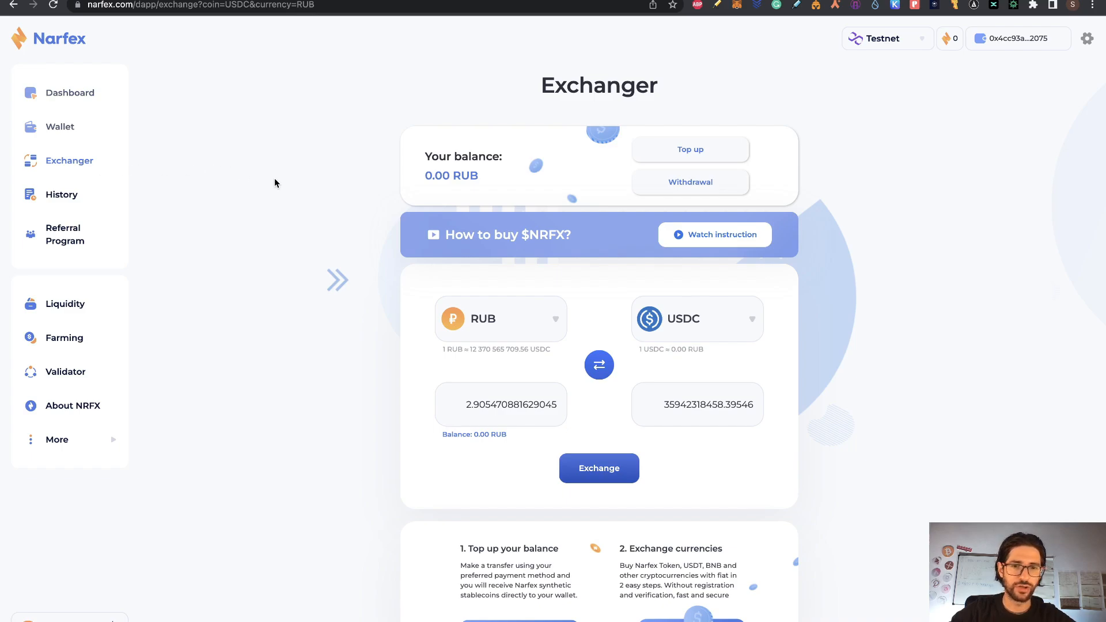
mouse_move(935, 312)
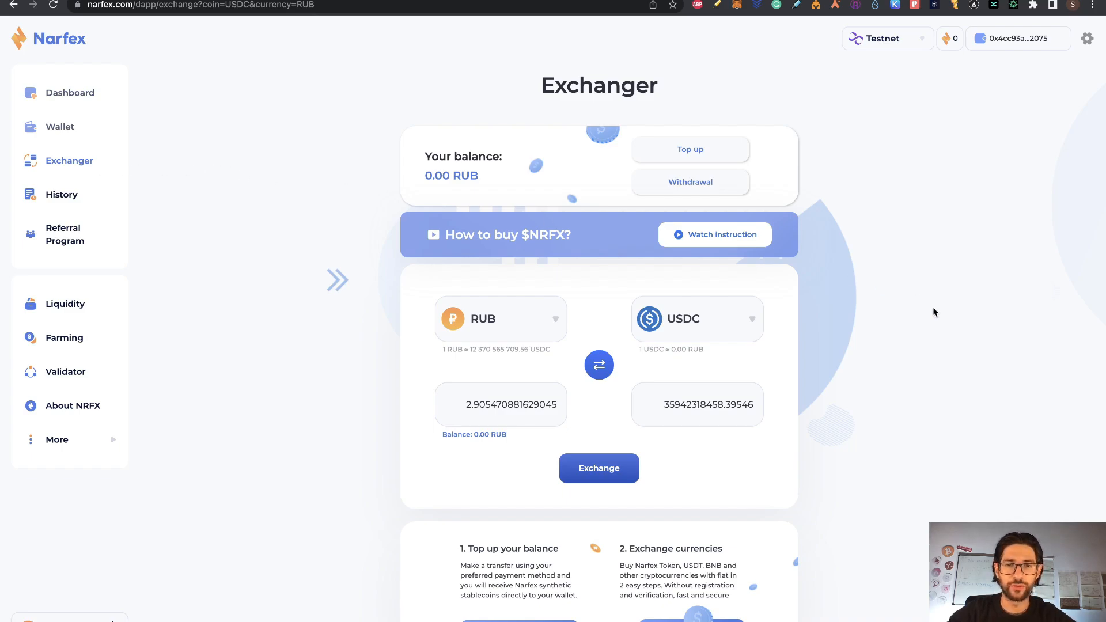
mouse_move(912, 37)
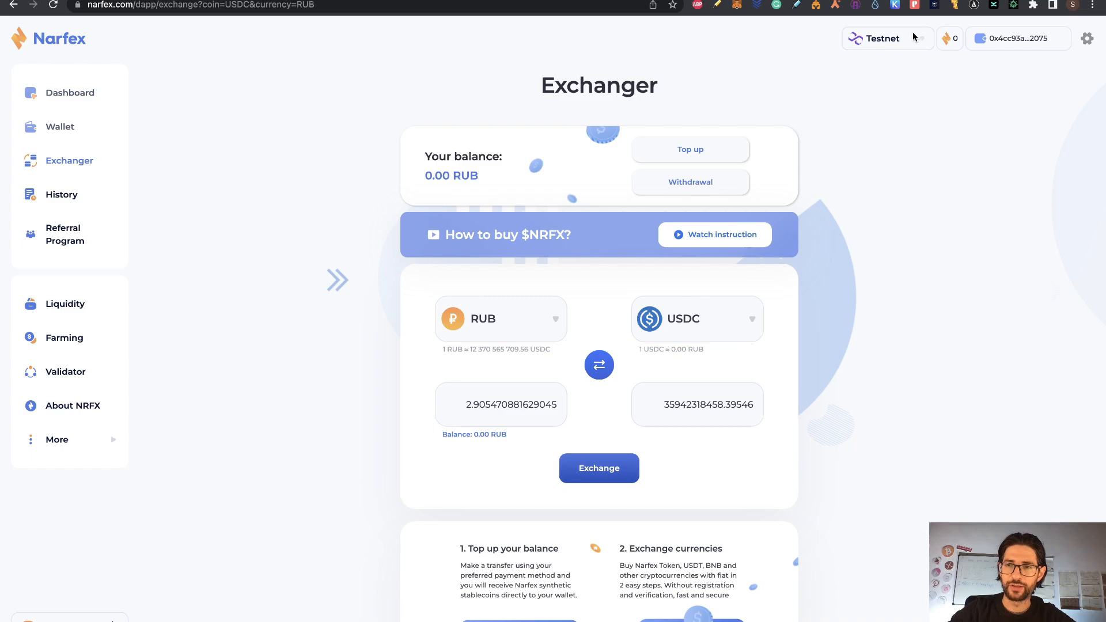
- Open the RUB token picker on Narfex's Exchanger page
left_click(886, 38)
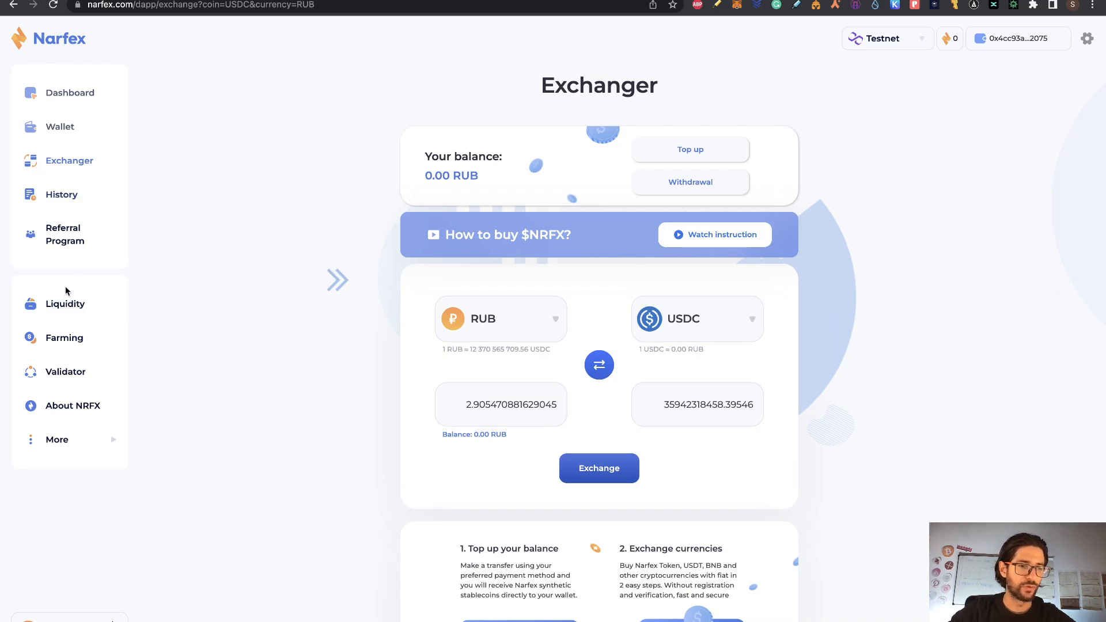
left_click(64, 303)
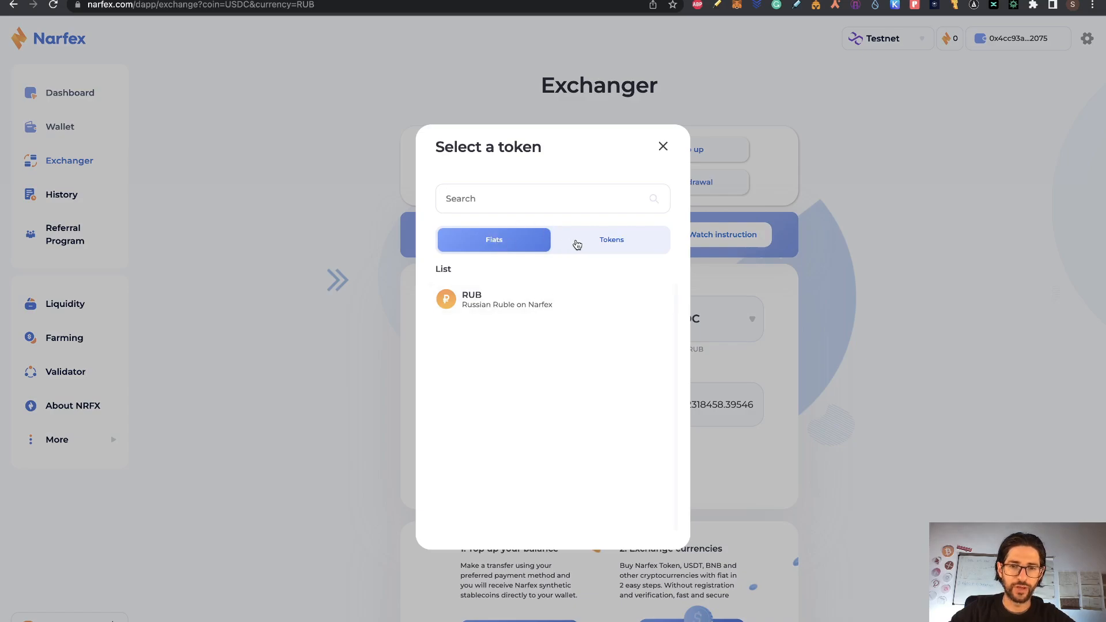
- Pick MATIC from the Tokens list, enter 0.5, and preview the MATIC-to-USDC exchange
left_click(610, 239)
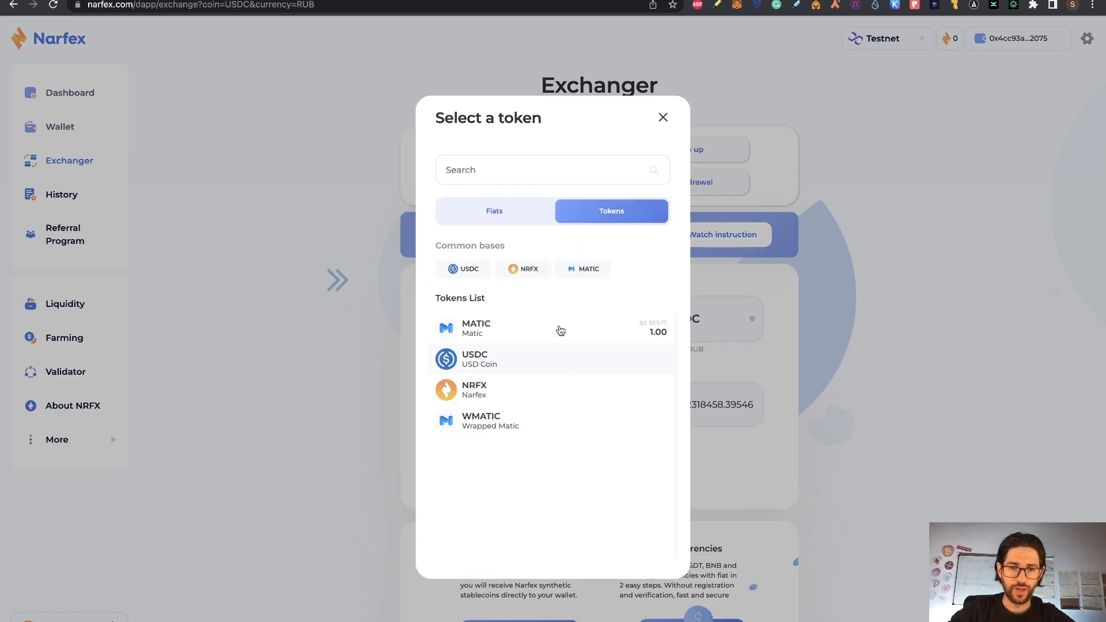
mouse_move(603, 336)
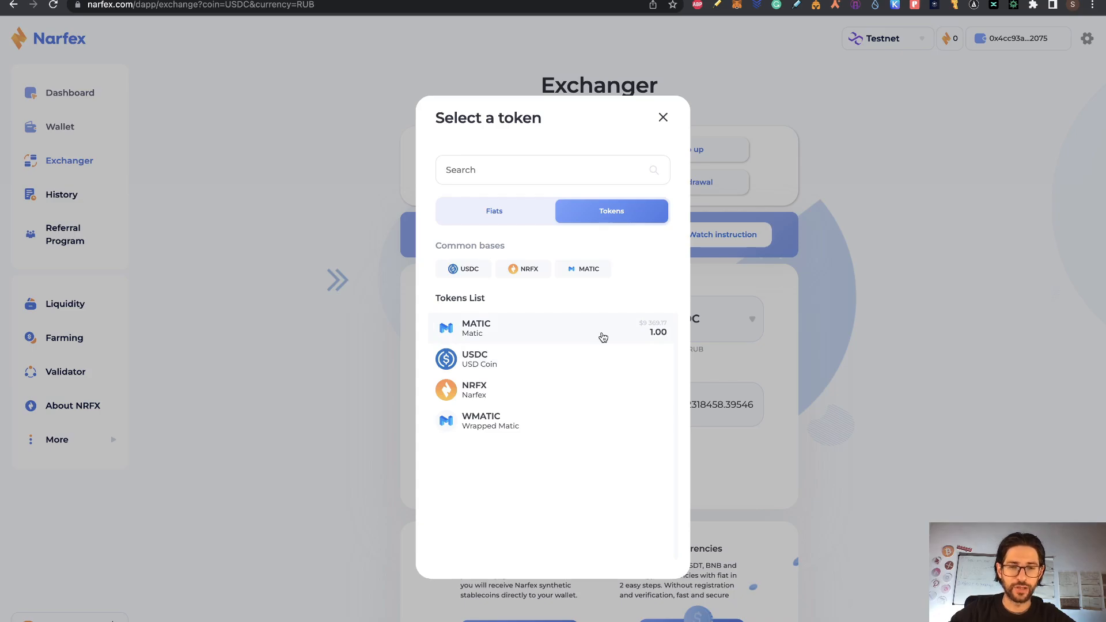
left_click(476, 328)
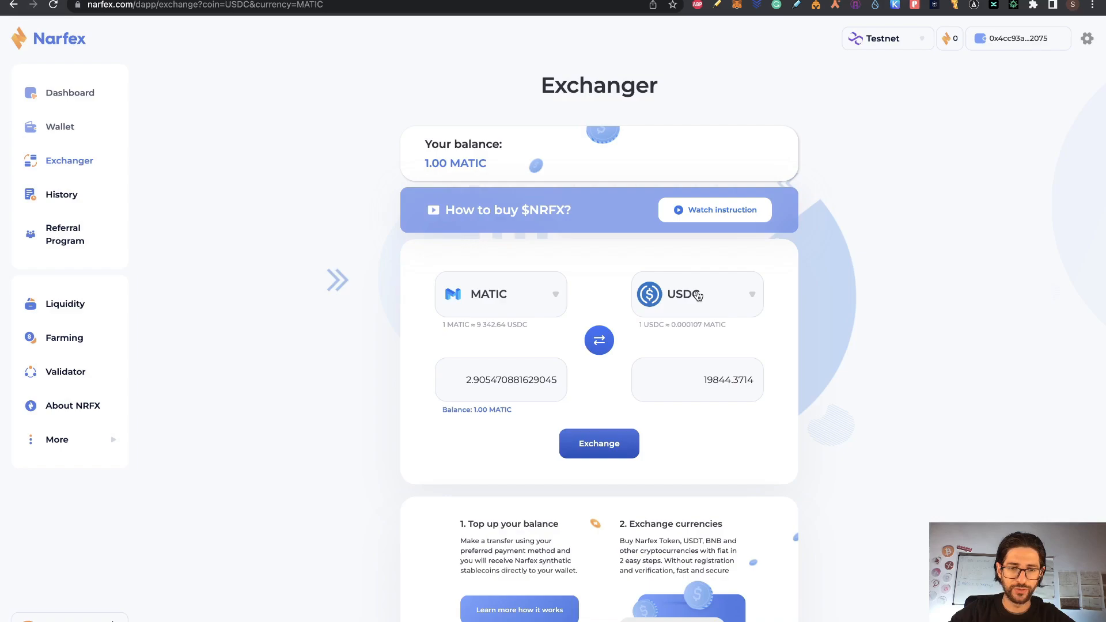
triple_click(500, 379)
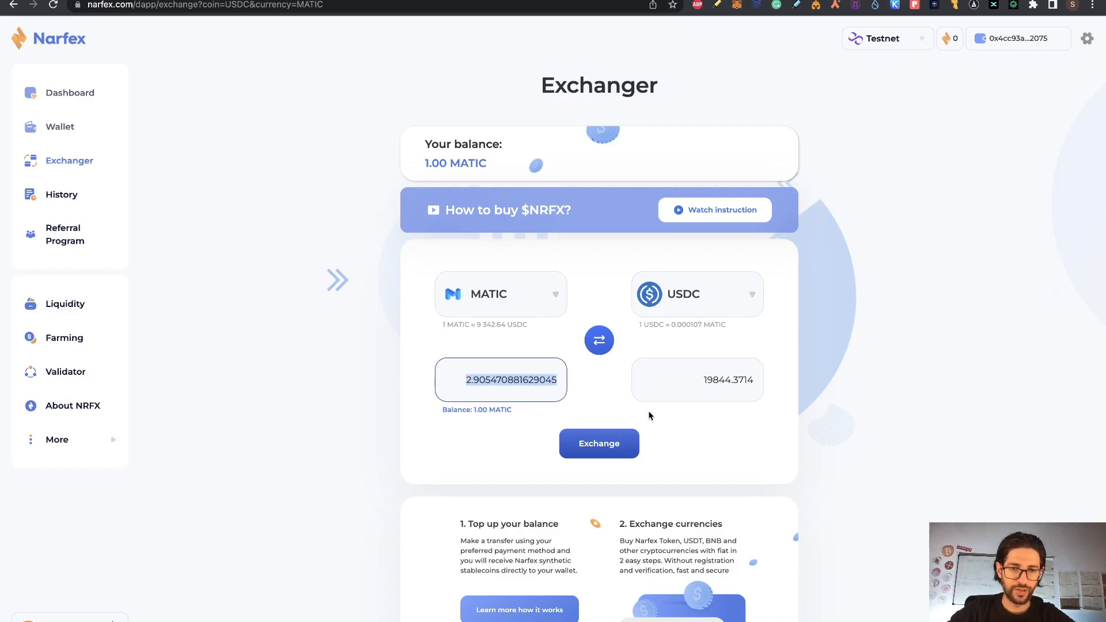
type("0")
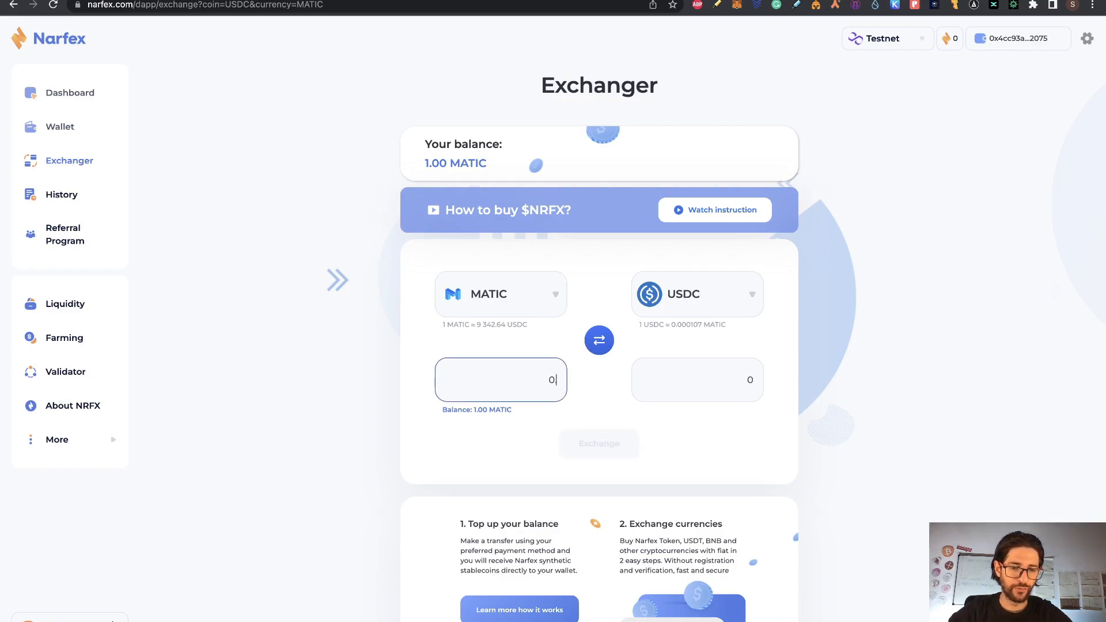
type("0.5")
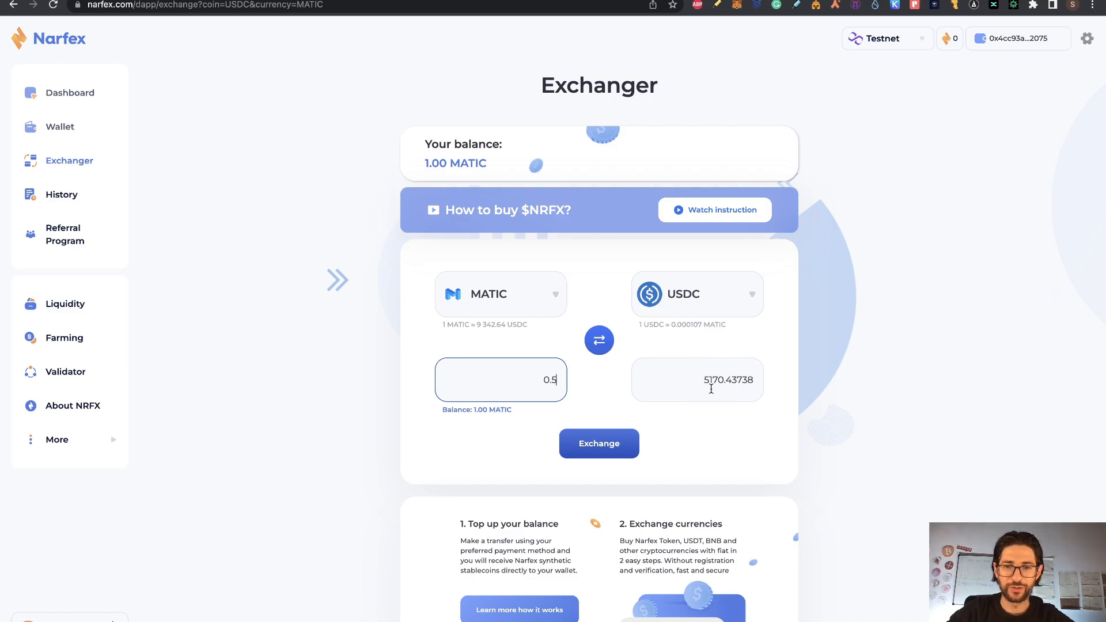
left_click(597, 443)
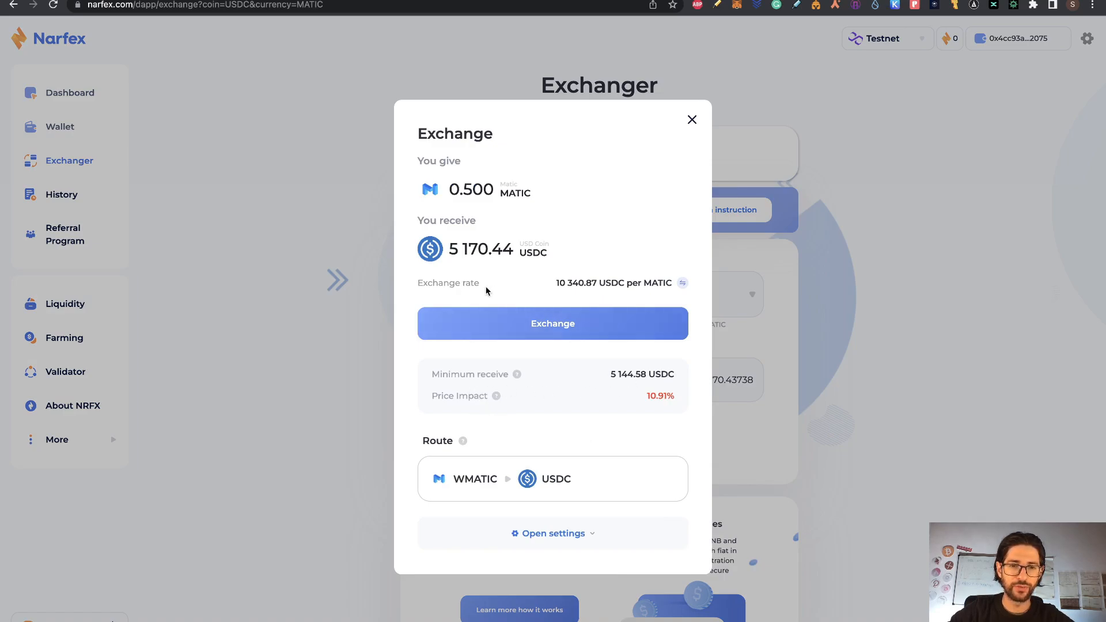
- Confirm and approve the 0.5 MATIC to USDC swap in the wallet
left_click(552, 323)
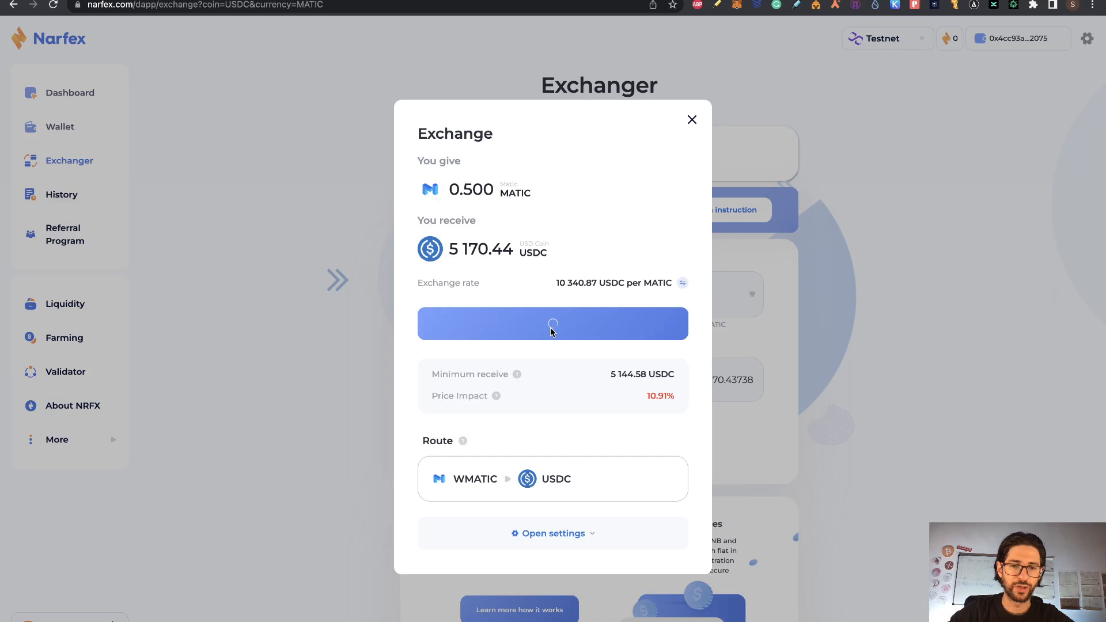
left_click(552, 324)
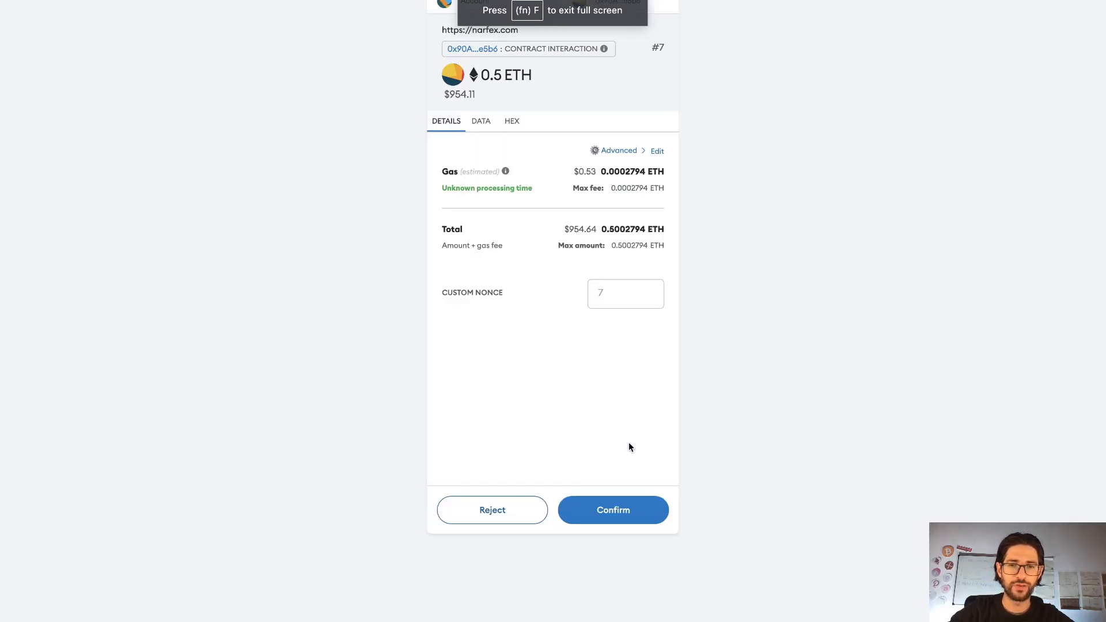
left_click(613, 510)
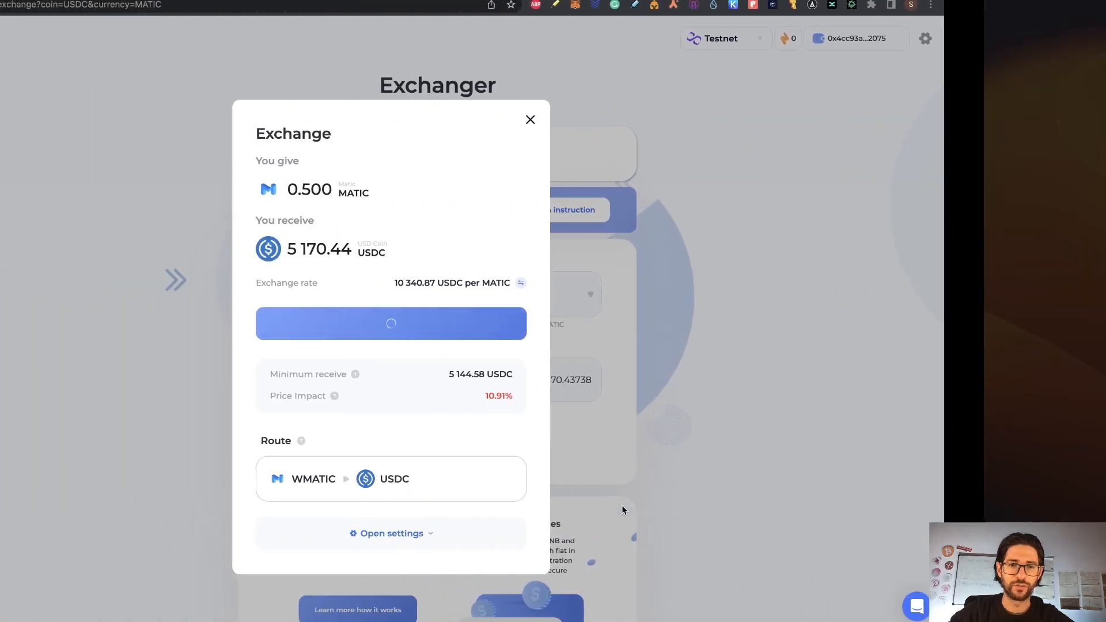
left_click(391, 323)
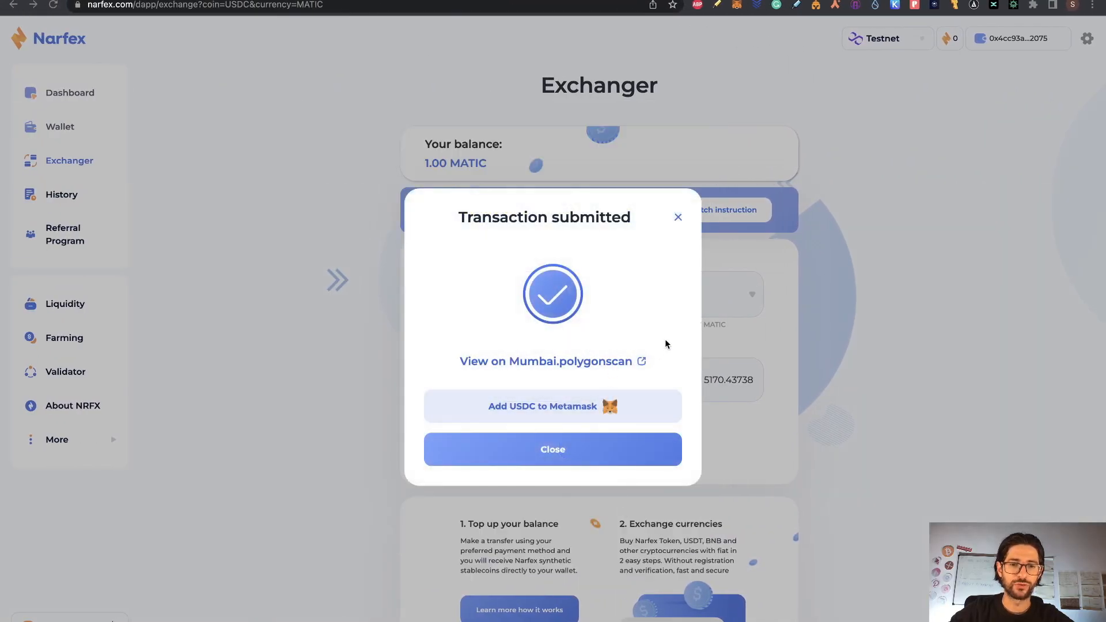
left_click(544, 362)
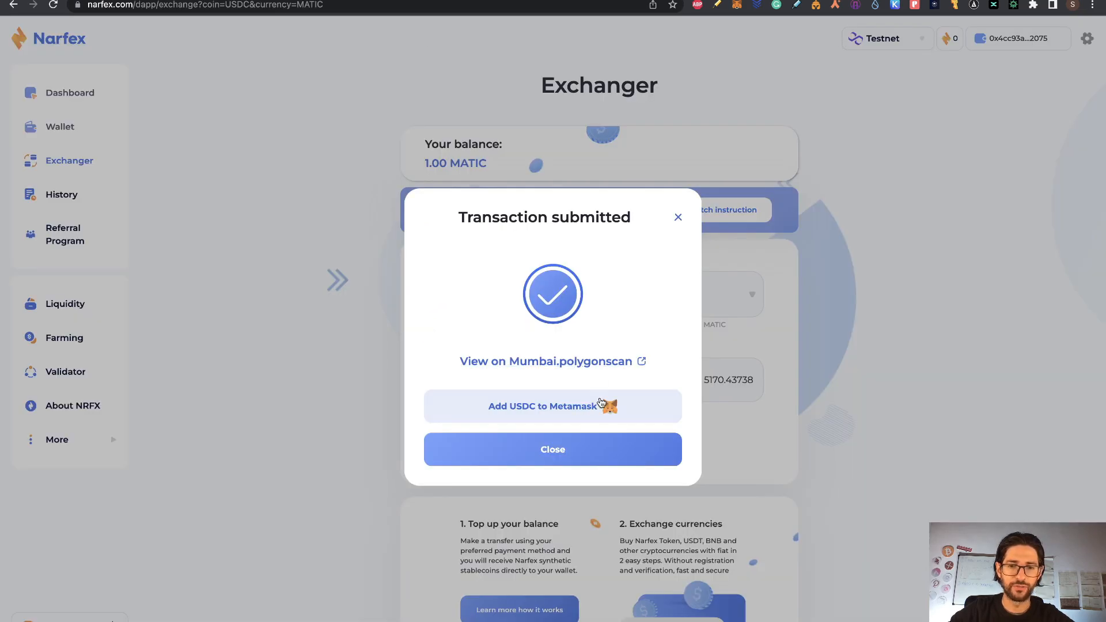
- Add the USDC token to MetaMask and check the balance of about 5,168 USDC
left_click(553, 405)
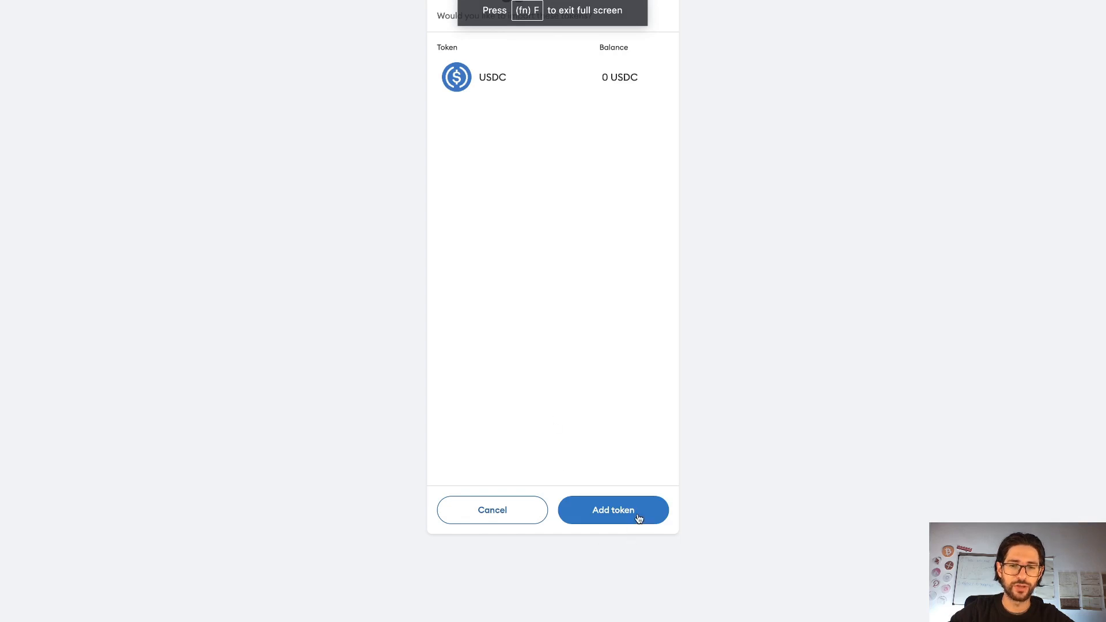
left_click(611, 509)
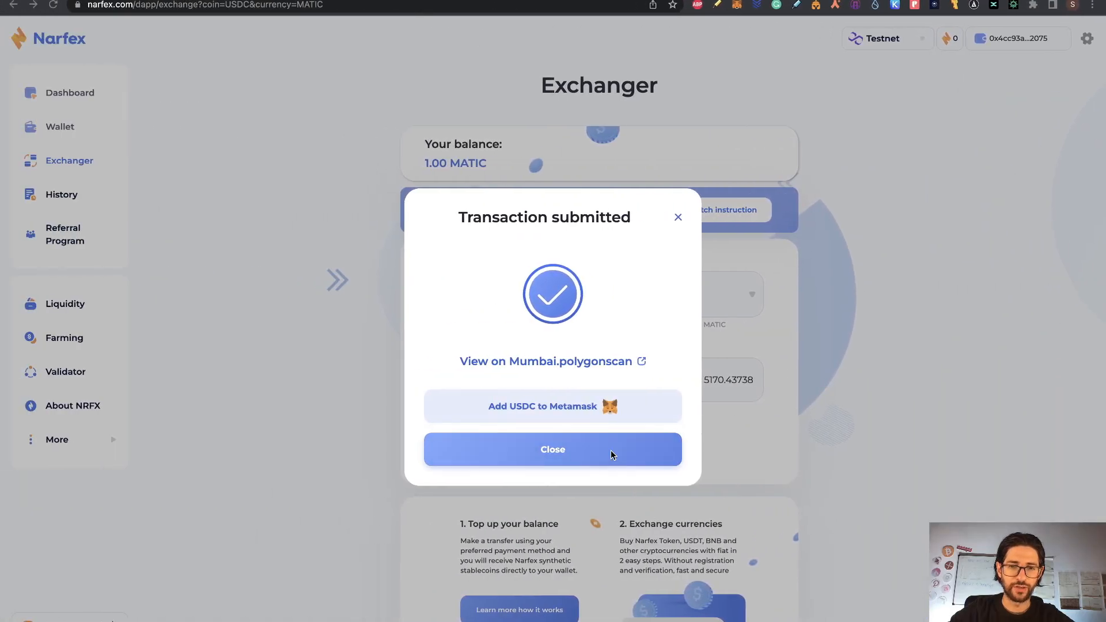
left_click(552, 449)
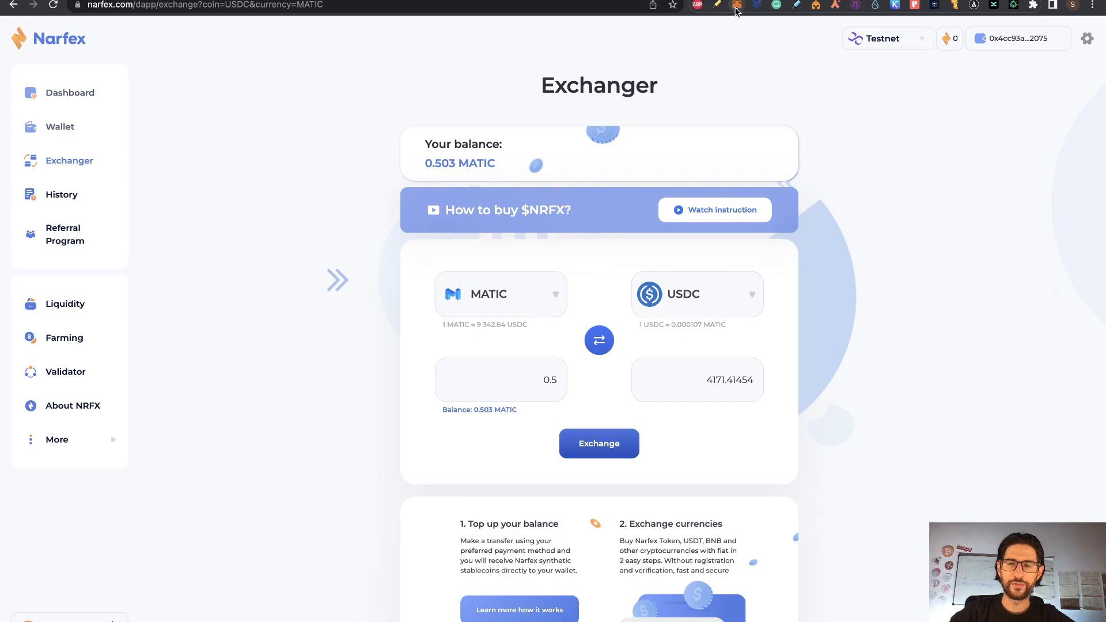
left_click(738, 5)
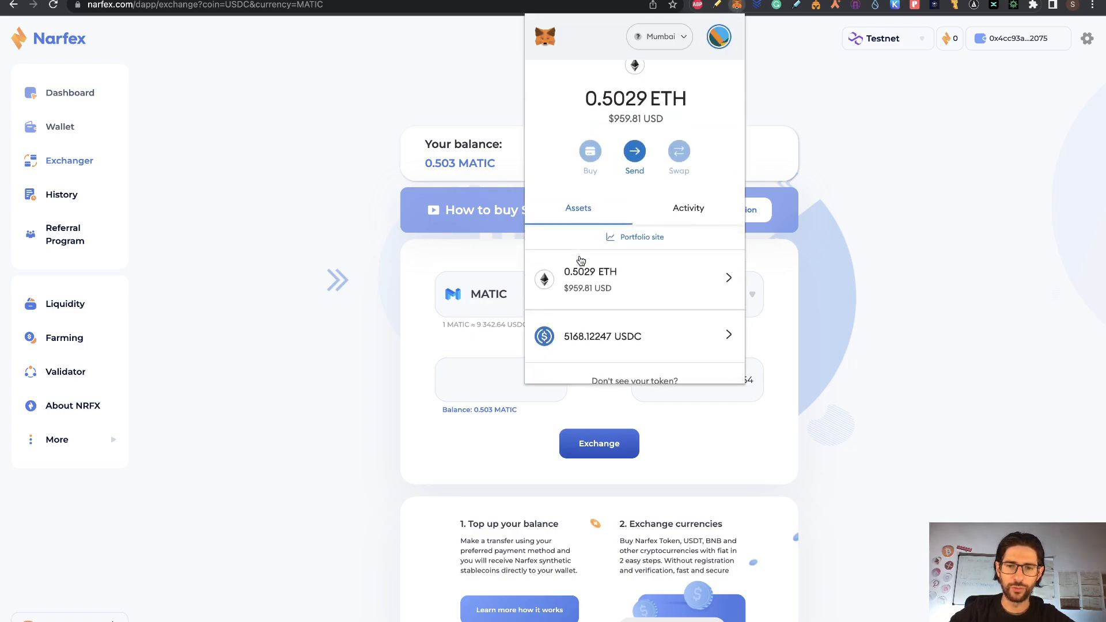
scroll("down", 3)
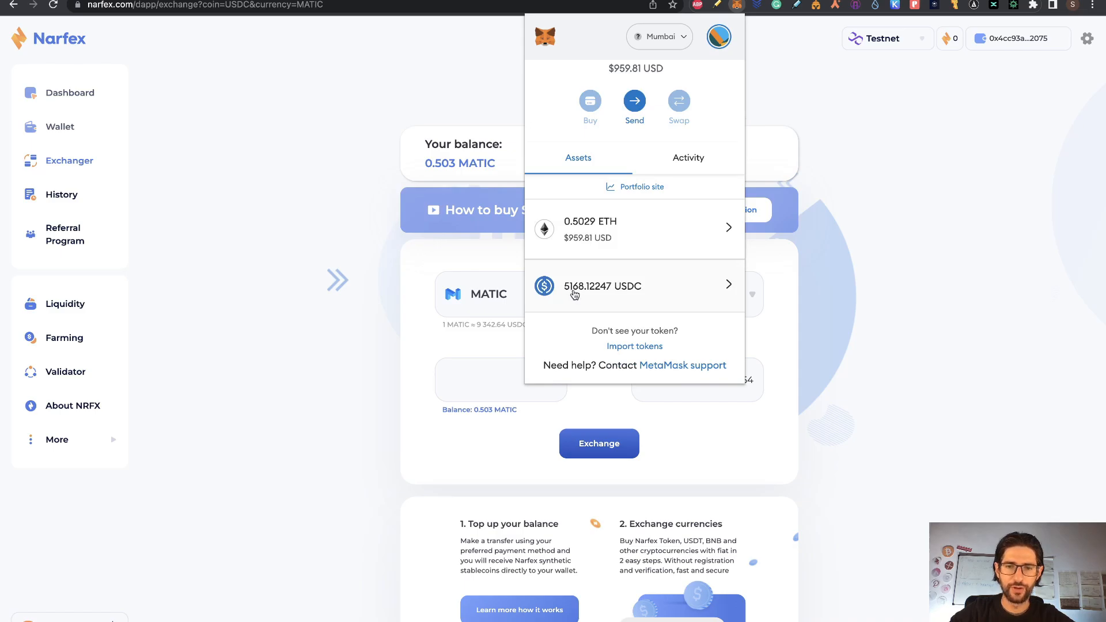
mouse_move(403, 355)
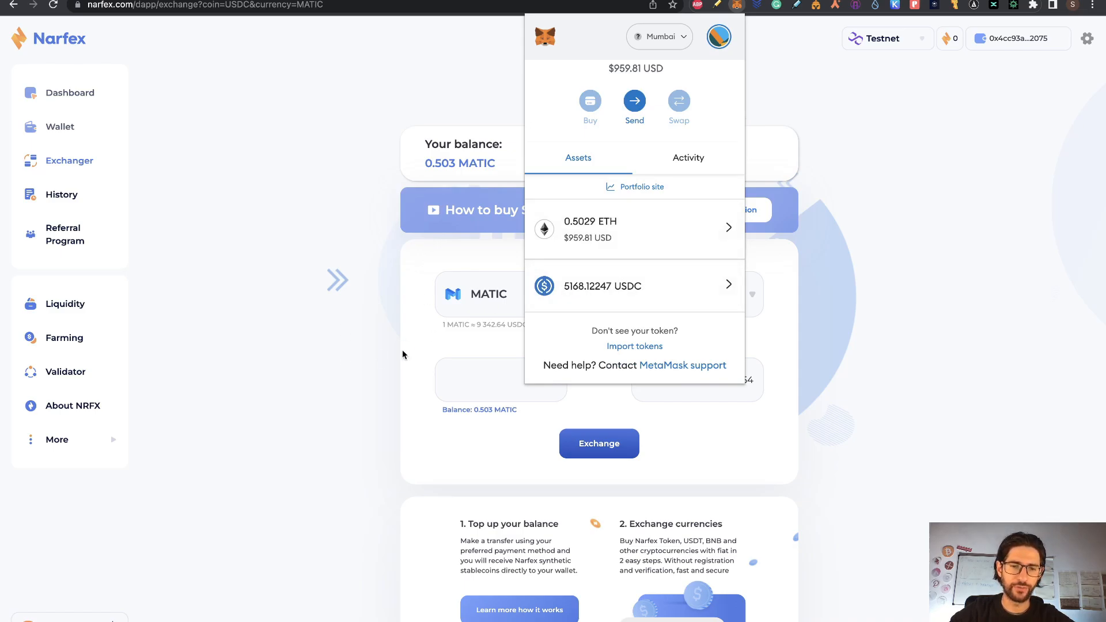
left_click(403, 355)
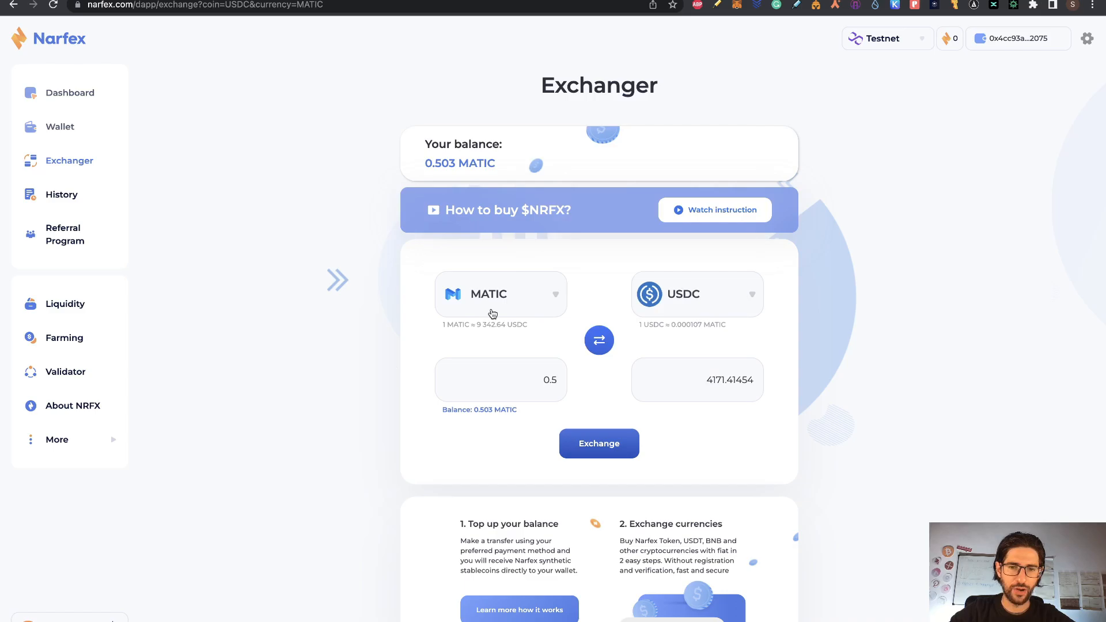
- Approve and swap 1000 USDC for about 4,300 NRFX
left_click(599, 340)
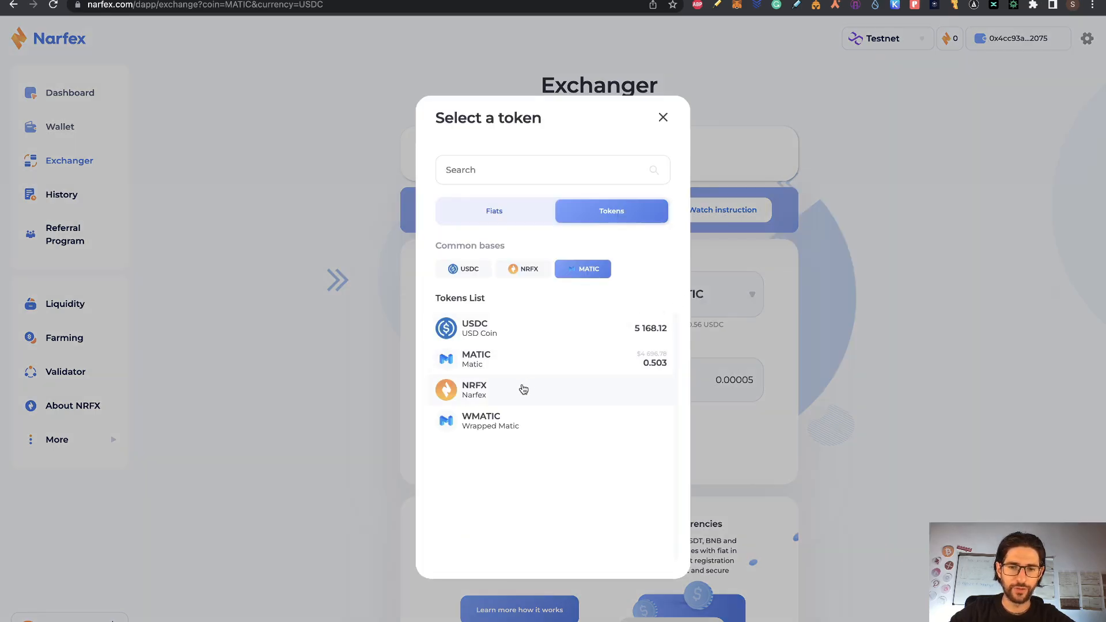
left_click(474, 390)
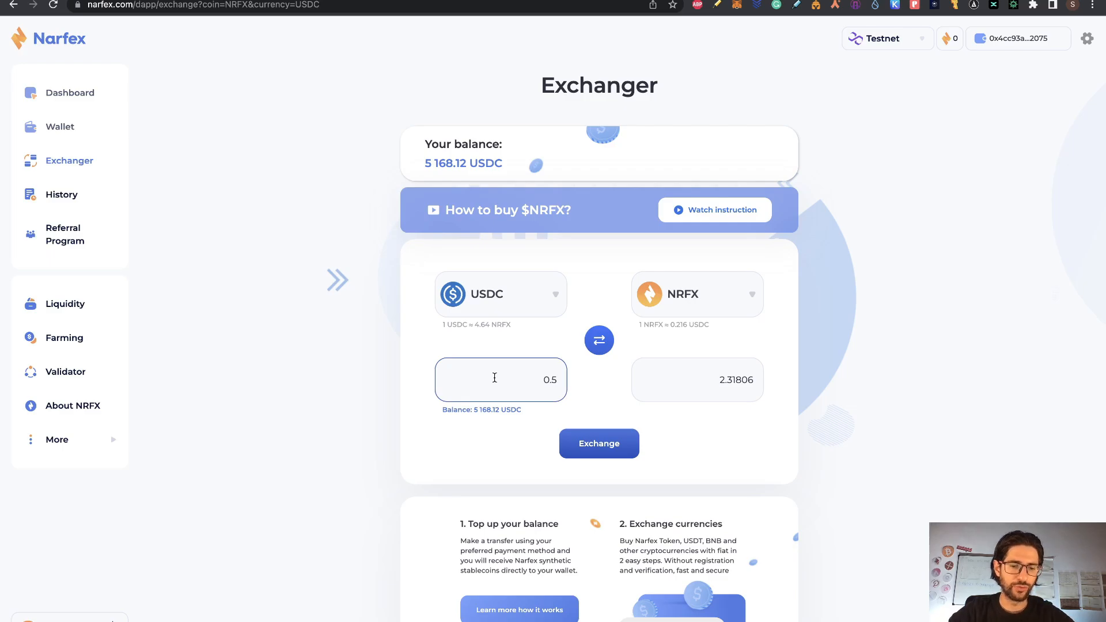
type("1000")
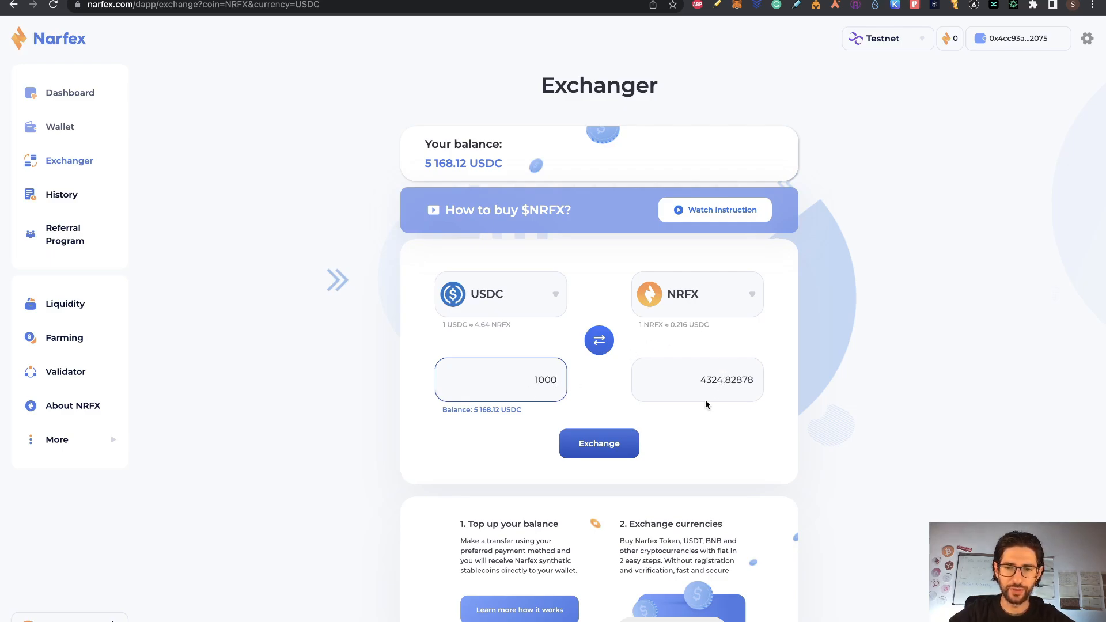
left_click(599, 444)
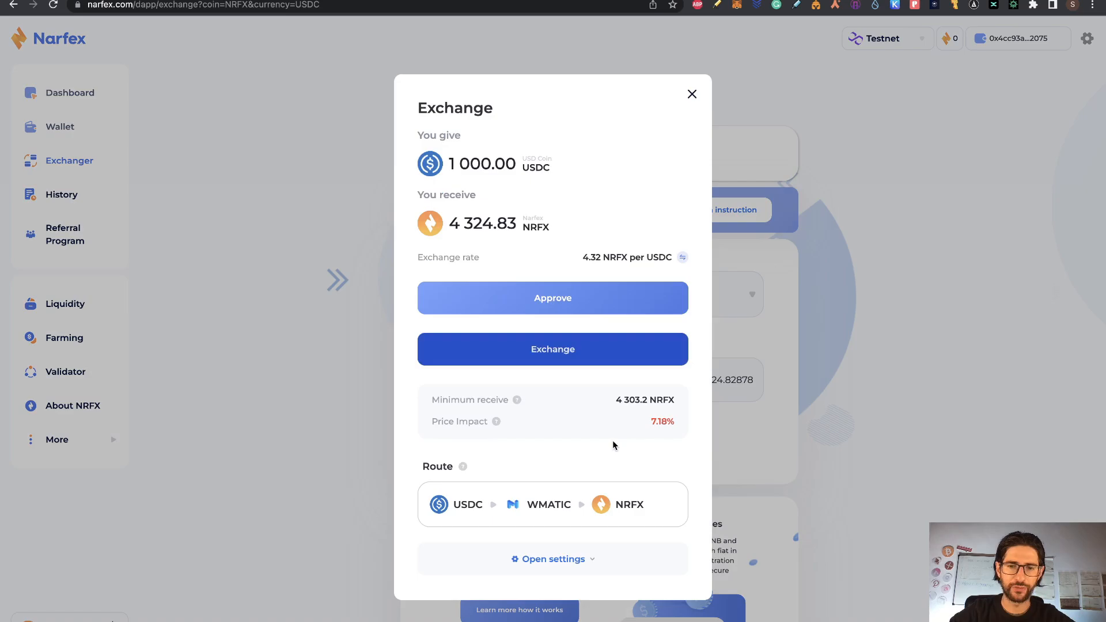
left_click(553, 297)
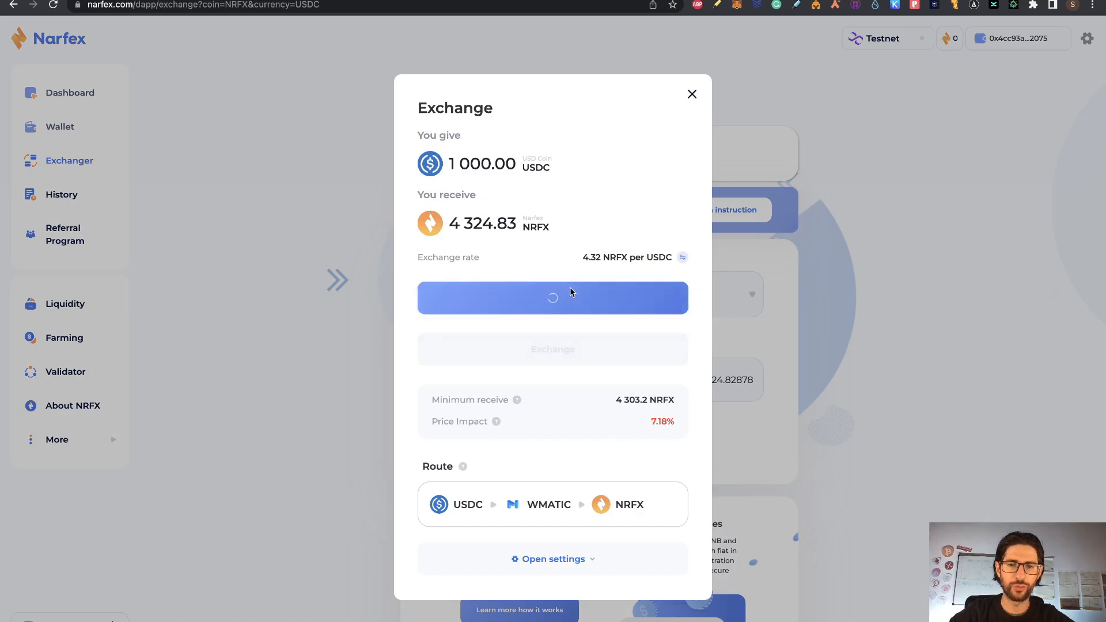
left_click(553, 297)
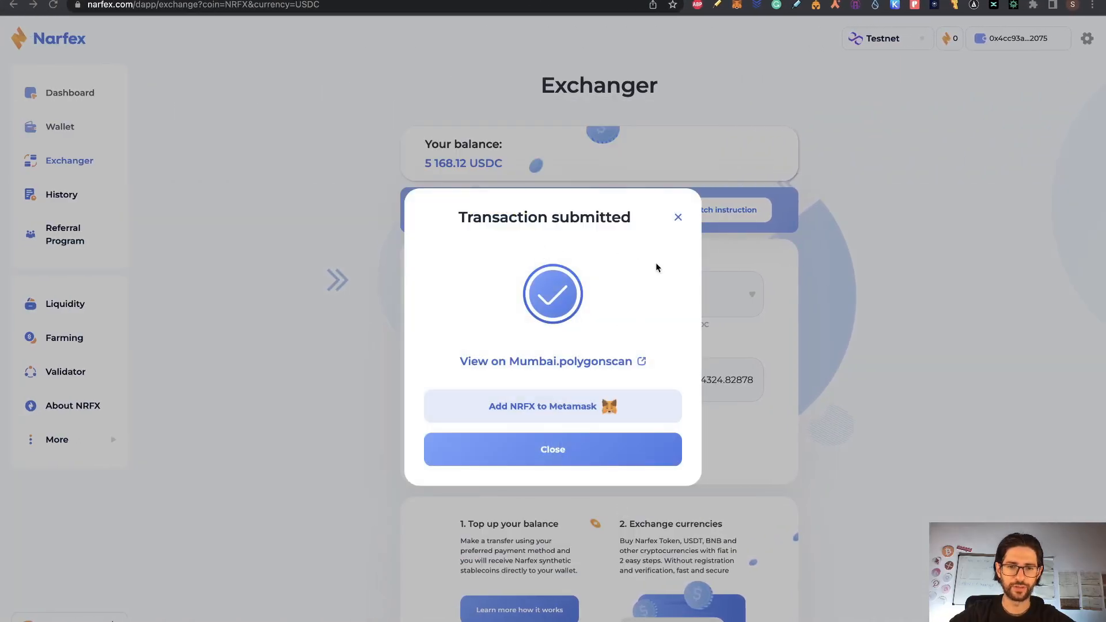
mouse_move(493, 417)
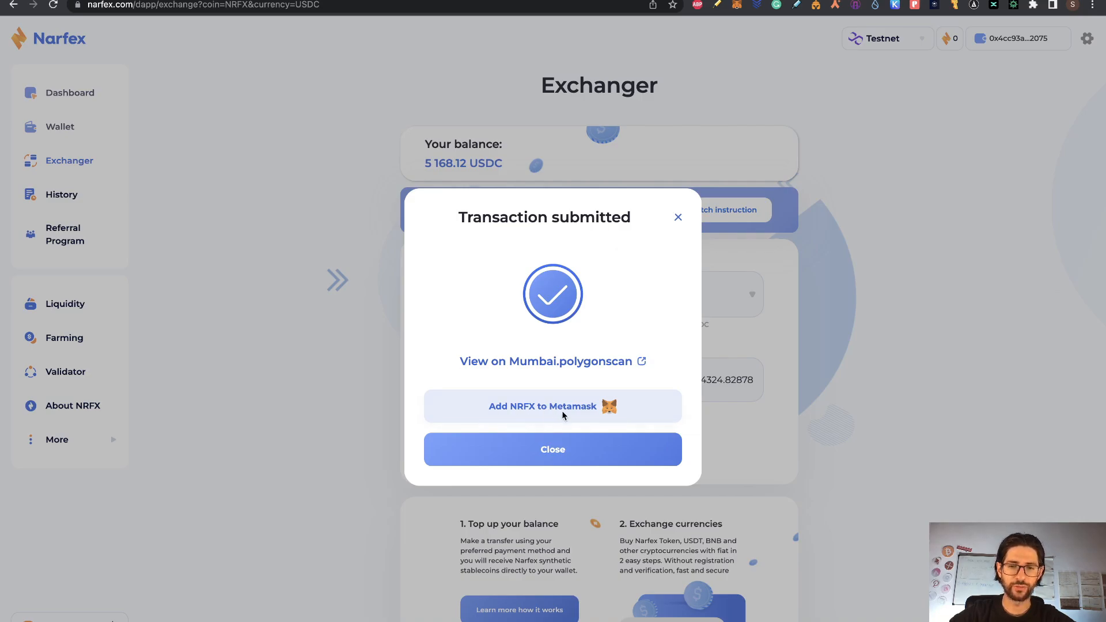
- Add NRFX to MetaMask, check the NRFX balance, and go to Liquidity
left_click(552, 449)
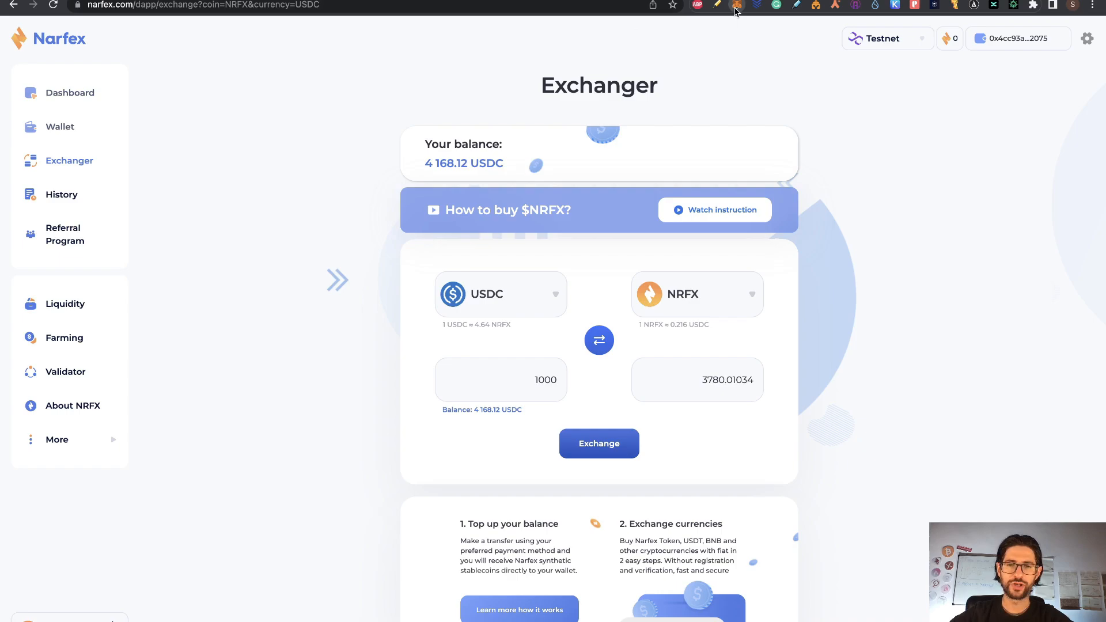
left_click(736, 5)
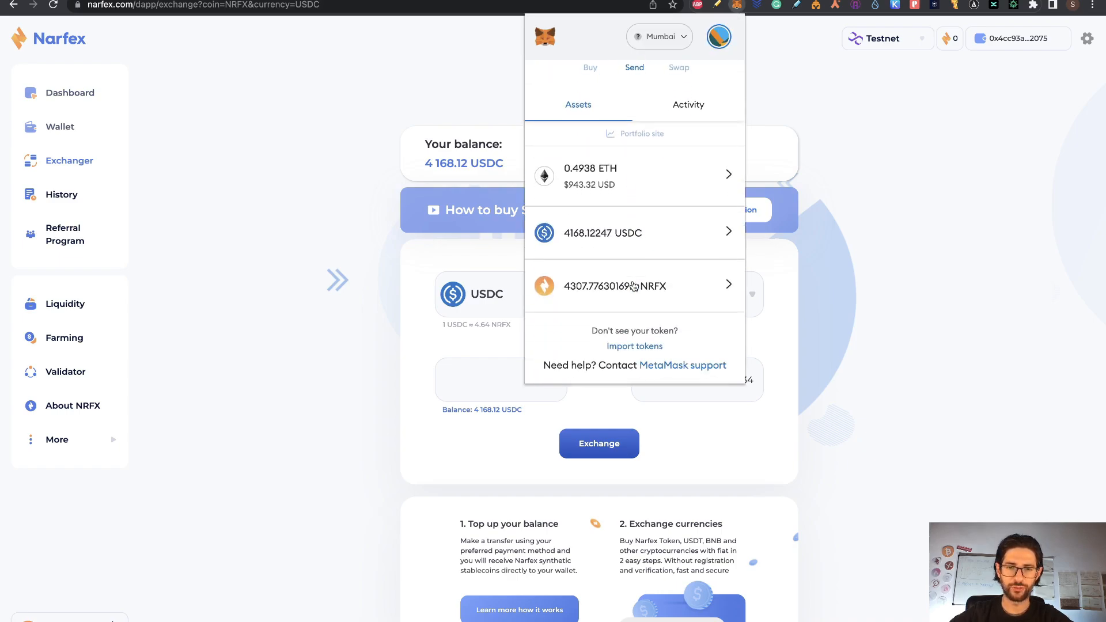
mouse_move(663, 298)
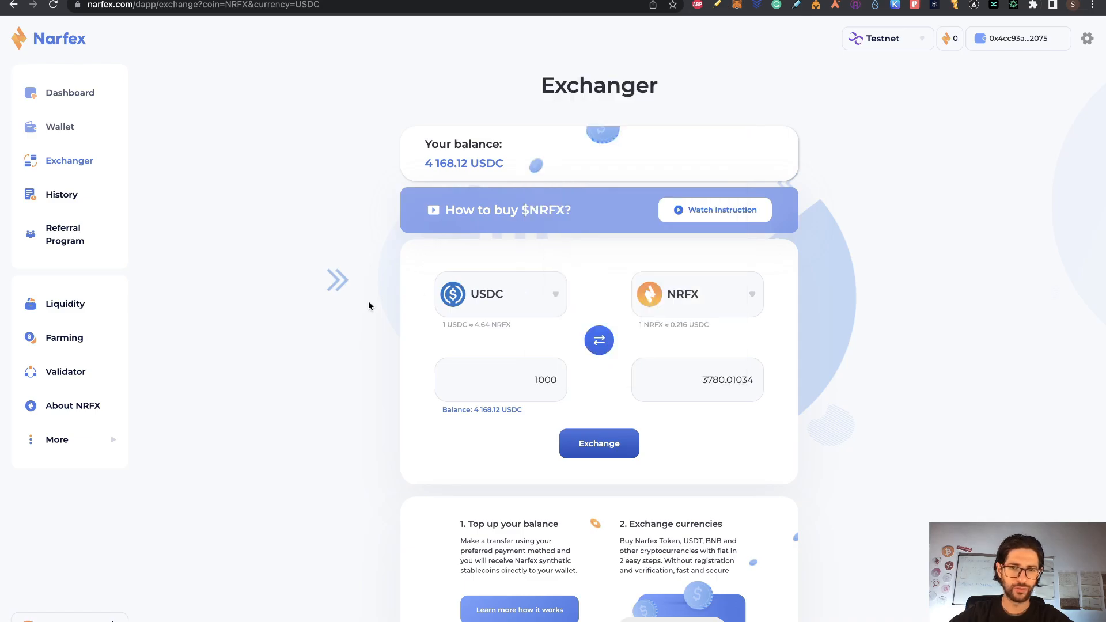
mouse_move(119, 275)
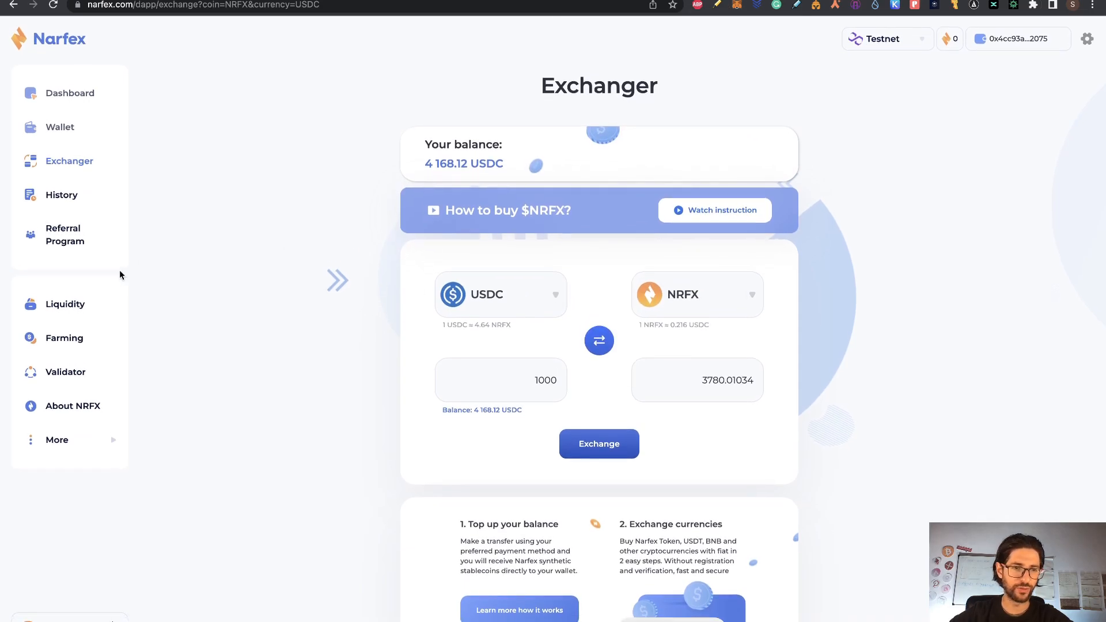
left_click(64, 303)
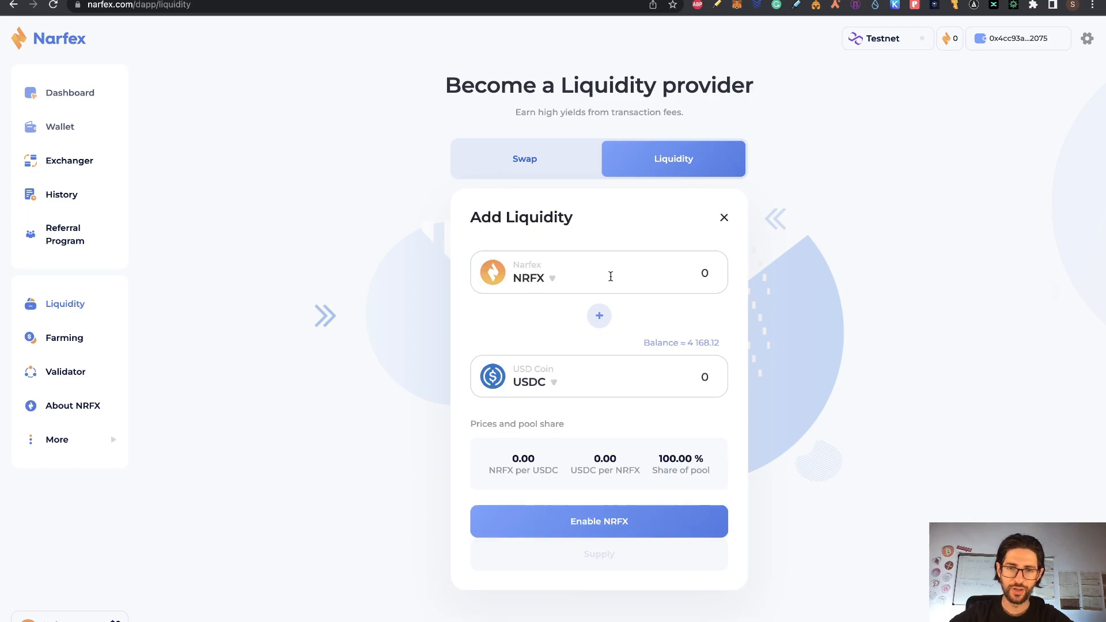
- Enable NRFX and preview depositing 1000 NRFX with about 644.53 USDC (517.03 pool tokens)
left_click(598, 521)
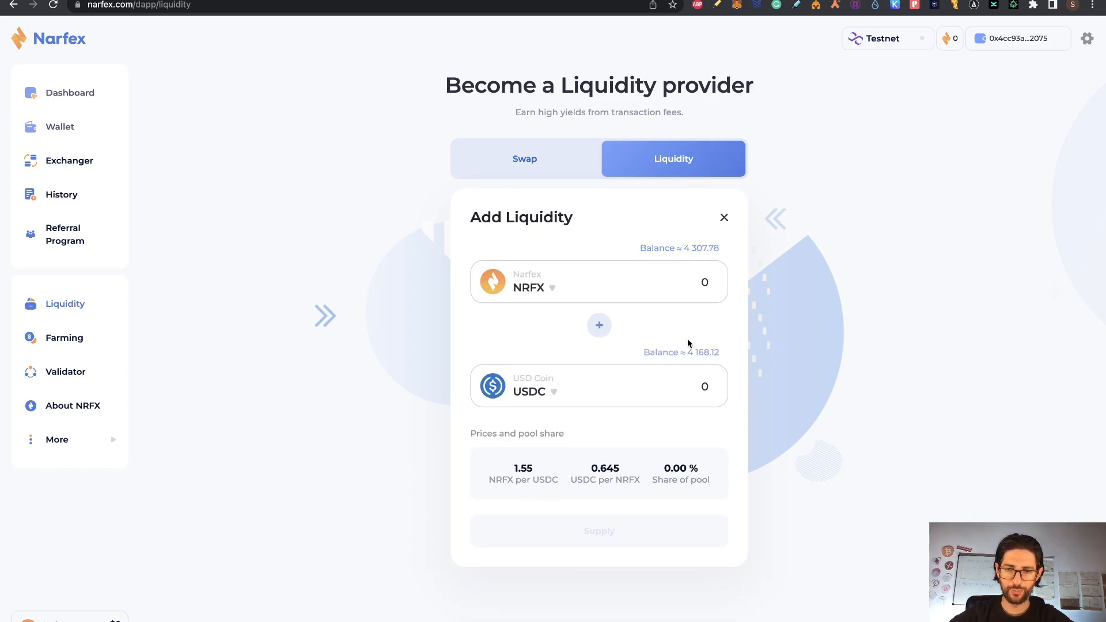
left_click(704, 282)
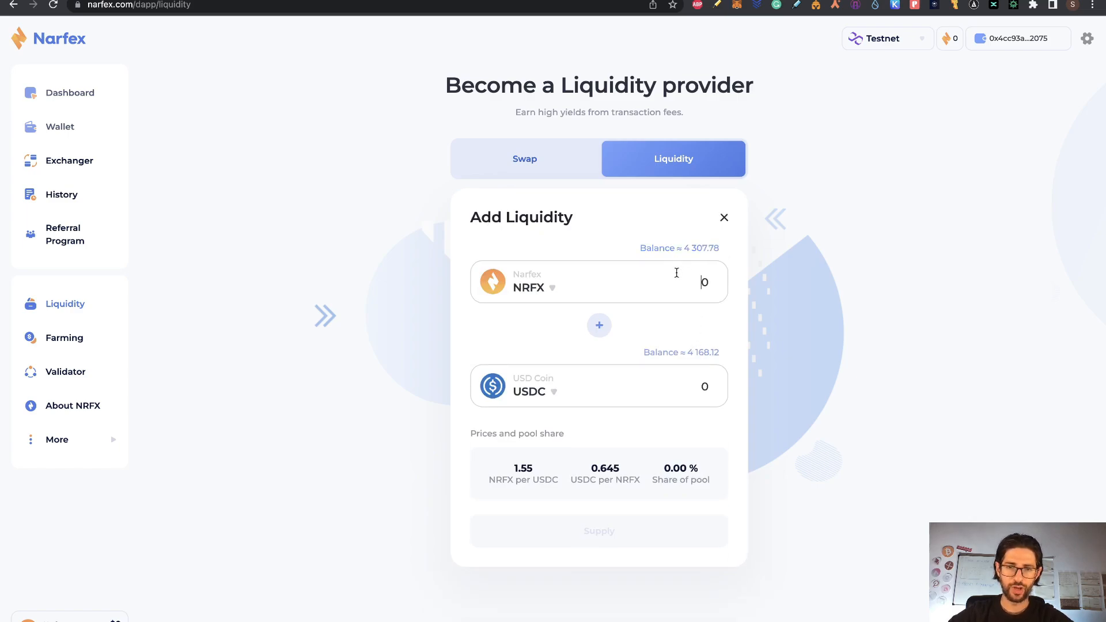
type("1000")
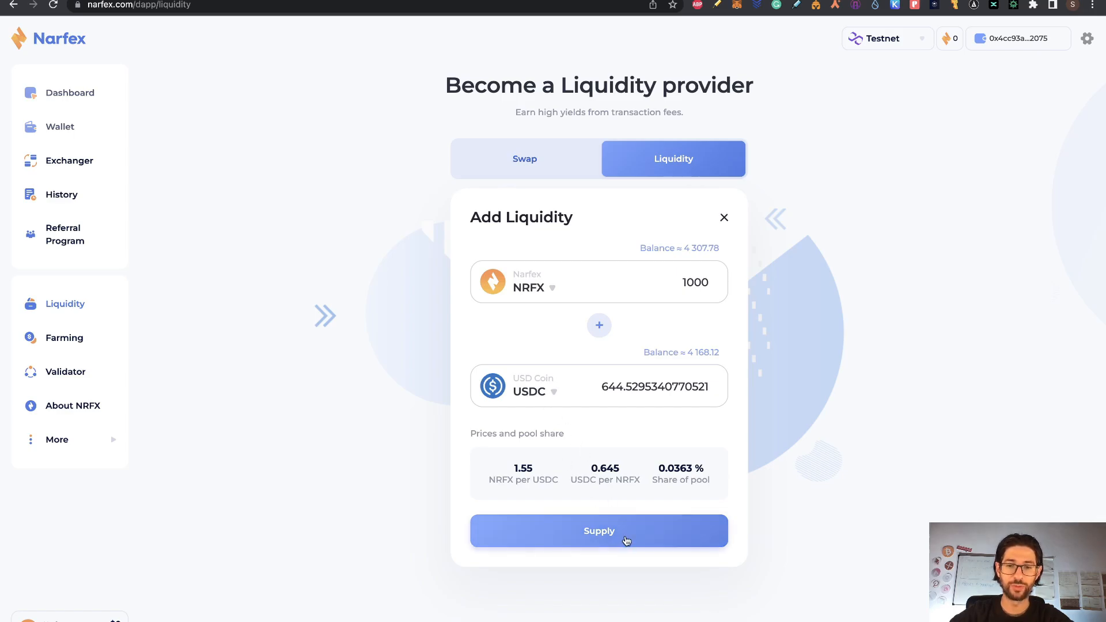
left_click(598, 531)
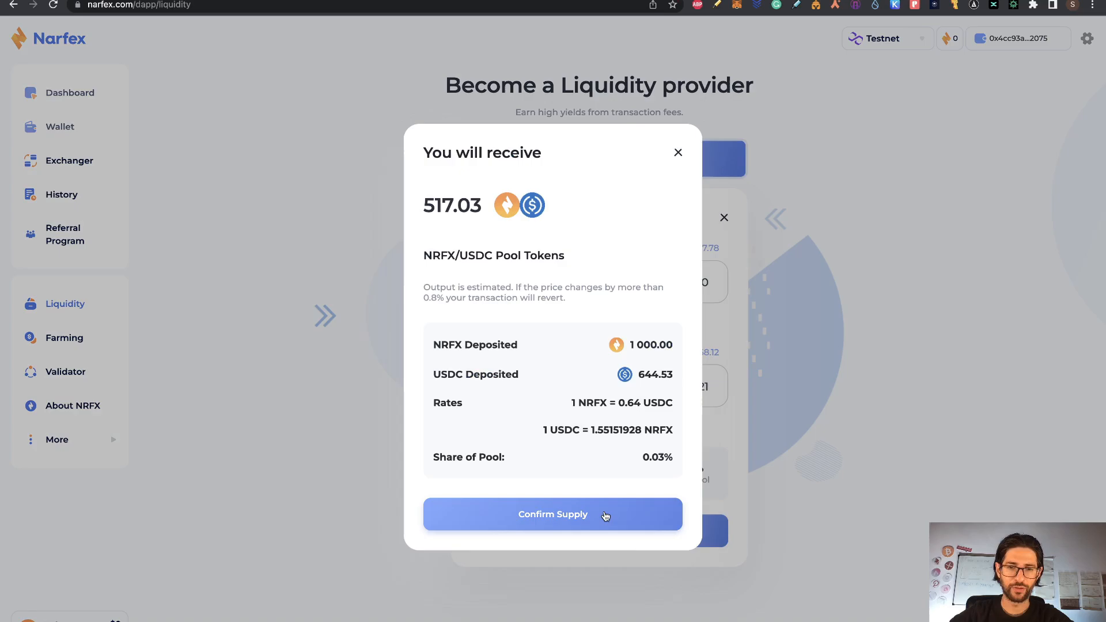
- Confirm the NRFX/USDC supply for 799.78 LP tokens and go to the Farming page
left_click(552, 513)
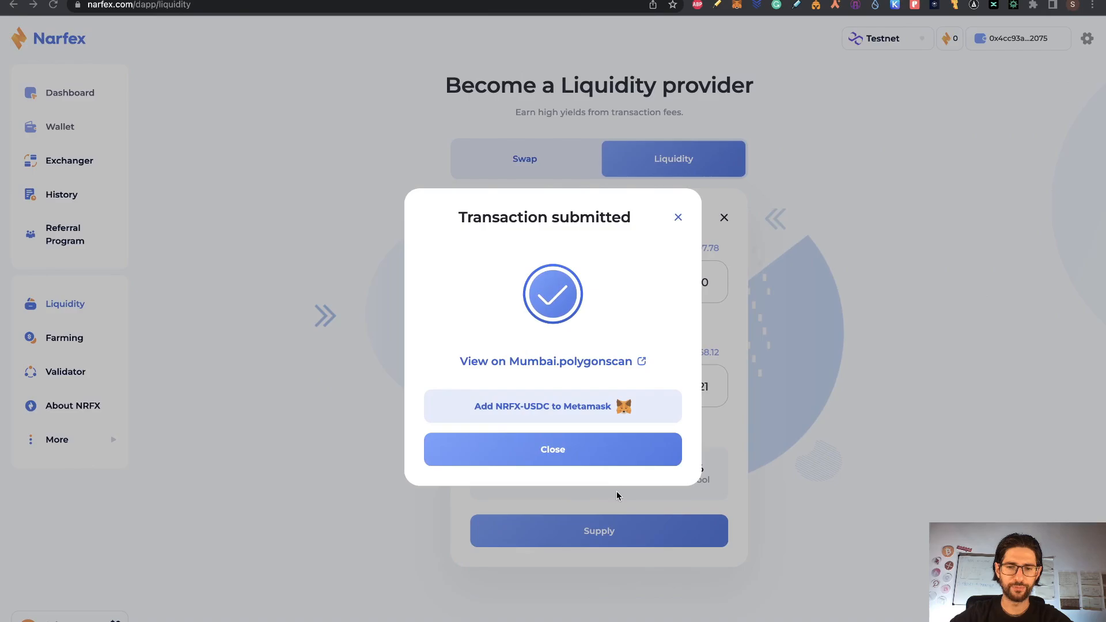
left_click(552, 449)
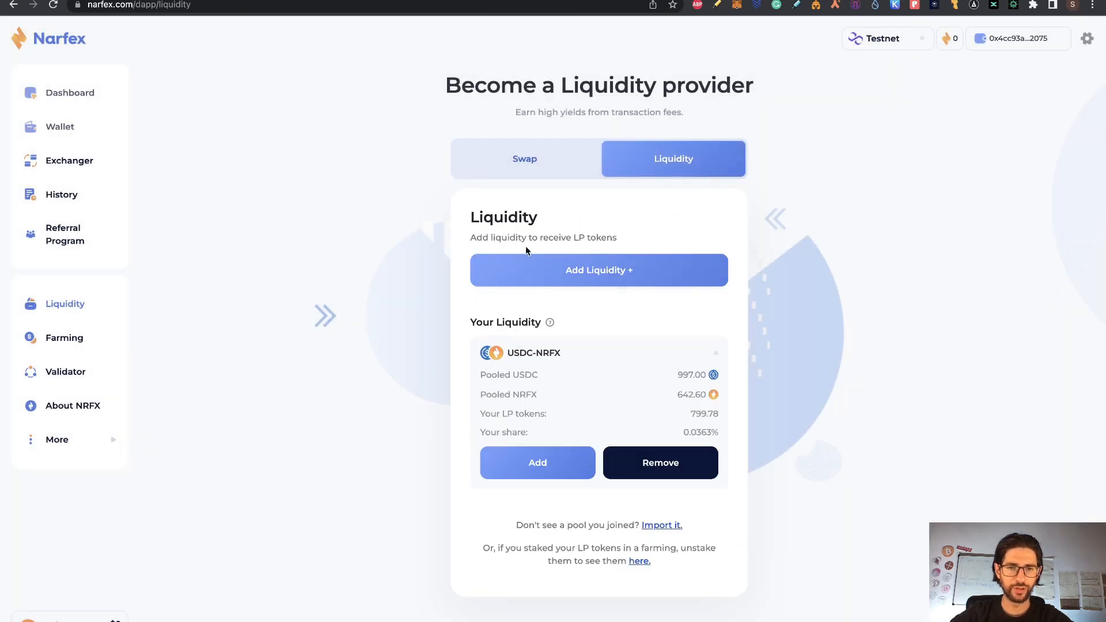
mouse_move(540, 373)
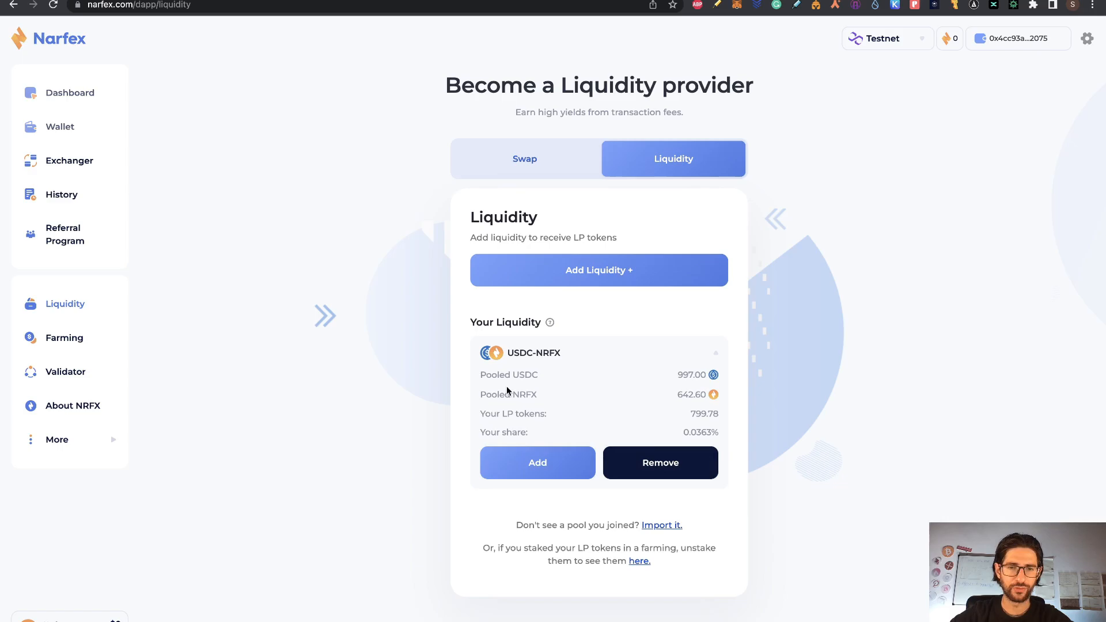
mouse_move(345, 333)
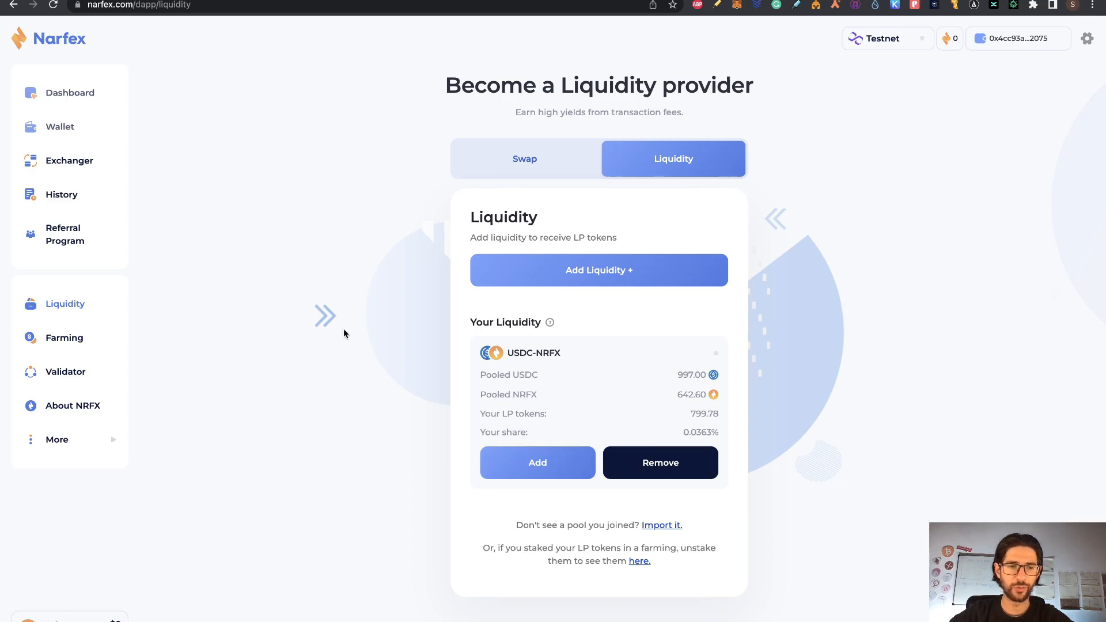
left_click(63, 336)
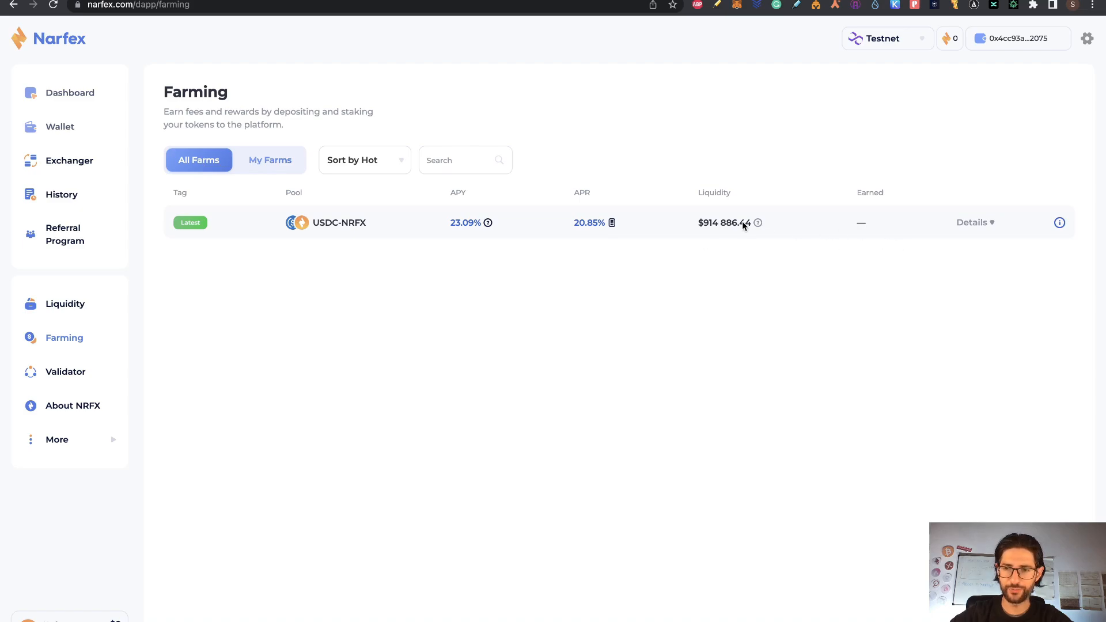
- Expand the USDC-NRFX farm row and open its Stake Tokens form
left_click(975, 223)
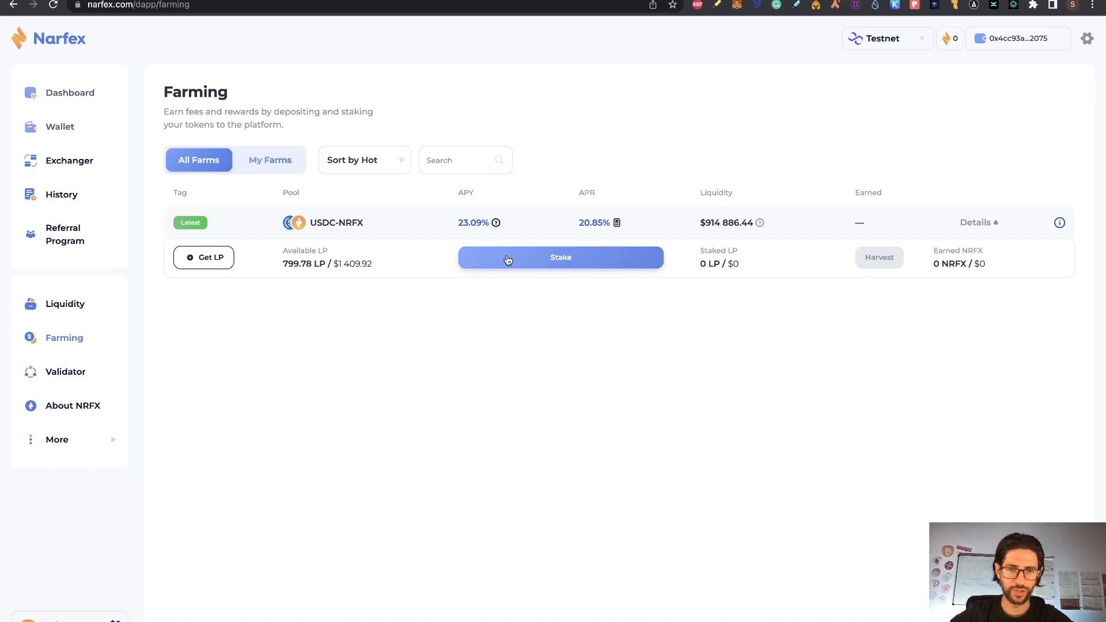
left_click(560, 257)
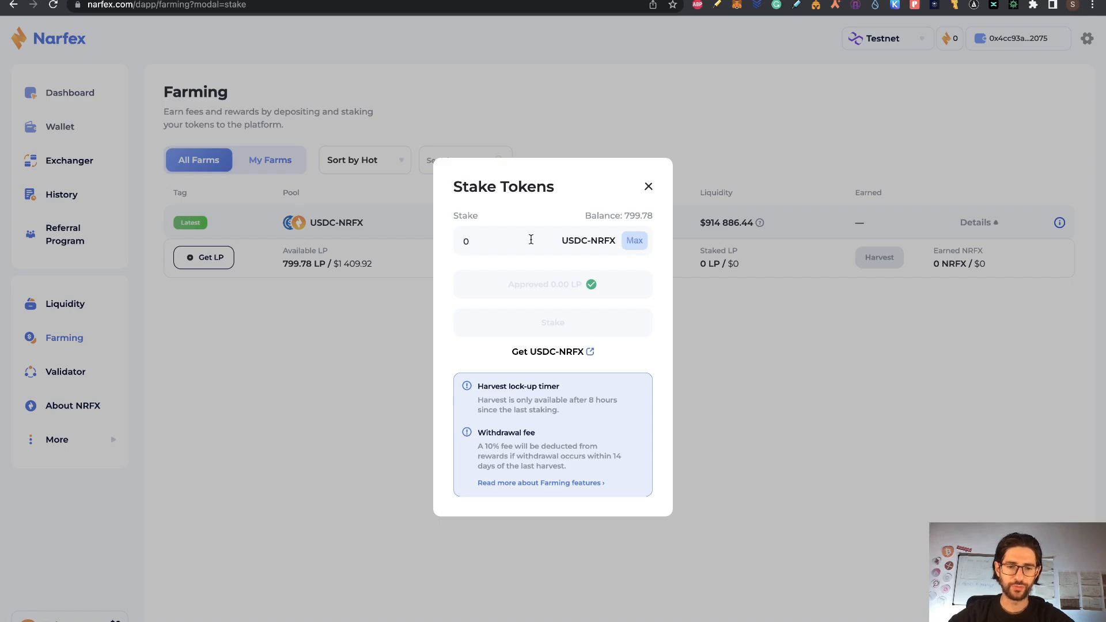
- Approve and stake 300 LP in the USDC-NRFX farm, then filter to My Farms
type("300")
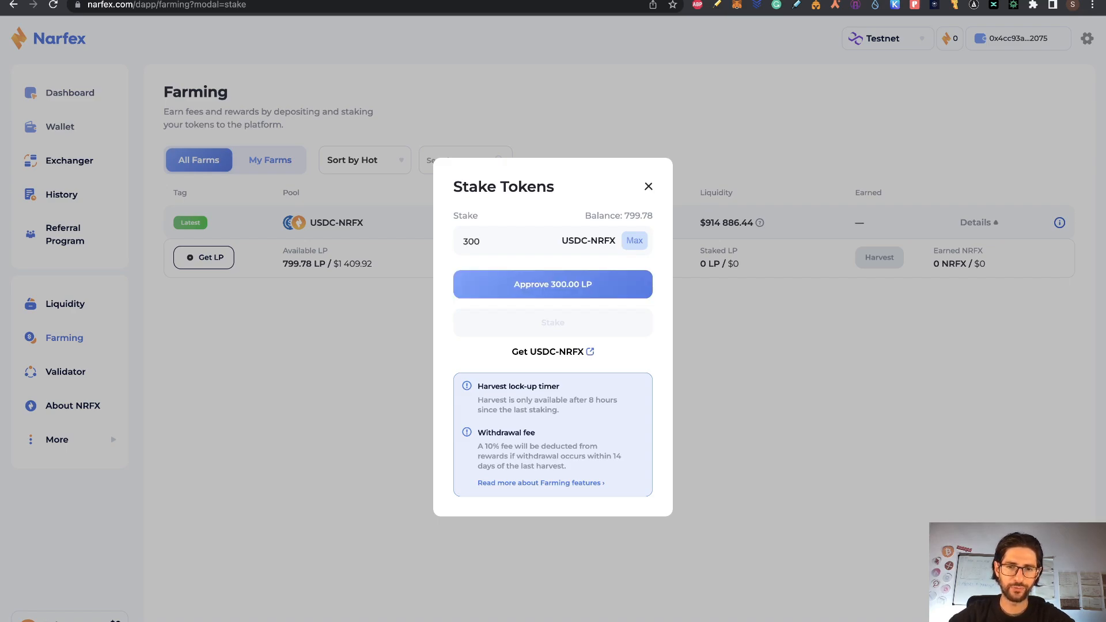
left_click(553, 284)
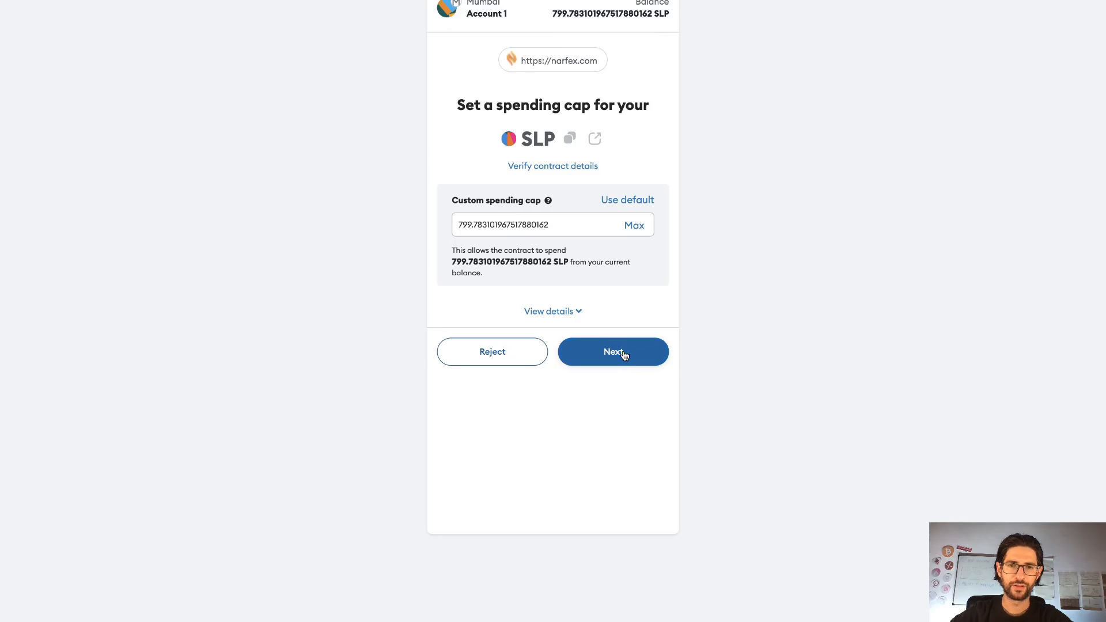
left_click(612, 351)
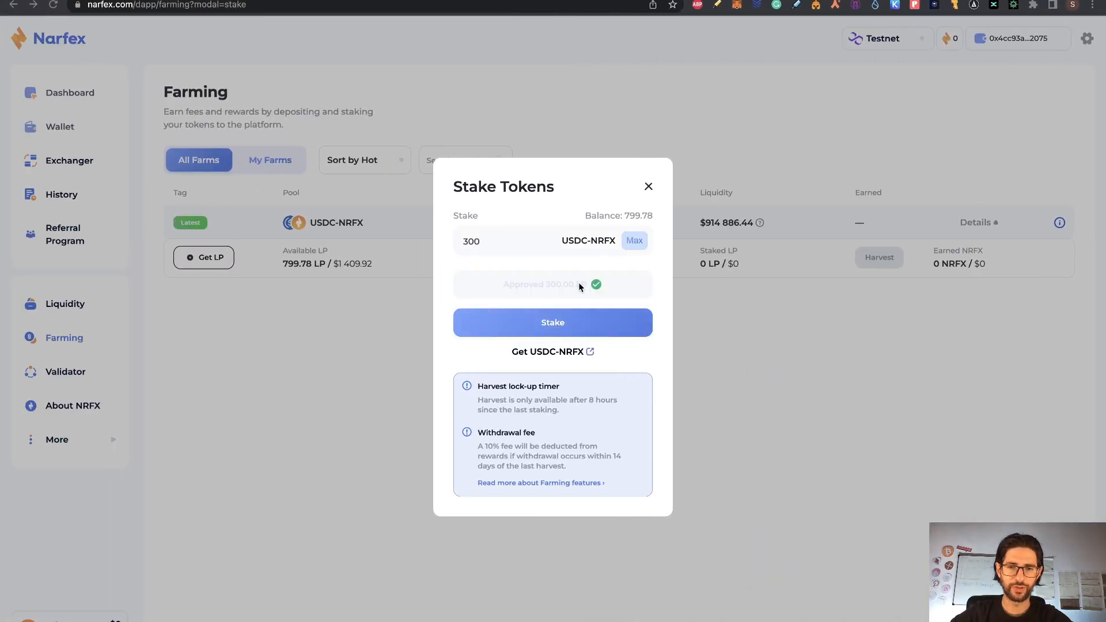
left_click(552, 322)
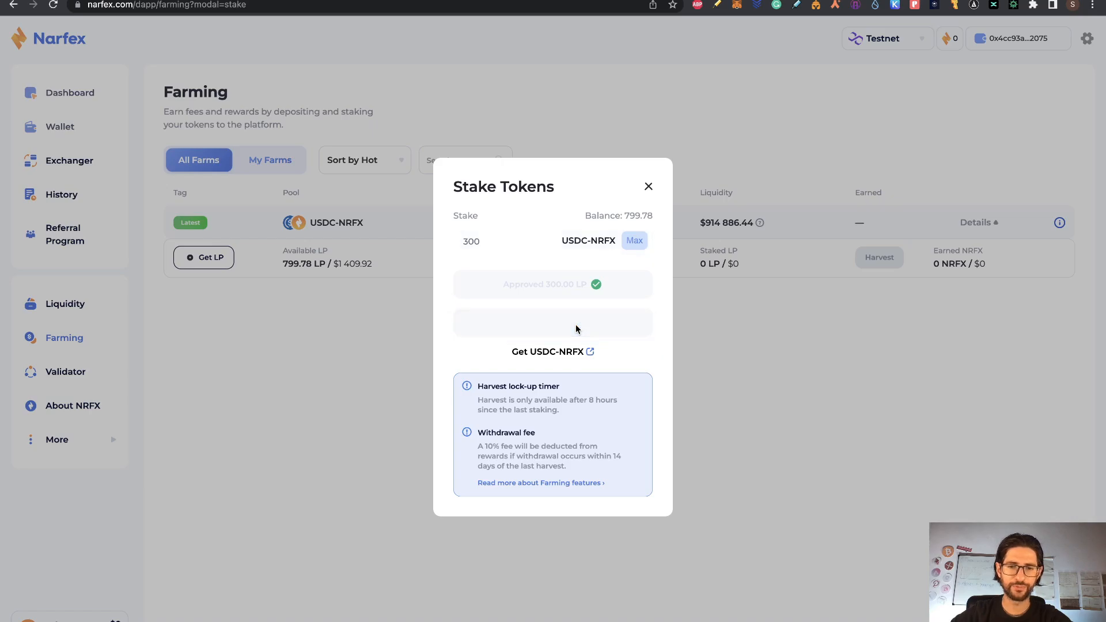
left_click(552, 322)
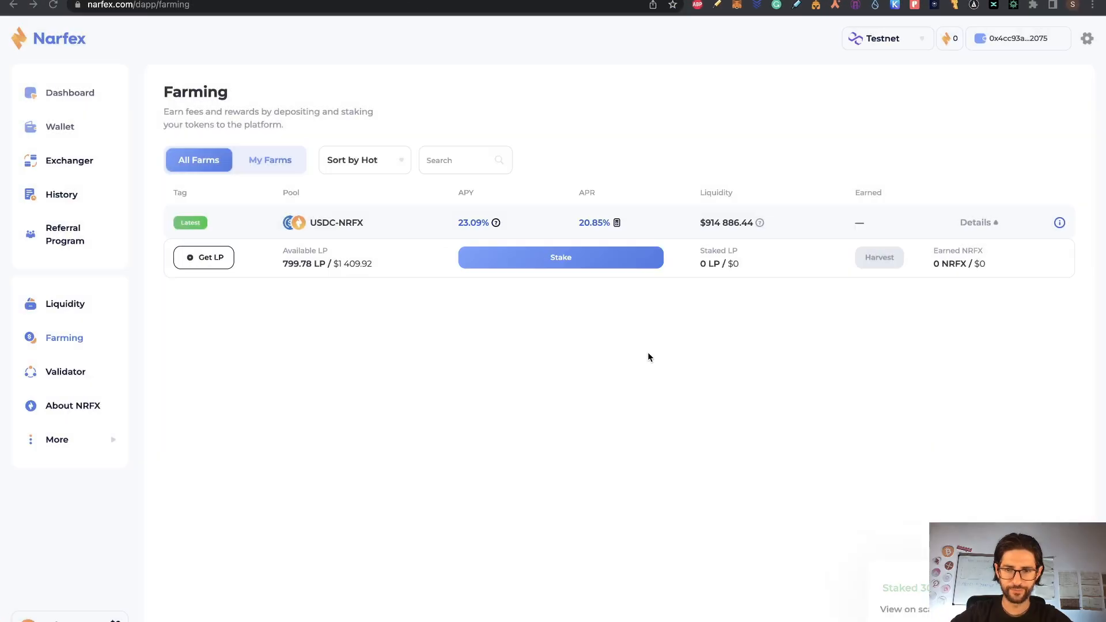
left_click(559, 257)
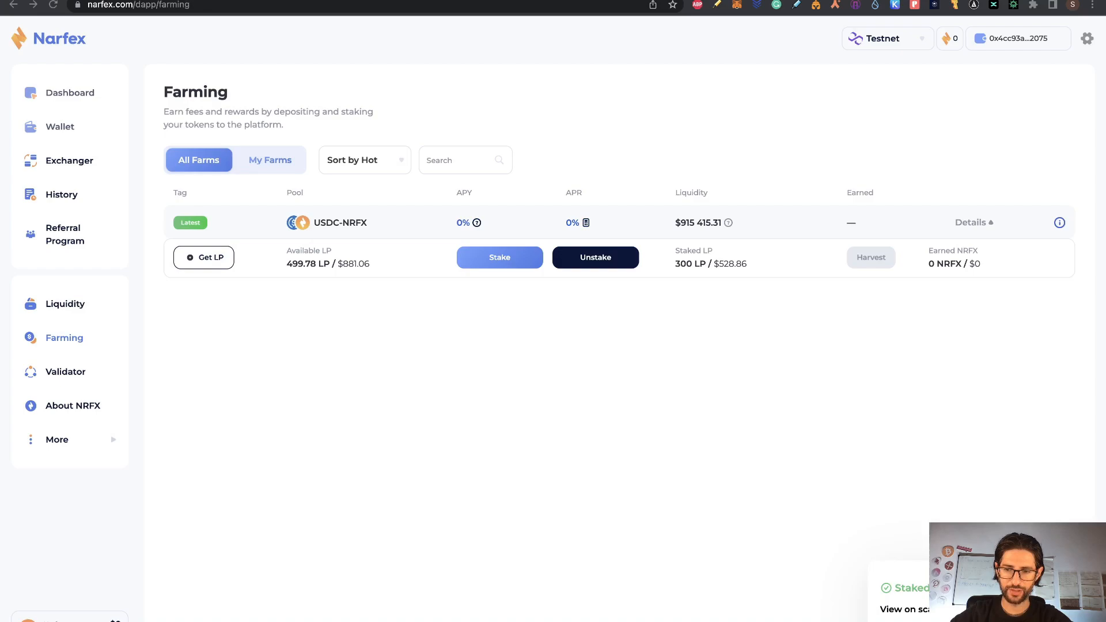
mouse_move(916, 465)
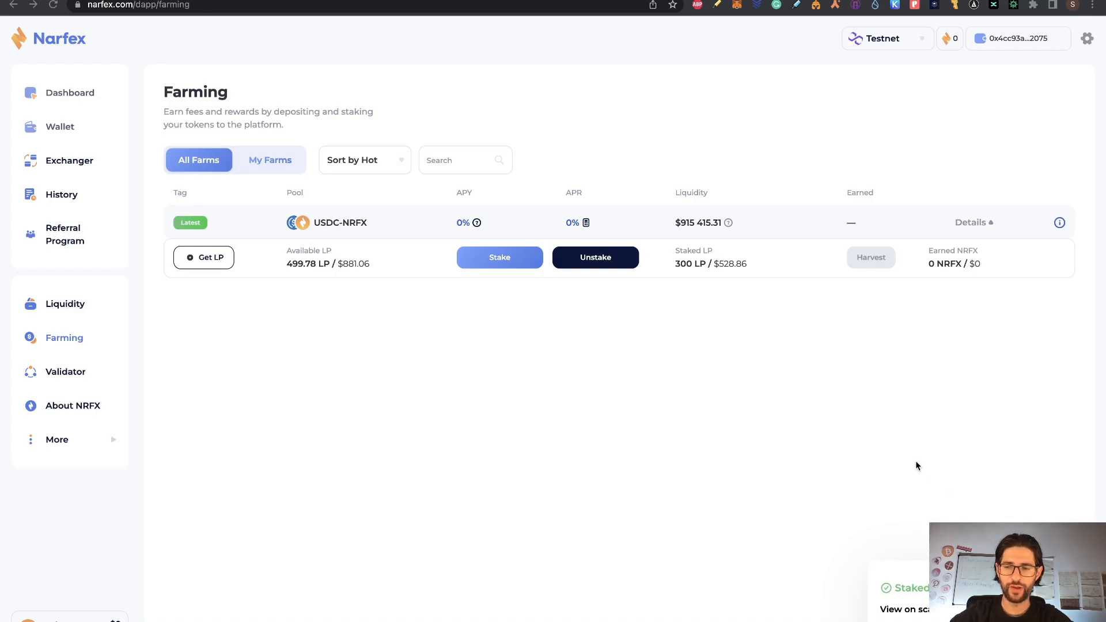
mouse_move(356, 321)
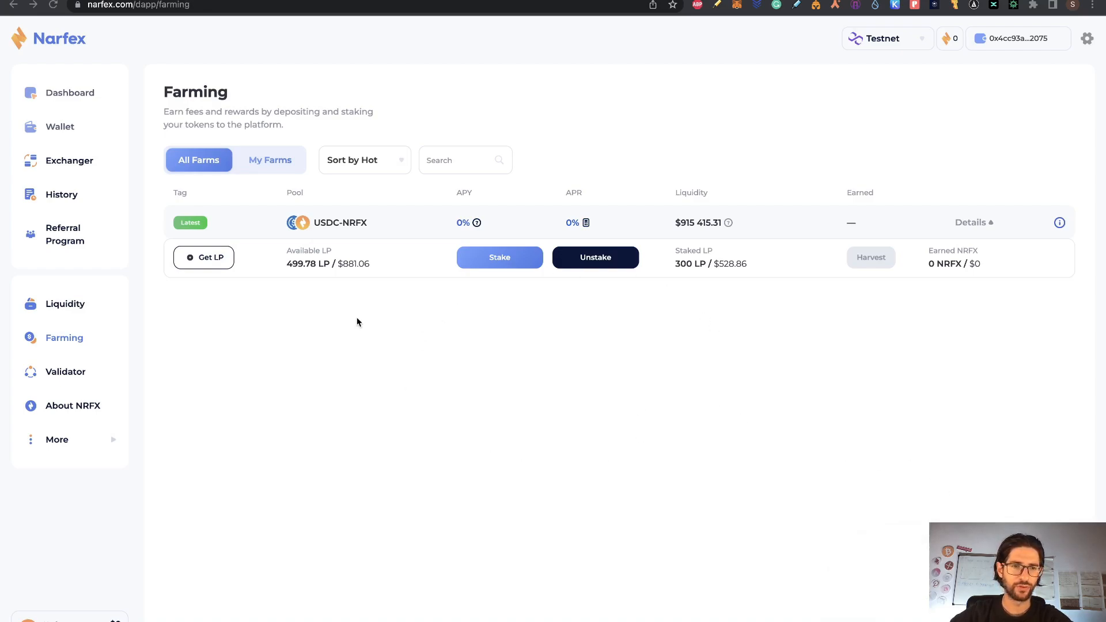
left_click(270, 160)
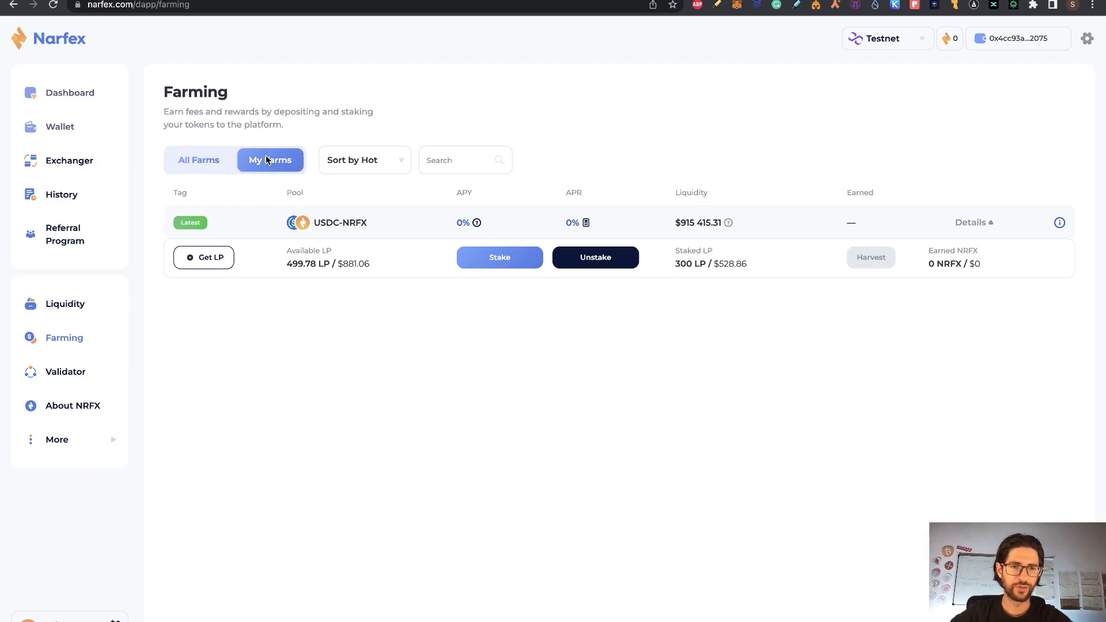
mouse_move(512, 280)
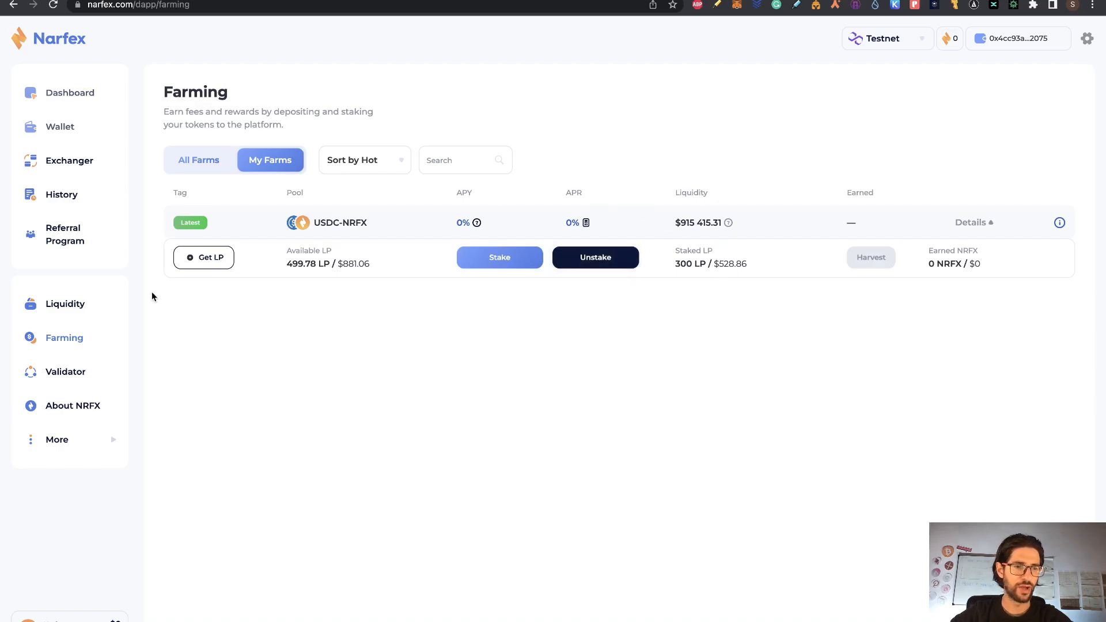
left_click(64, 303)
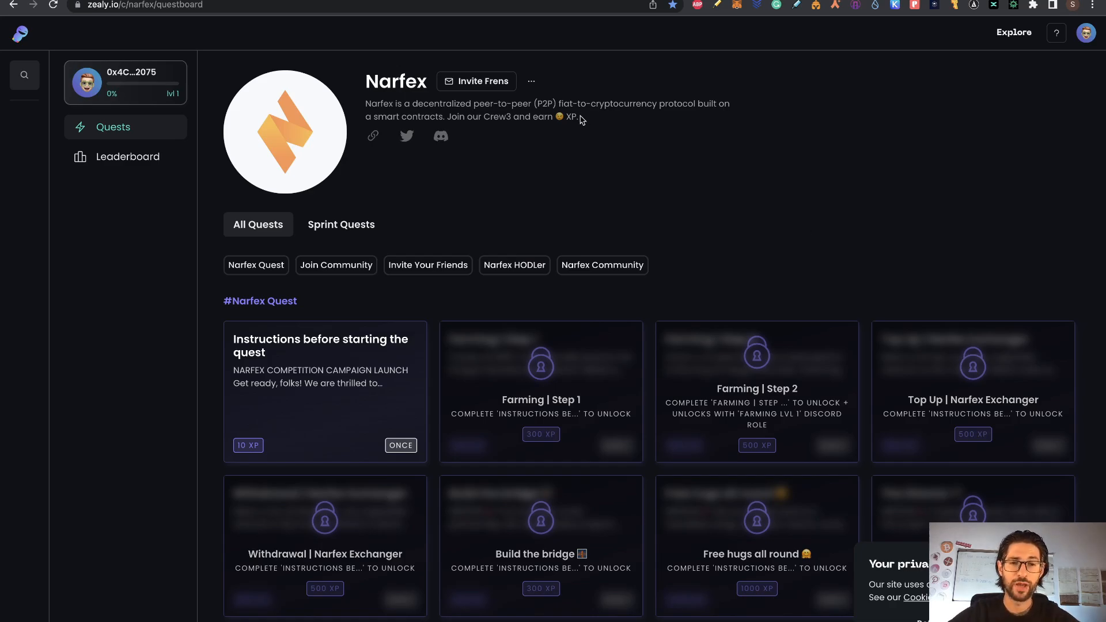
- Scroll through the Join Community and Invite Your Friends quests, then back to the top
scroll("down", 3)
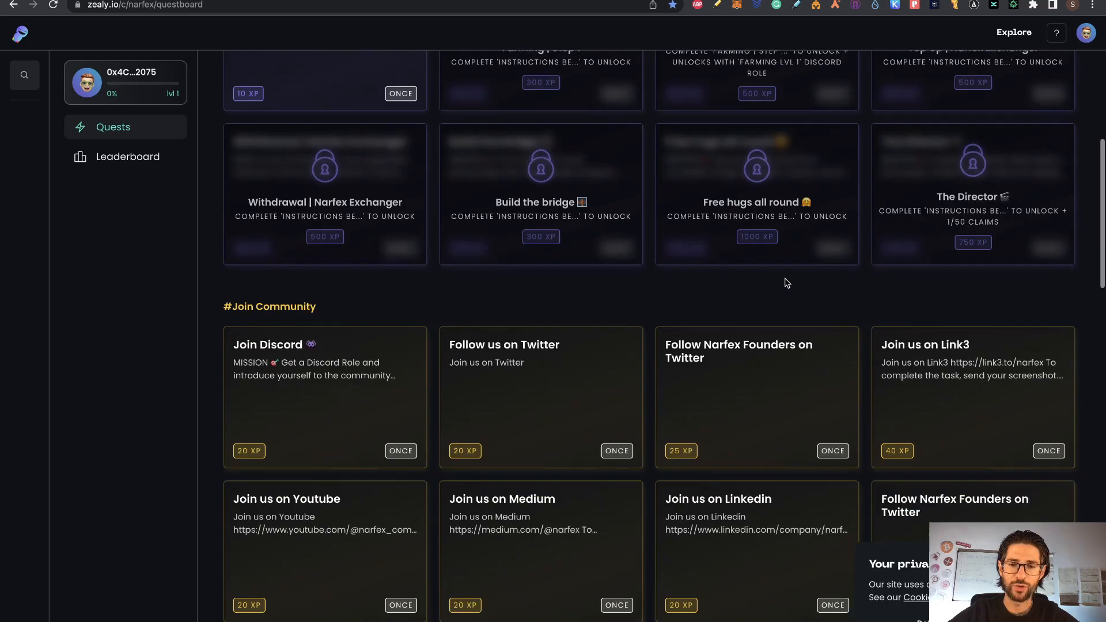
scroll("down", 3)
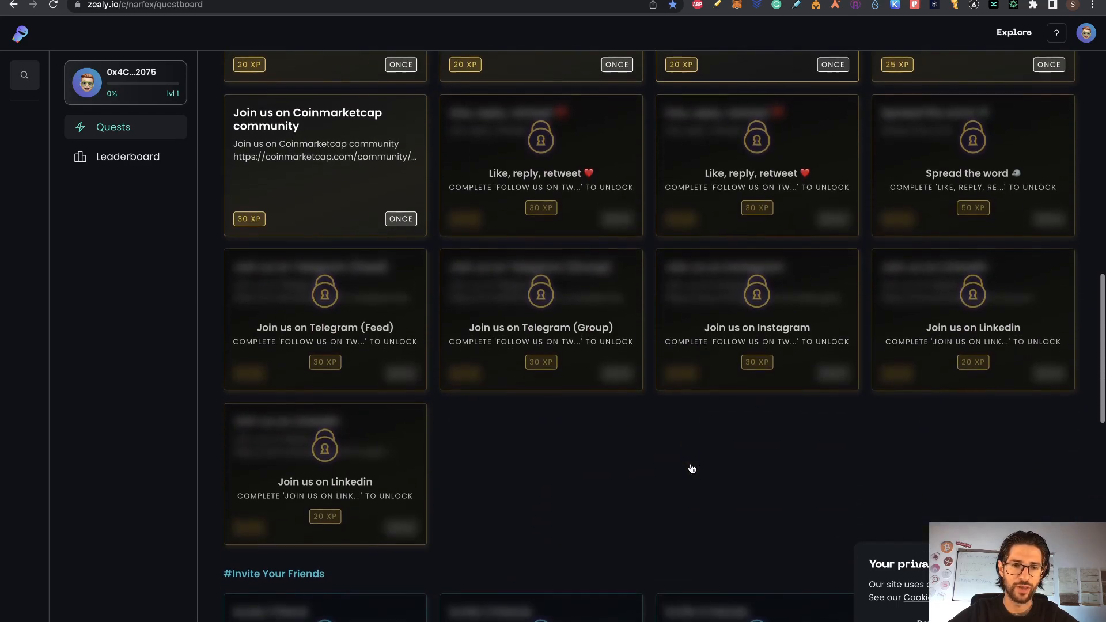
scroll("down", 3)
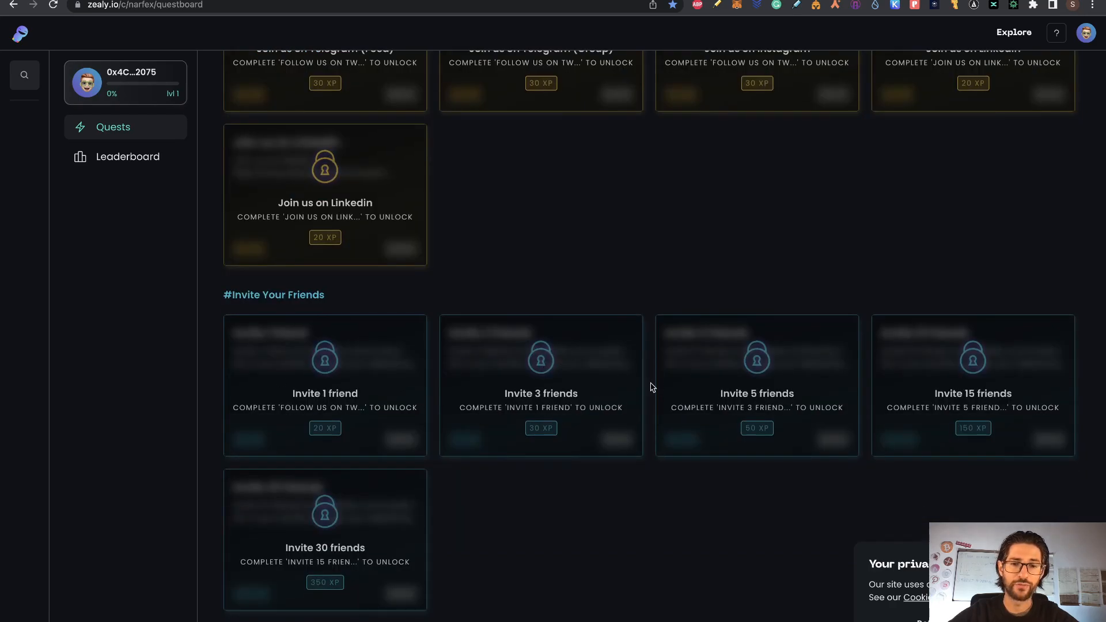
scroll("up", 3)
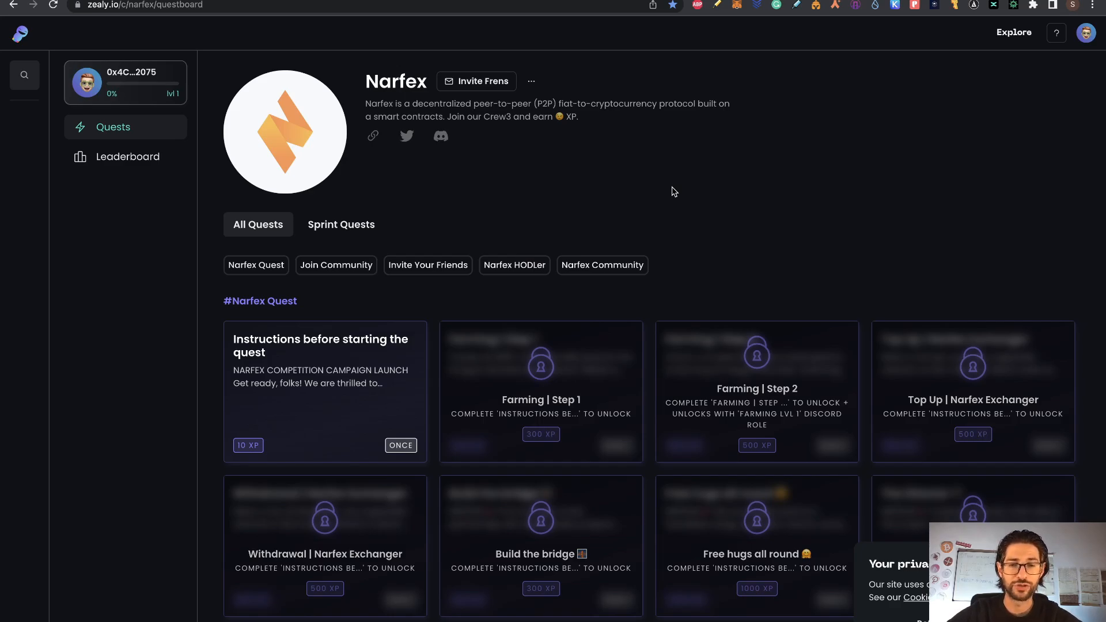
mouse_move(667, 159)
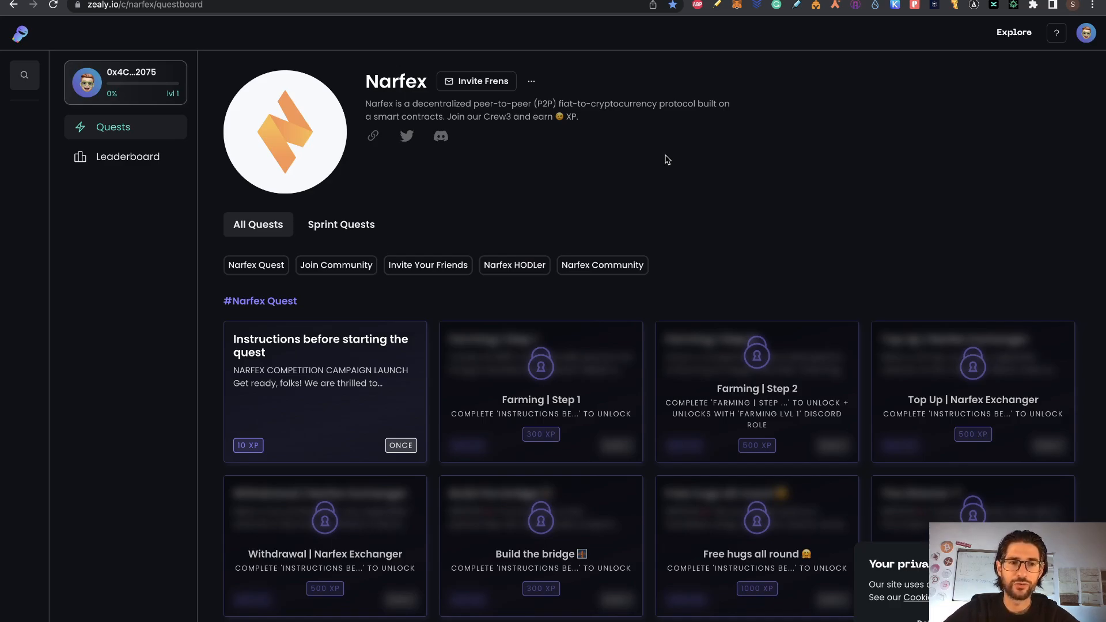
mouse_move(605, 174)
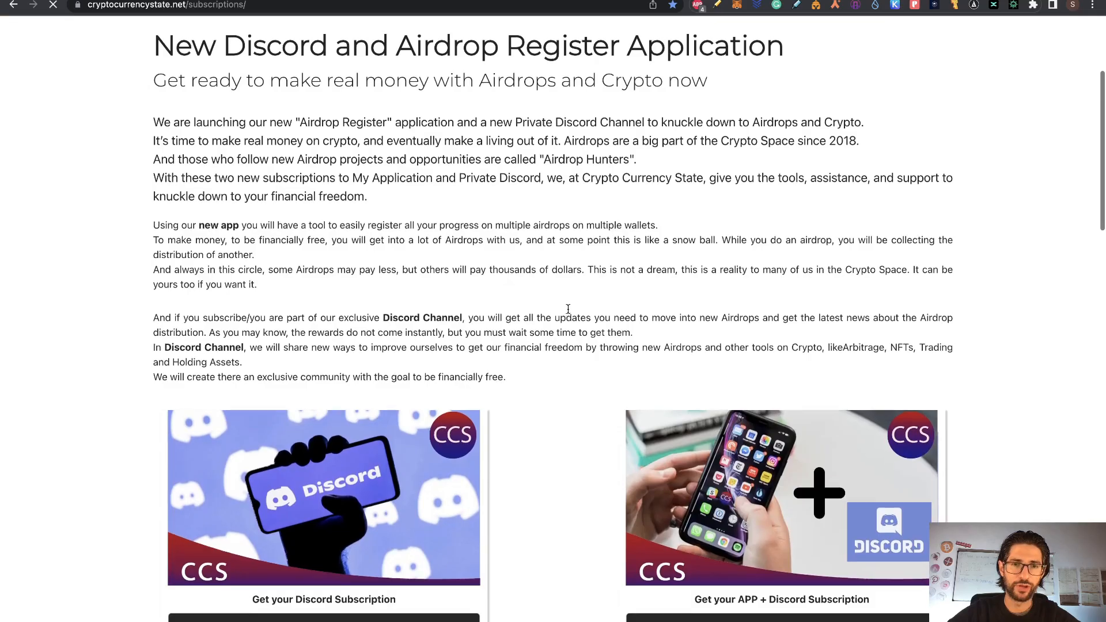
- Scroll through the Discord and app-plus-Discord plans and tutorial videos, then back to top
scroll("down", 3)
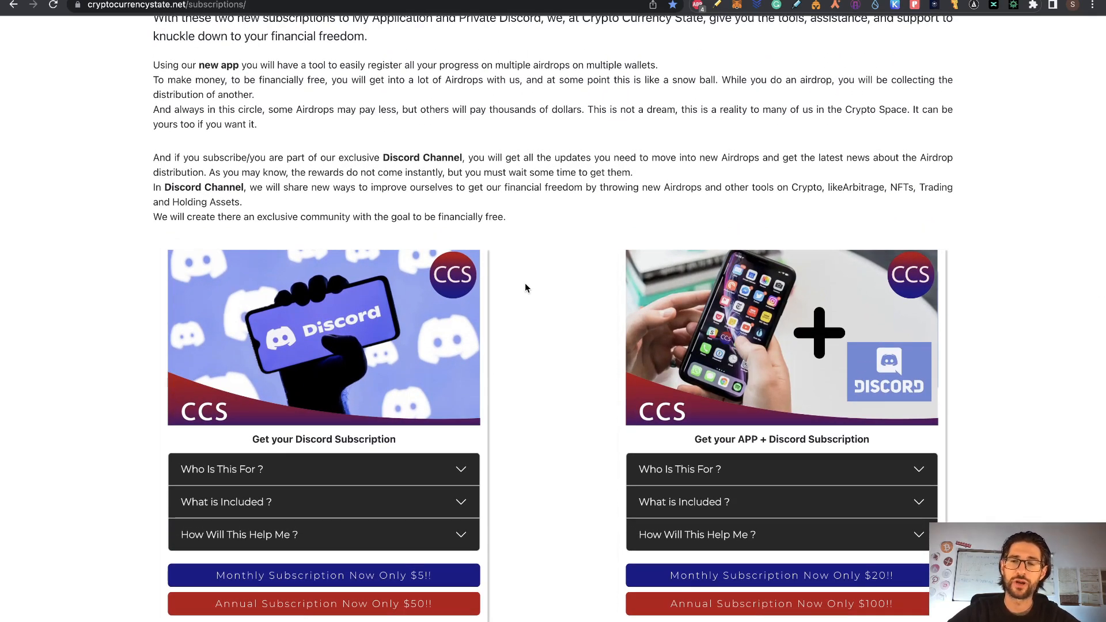
mouse_move(707, 205)
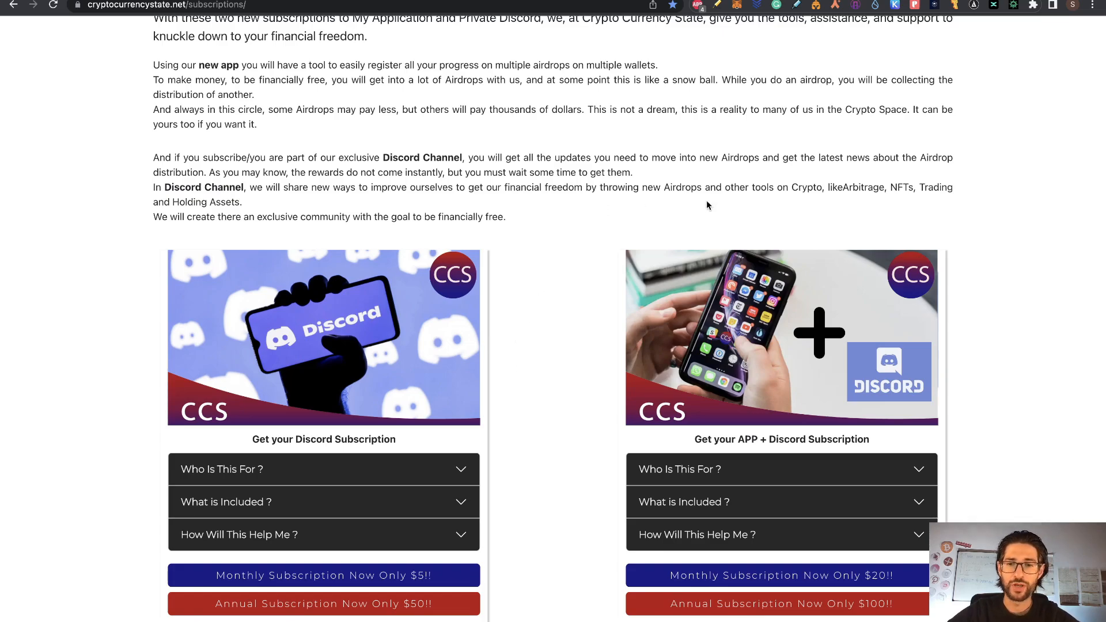
mouse_move(593, 316)
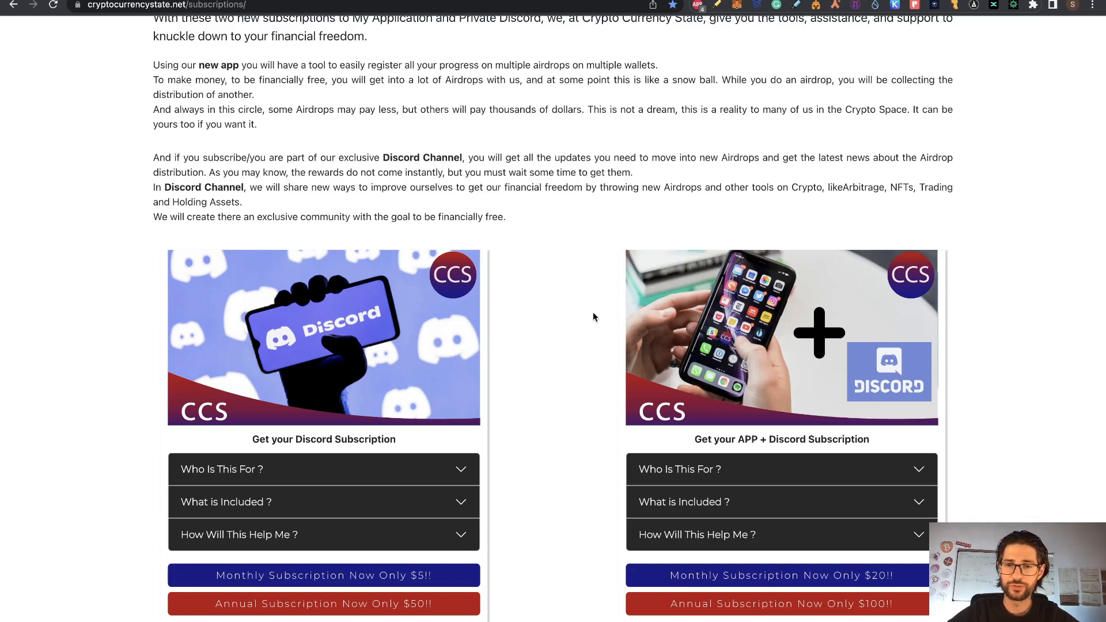
scroll("down", 3)
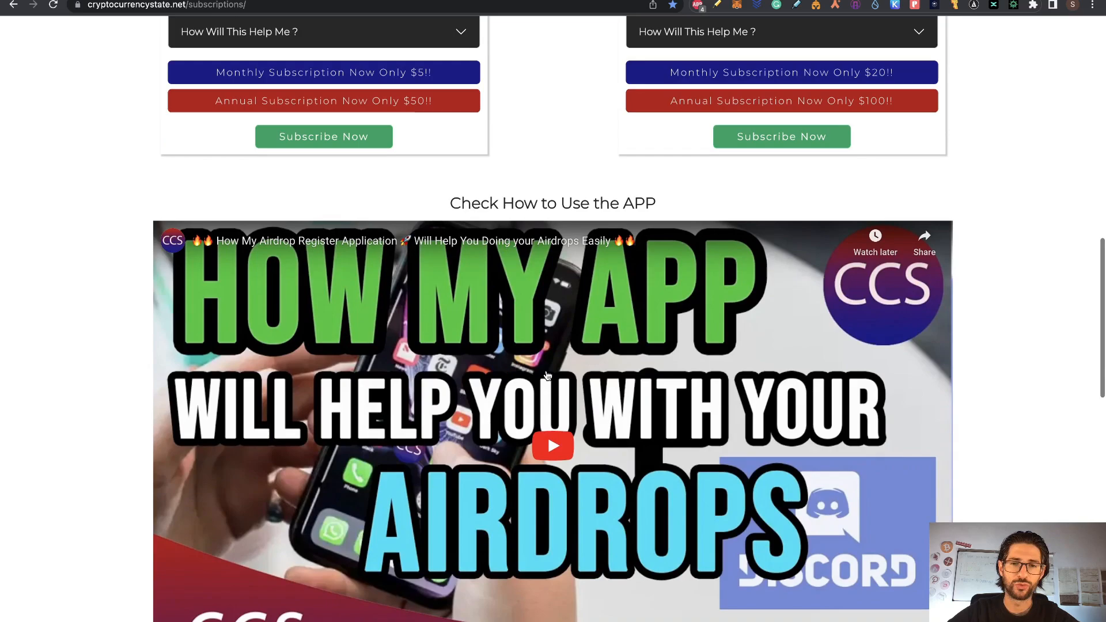
scroll("down", 3)
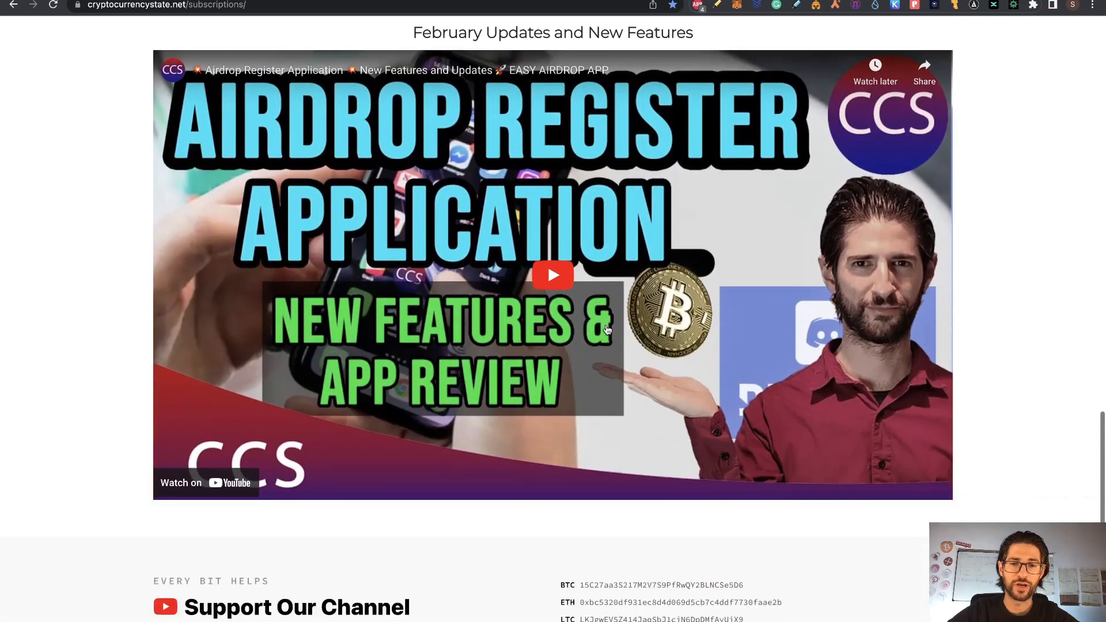
scroll("down", 3)
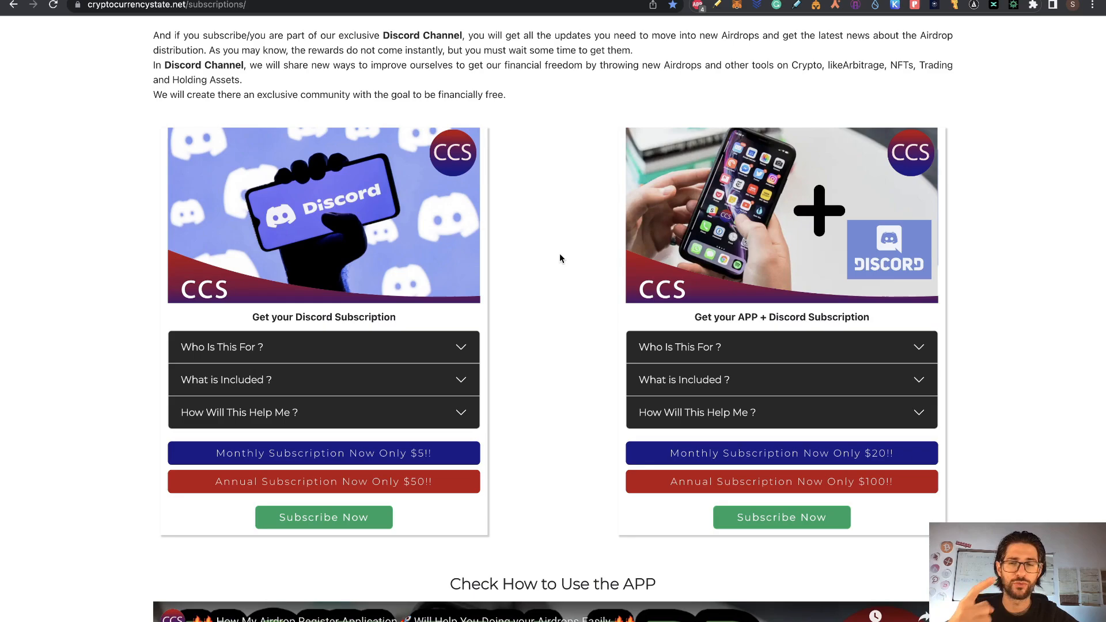
scroll("up", 3)
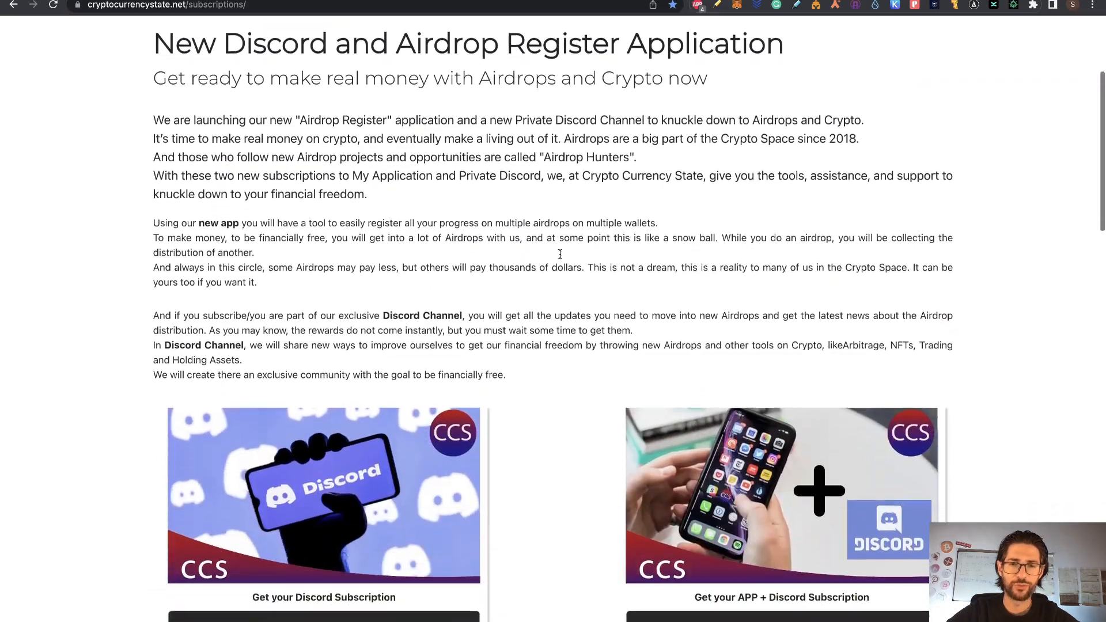
scroll("down", 3)
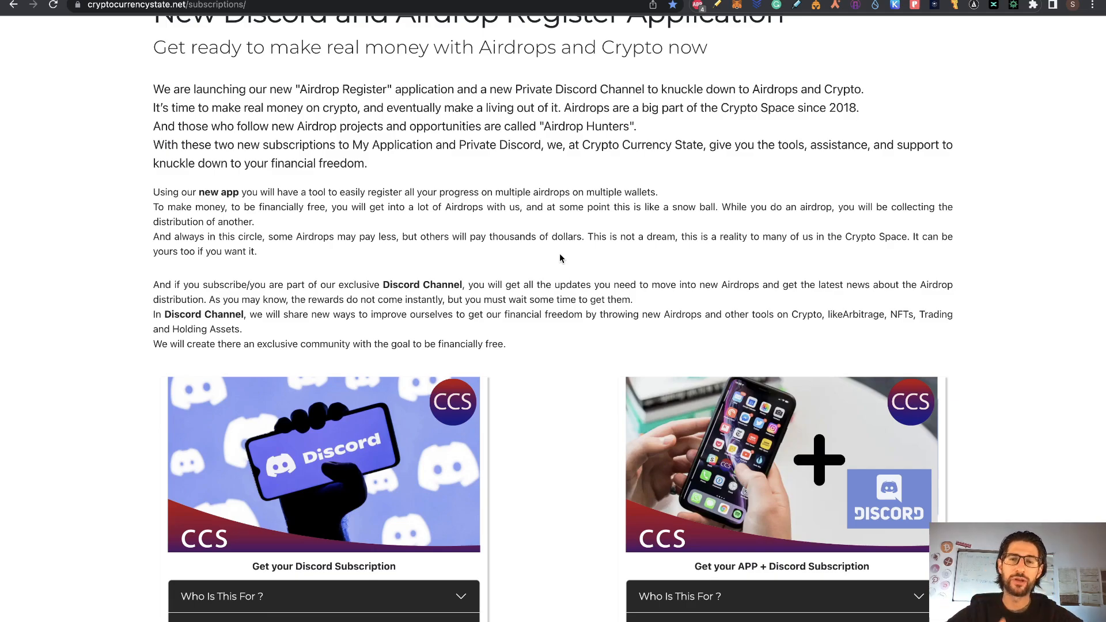
scroll("down", 3)
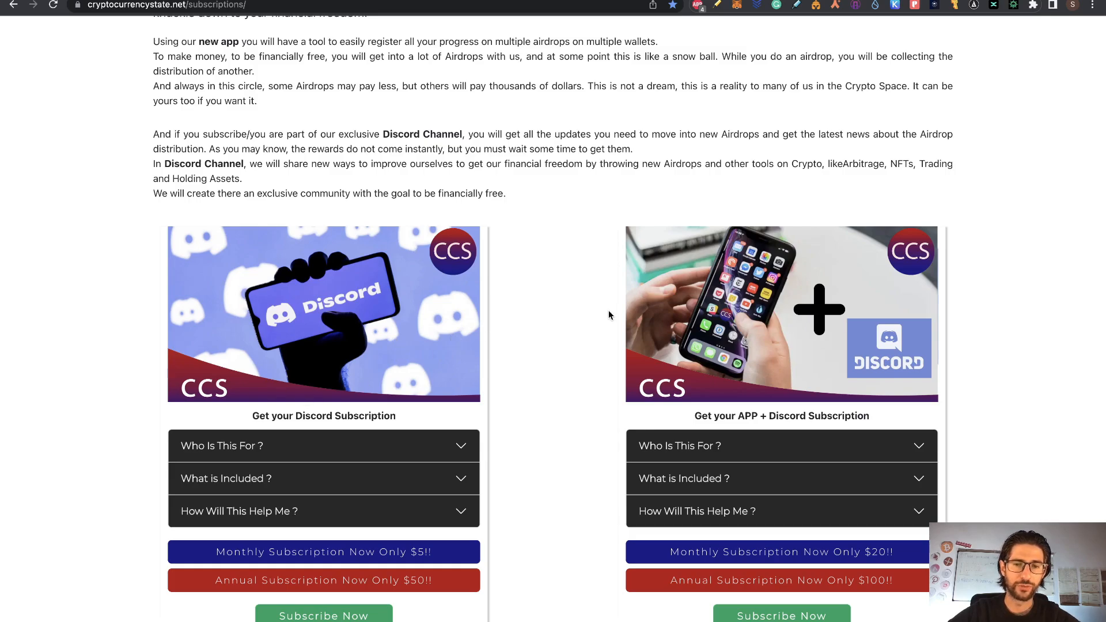
mouse_move(584, 295)
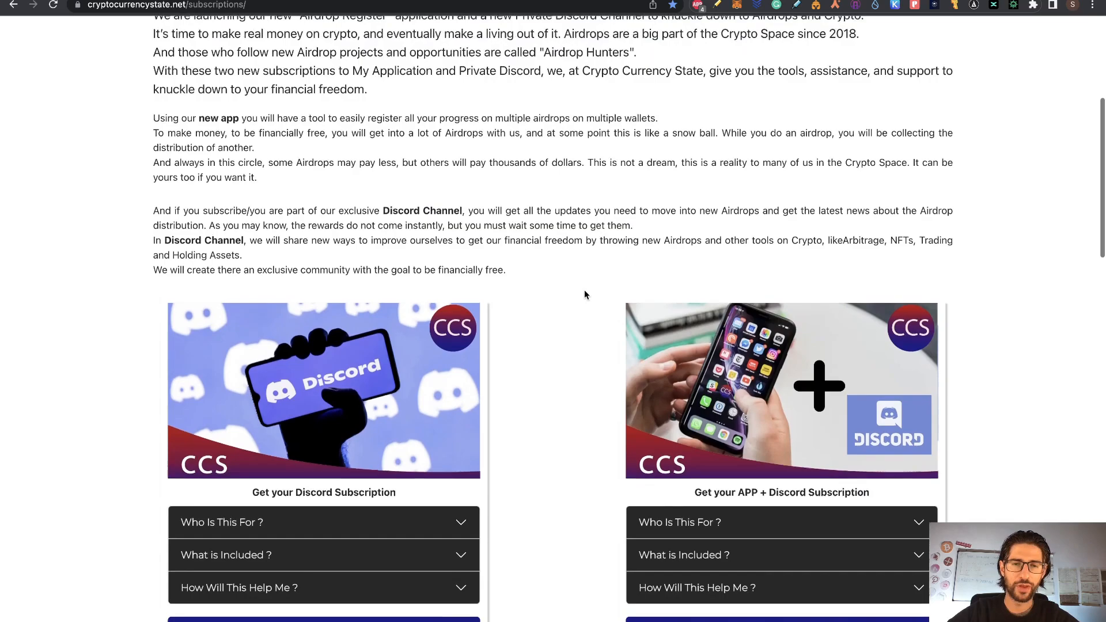
scroll("up", 3)
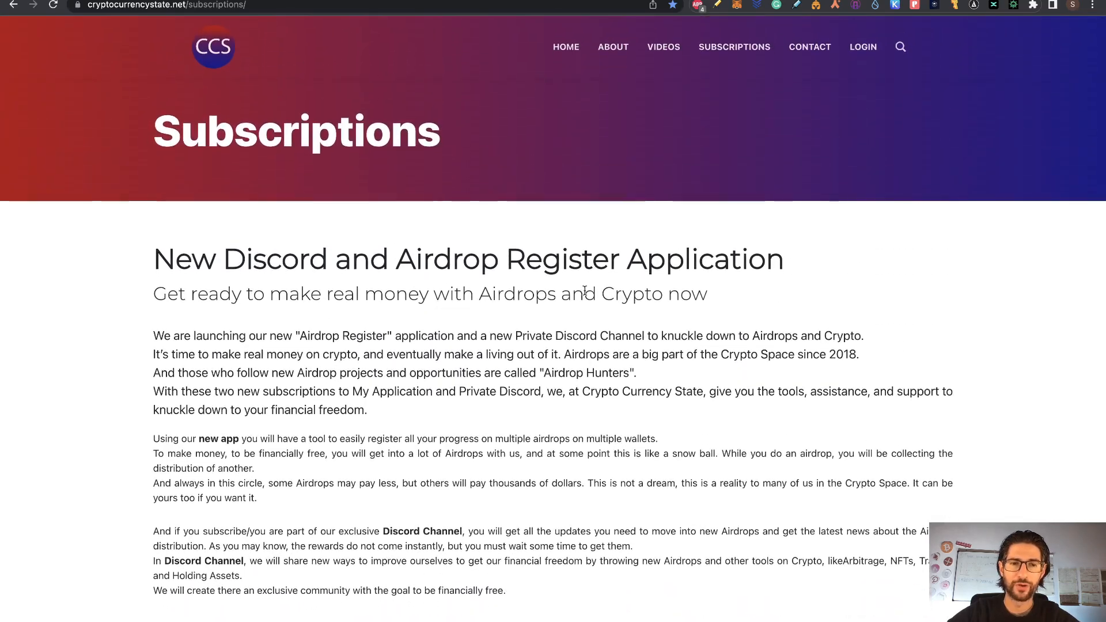